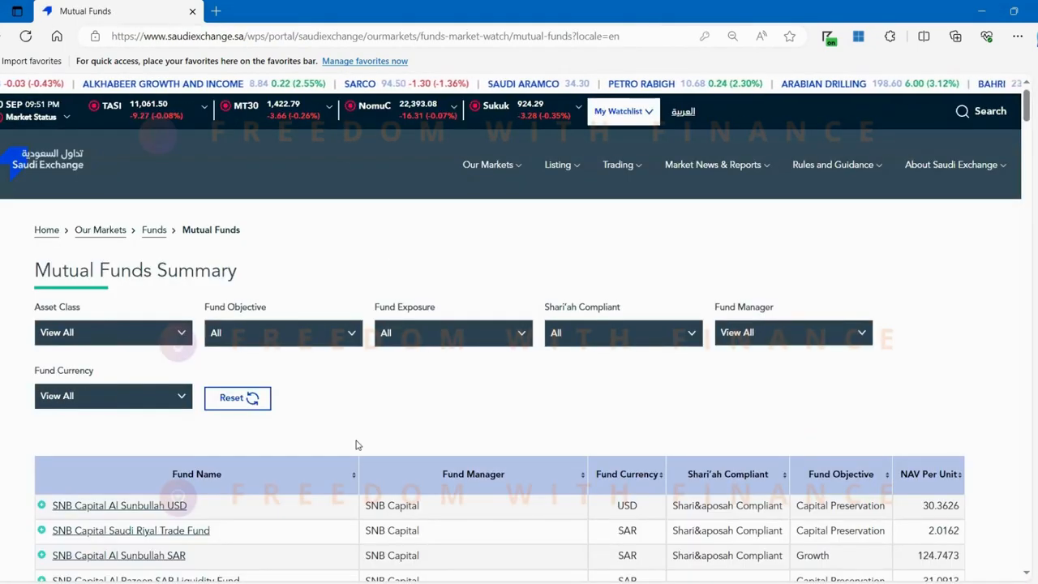
# Scroll the Mutual Funds Summary and view the Asset Class and Fund Objective filter options
pyautogui.scroll(-3)
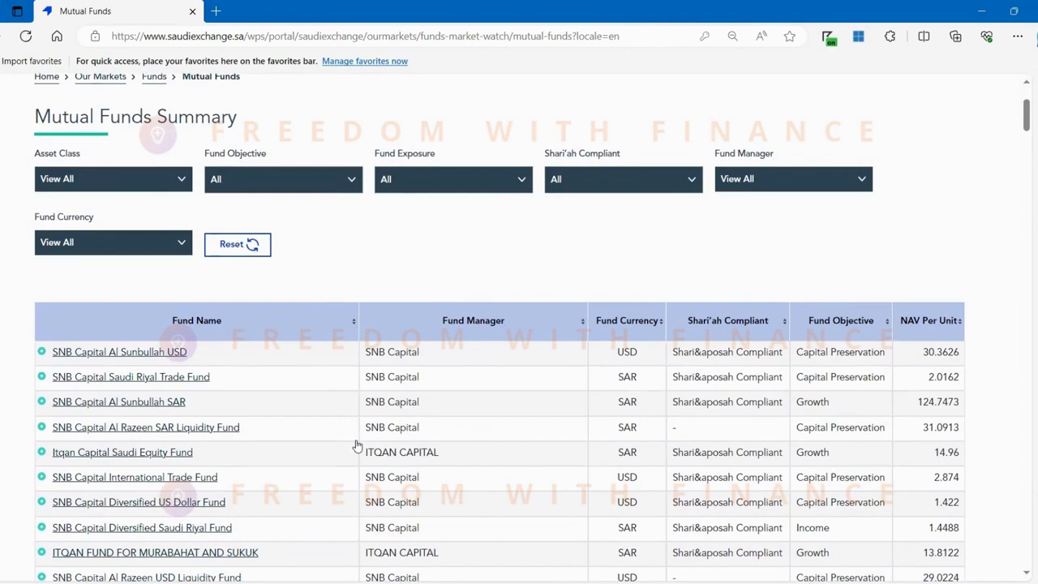
pyautogui.click(113, 179)
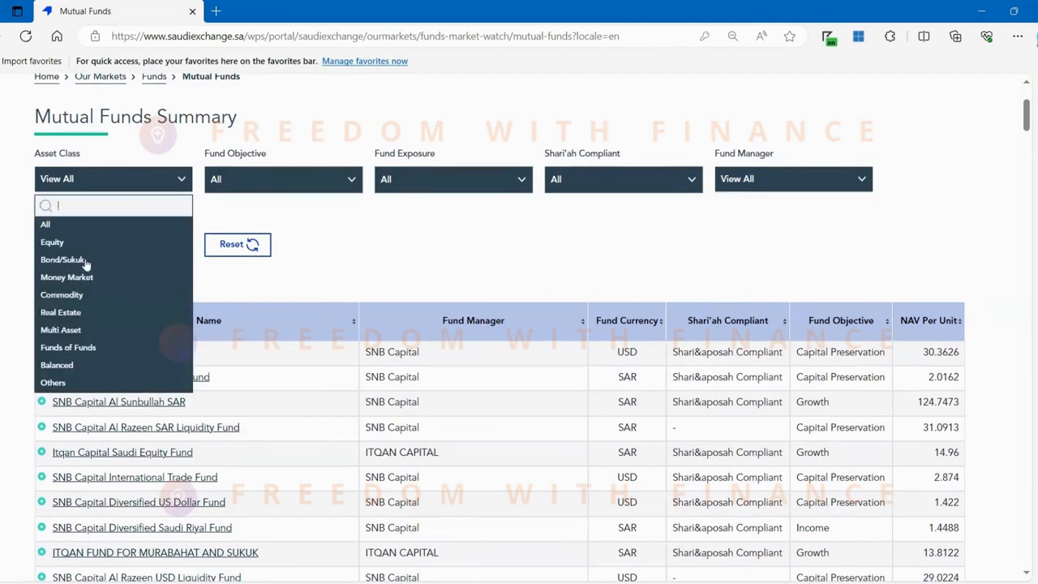
pyautogui.click(282, 178)
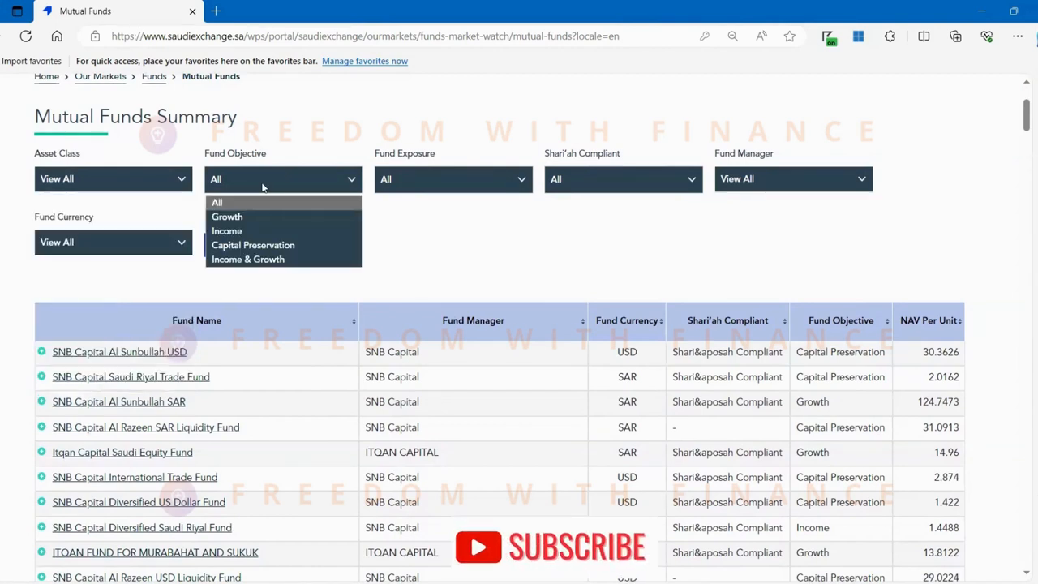
pyautogui.moveTo(227, 231)
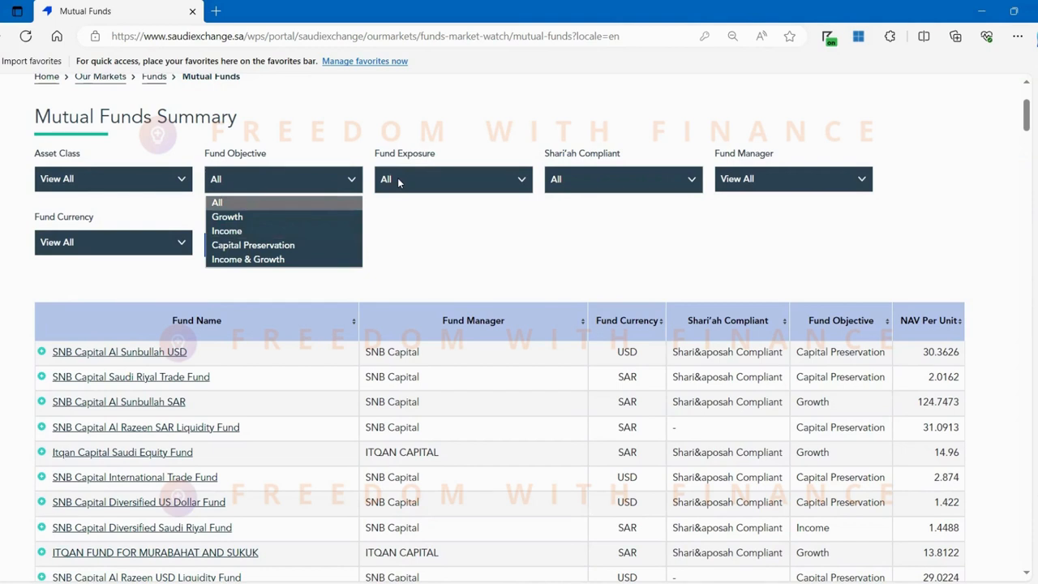
pyautogui.click(452, 179)
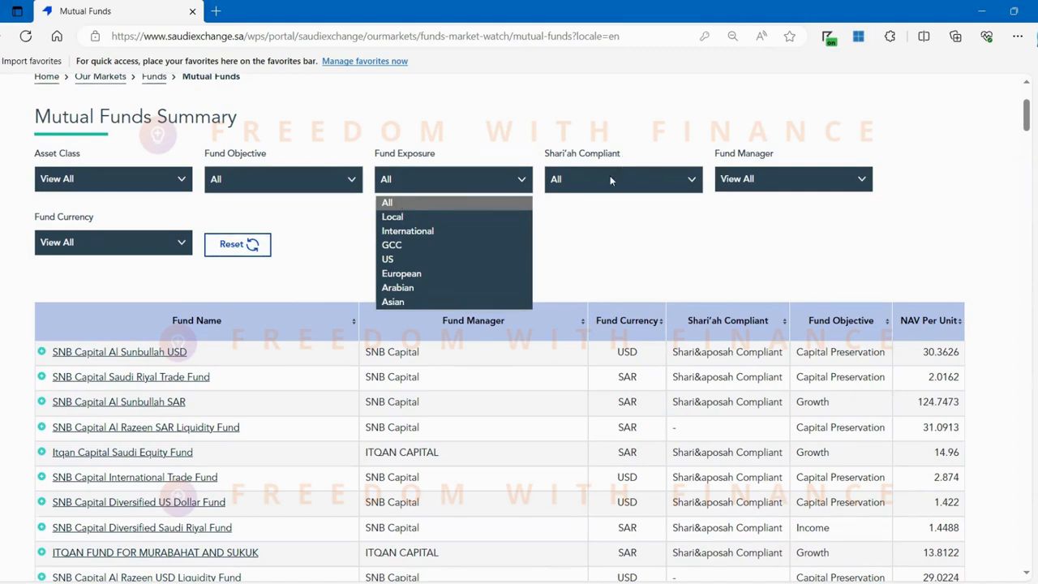
pyautogui.click(790, 178)
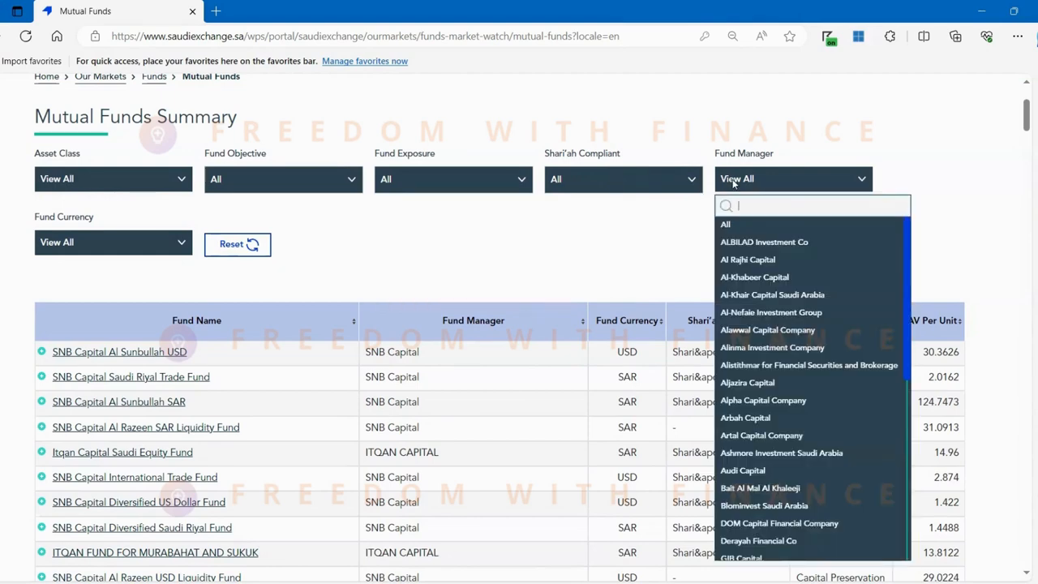
pyautogui.scroll(-3)
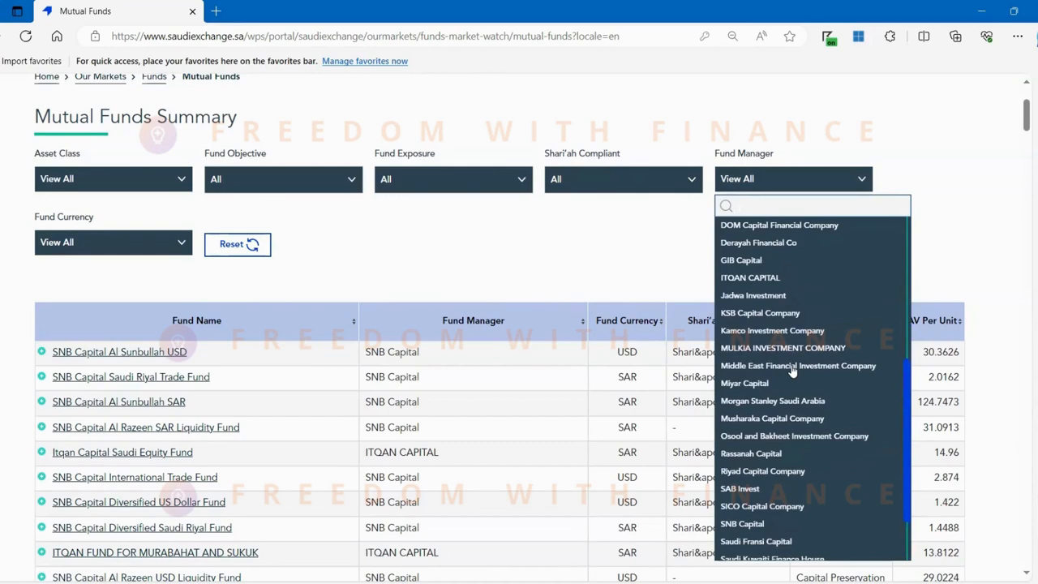
pyautogui.click(113, 242)
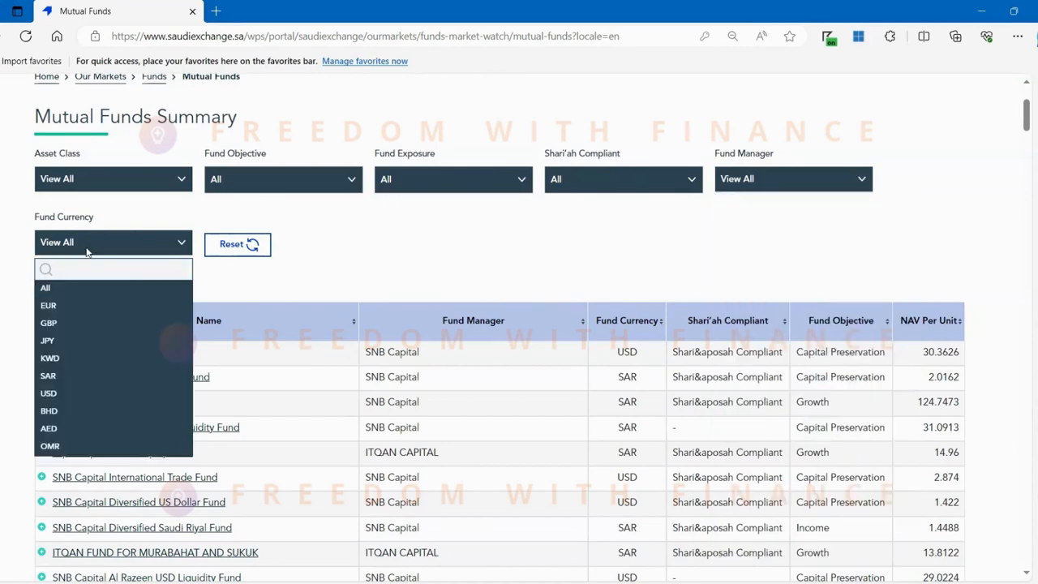
pyautogui.click(112, 242)
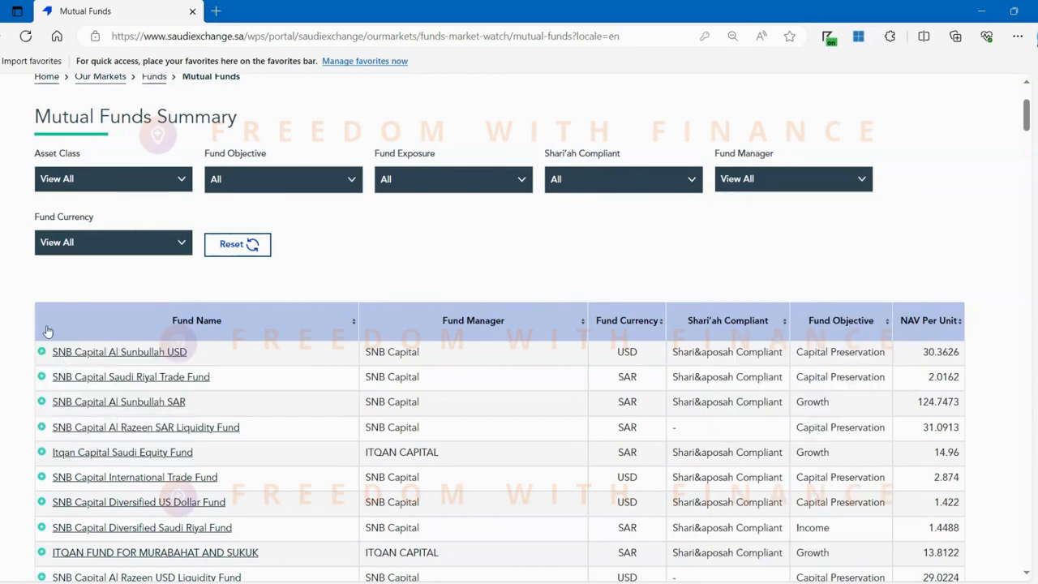
pyautogui.scroll(-3)
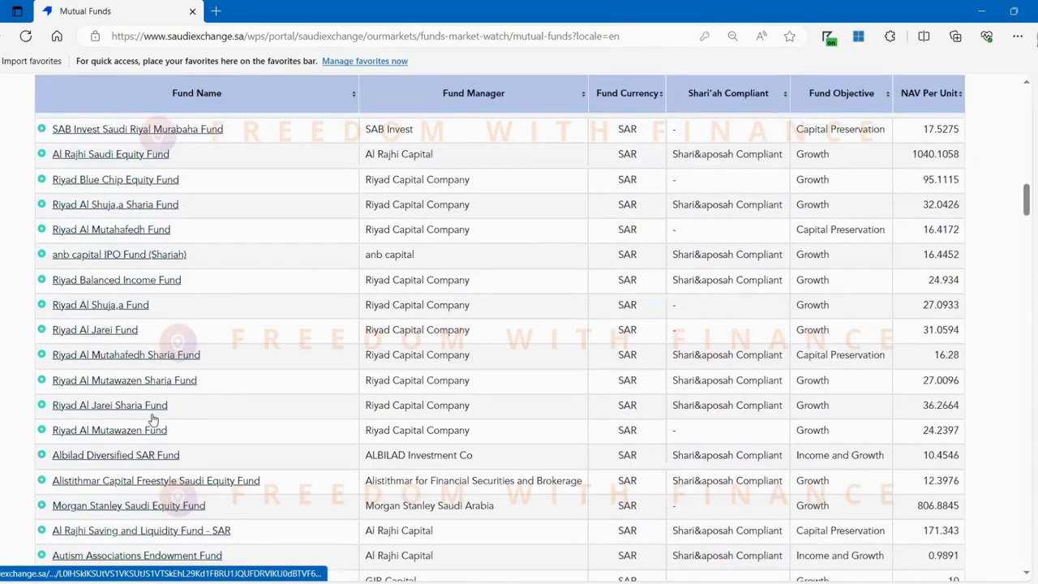
pyautogui.scroll(-3)
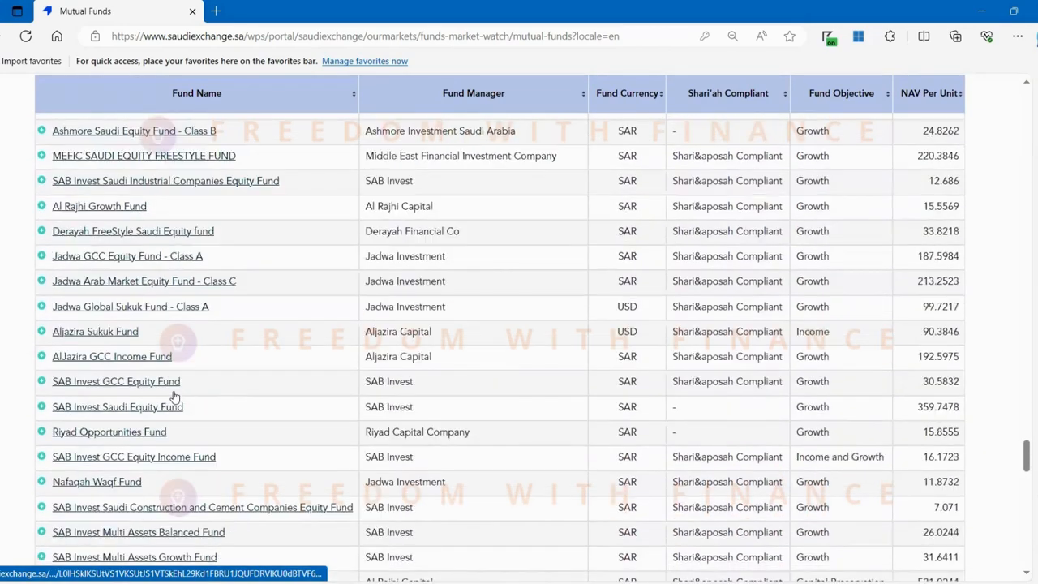
pyautogui.scroll(-3)
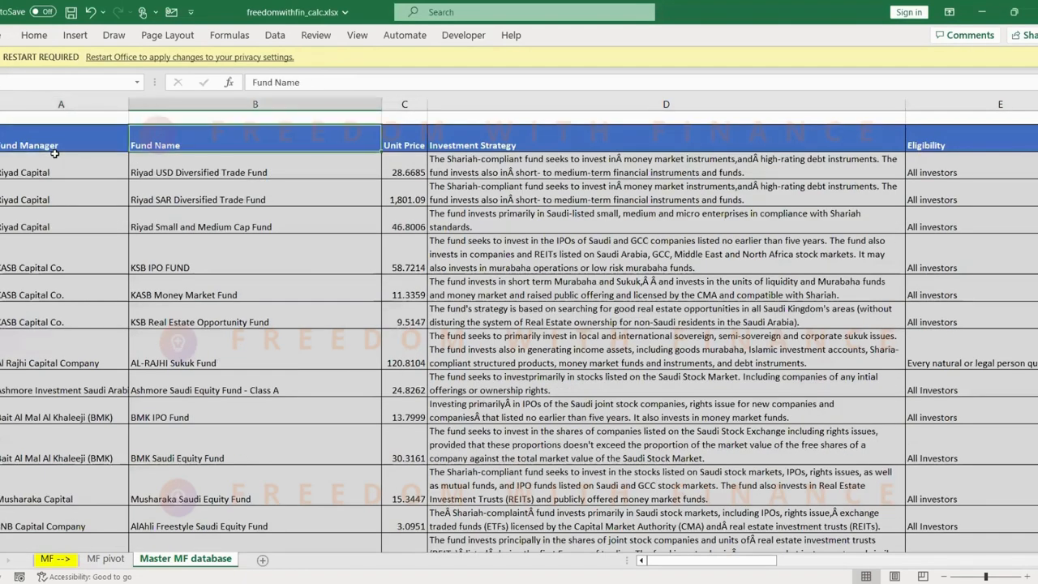
# Inspect the Fund Manager, Fund Category and Fund Objective headings in the Master MF database
pyautogui.click(61, 145)
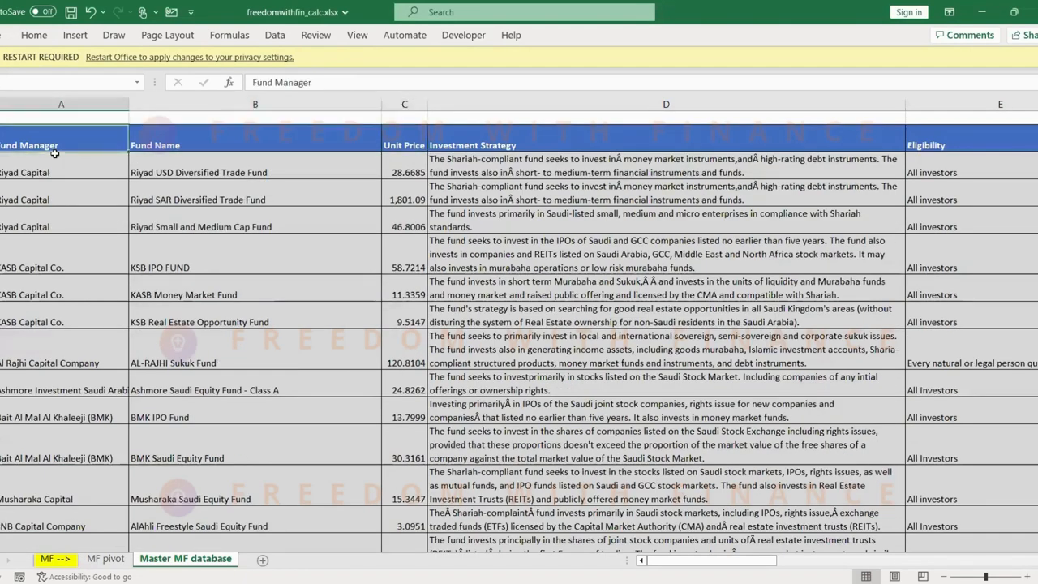
pyautogui.scroll(-3)
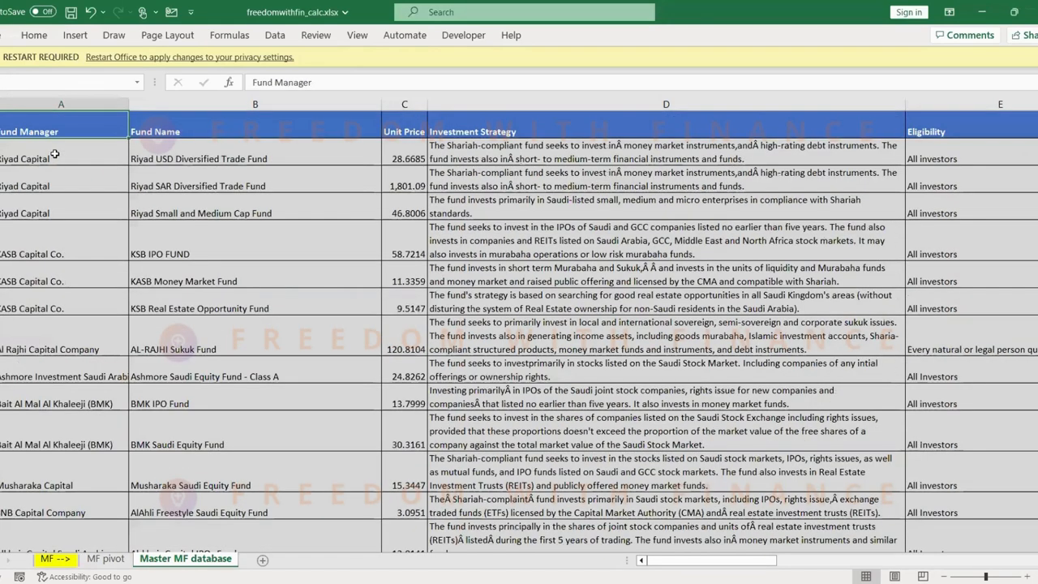
pyautogui.hscroll(3)
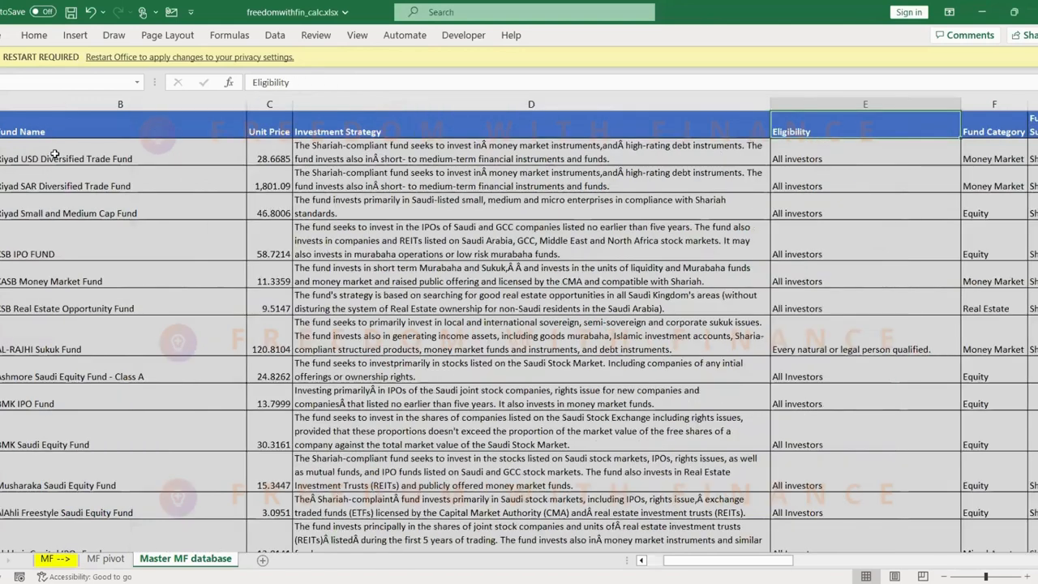
pyautogui.hscroll(3)
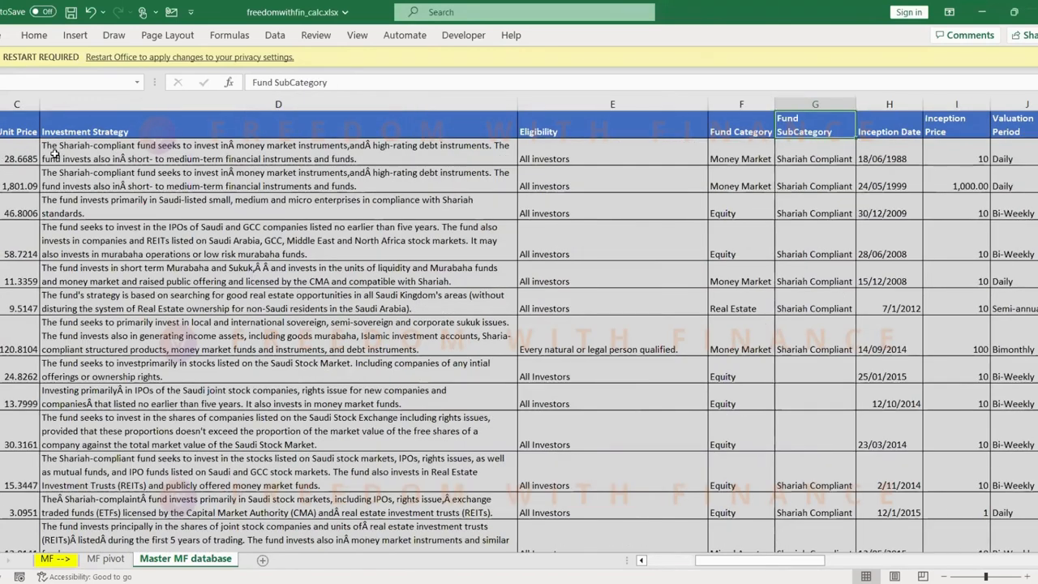
pyautogui.click(278, 132)
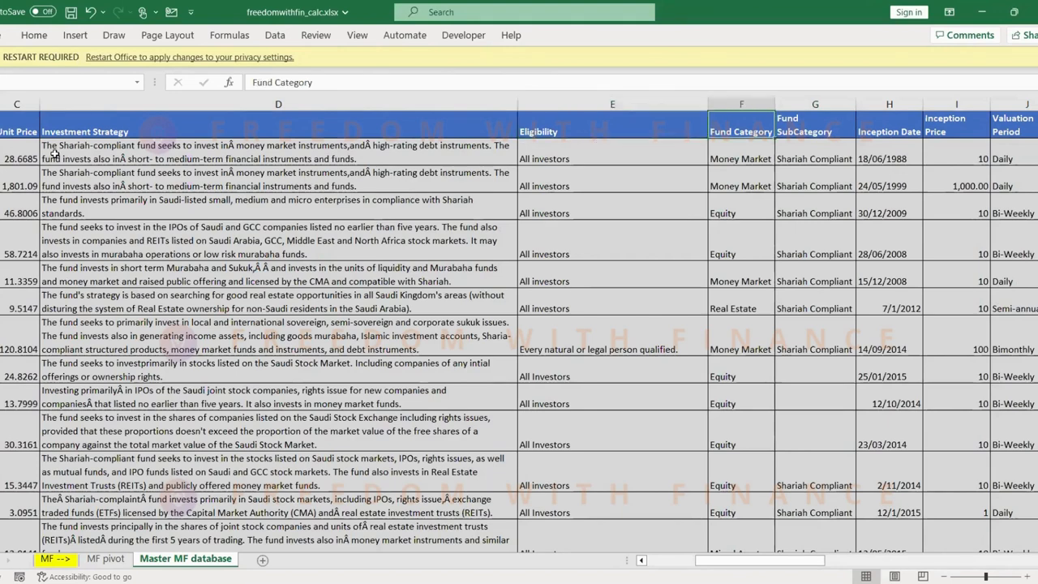
pyautogui.click(888, 117)
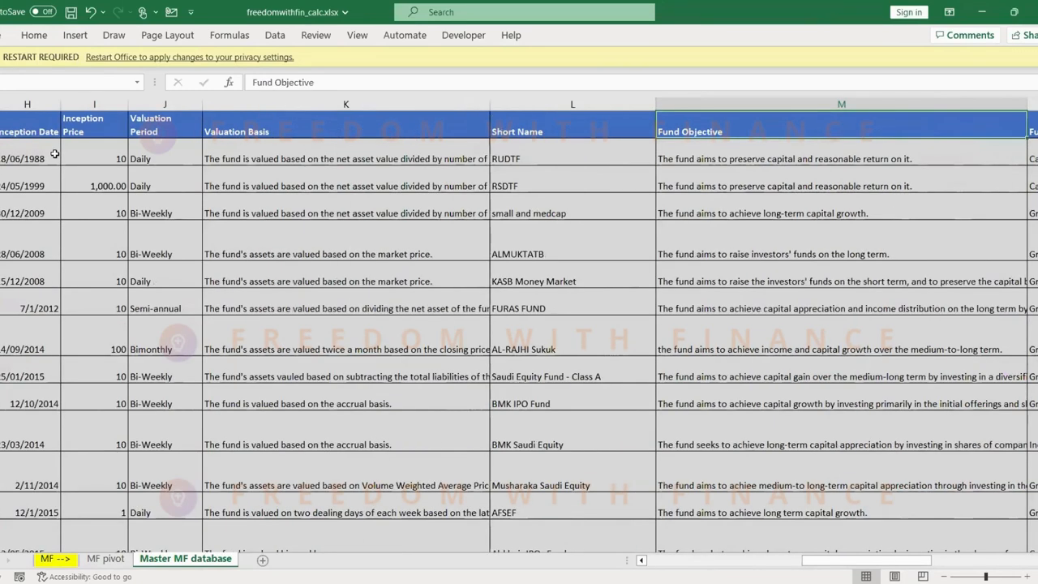
# Inspect the Structure and Performance Fee headings, then select the whole Min. Subscription column U
pyautogui.hscroll(3)
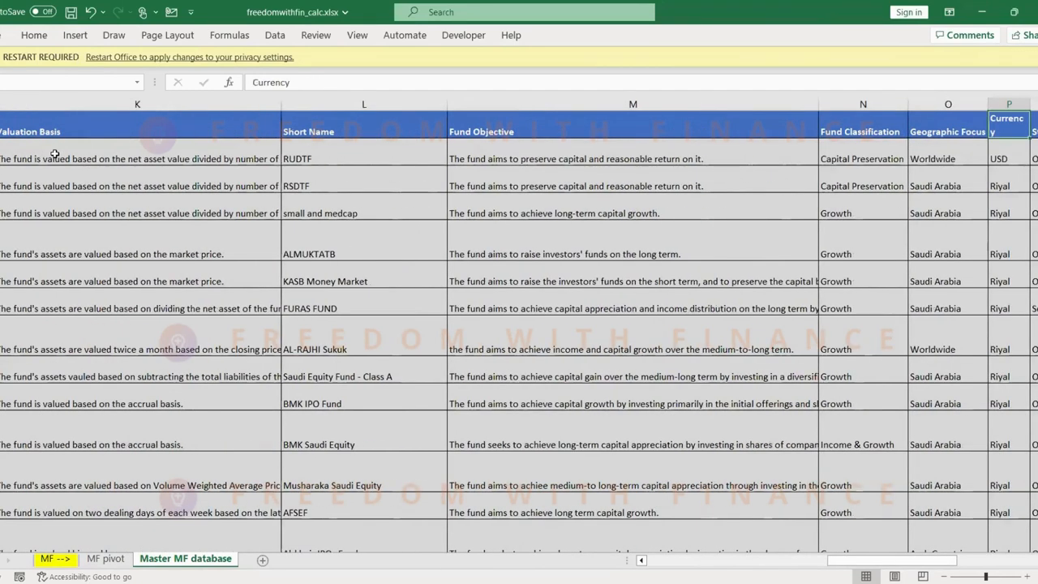
pyautogui.hscroll(3)
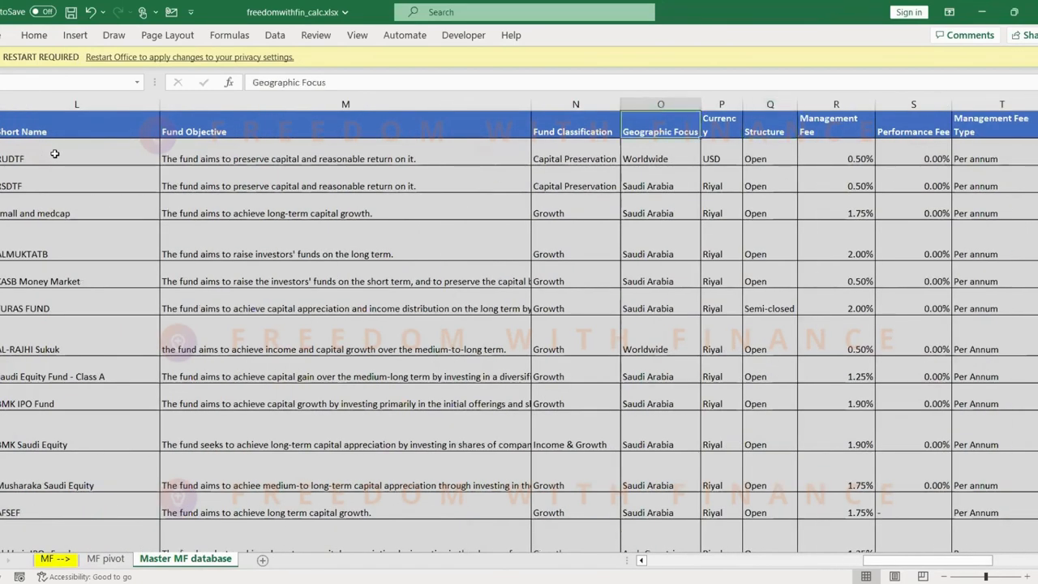
pyautogui.click(768, 158)
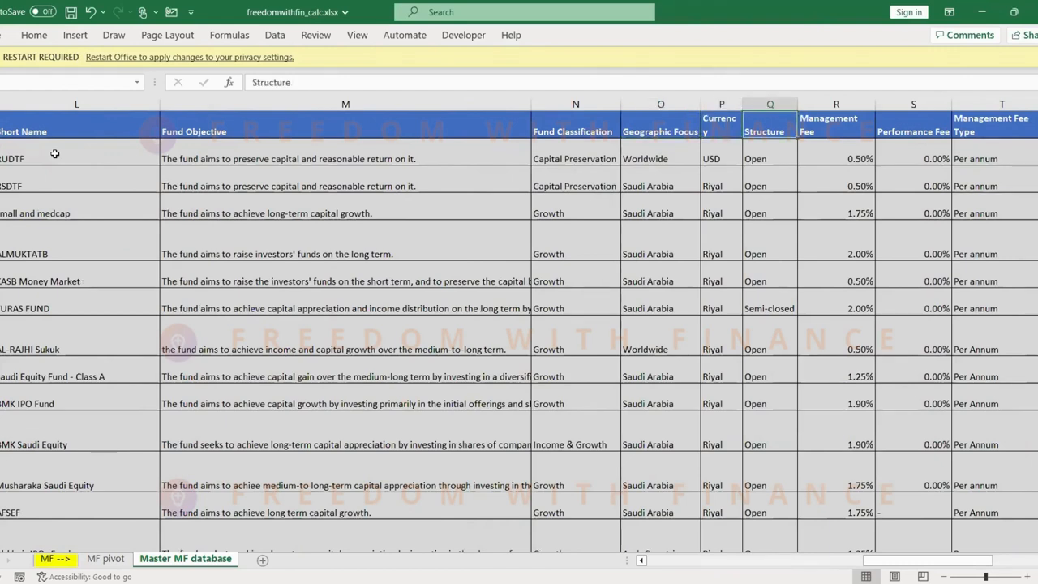
pyautogui.click(912, 131)
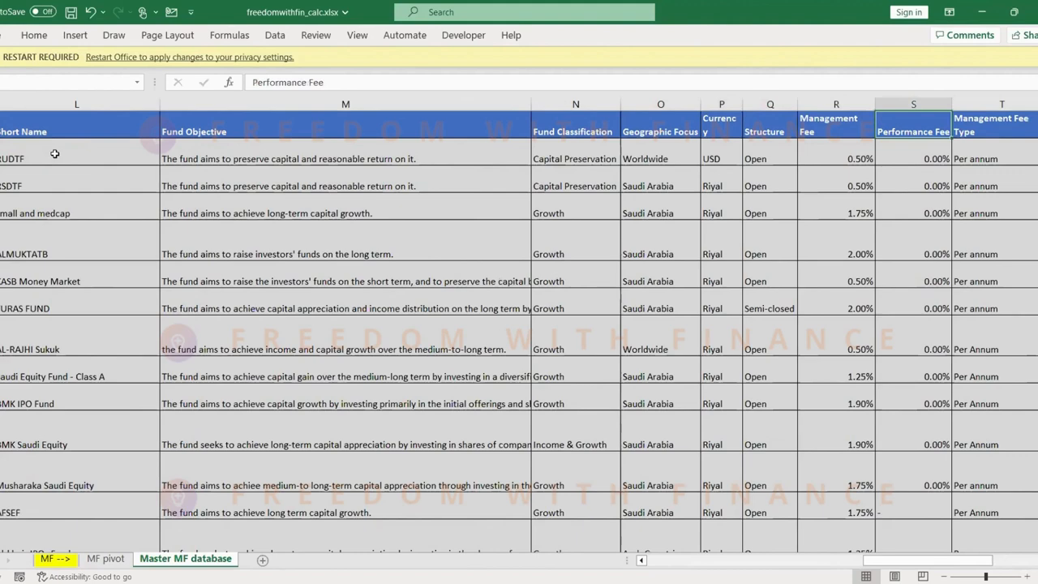
pyautogui.hscroll(3)
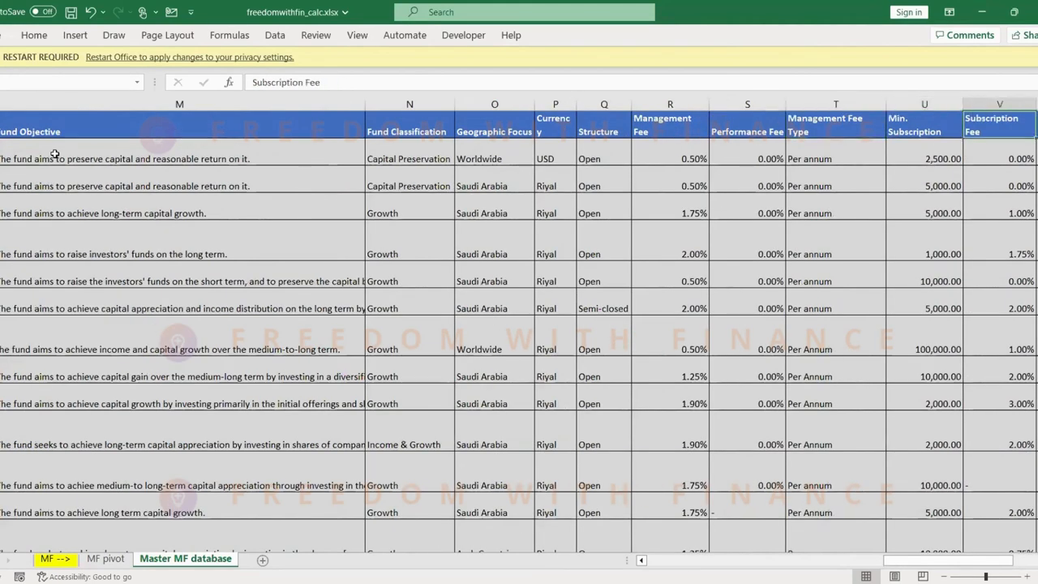
pyautogui.hscroll(3)
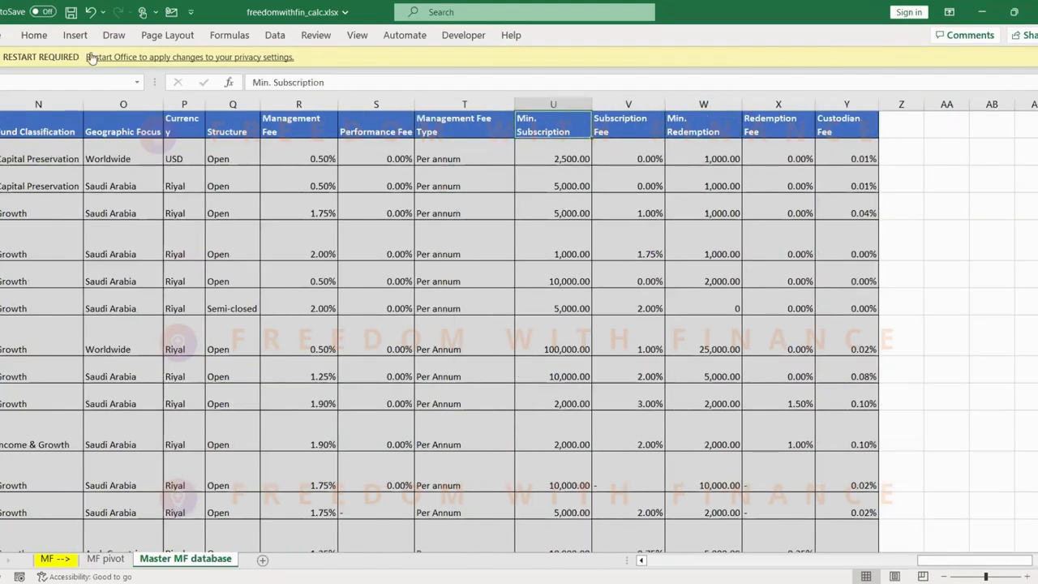
pyautogui.moveTo(527, 89)
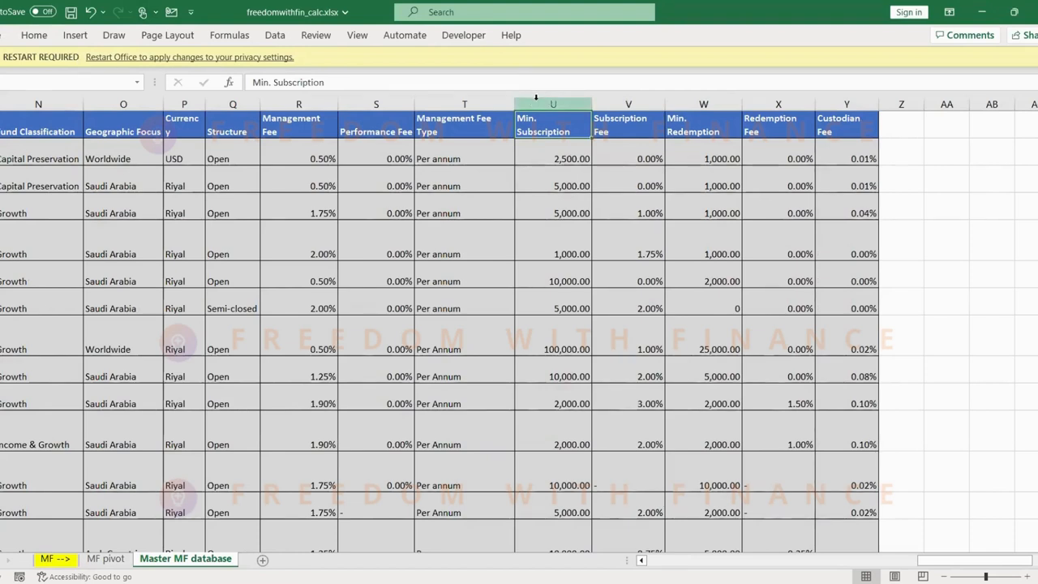
pyautogui.click(552, 103)
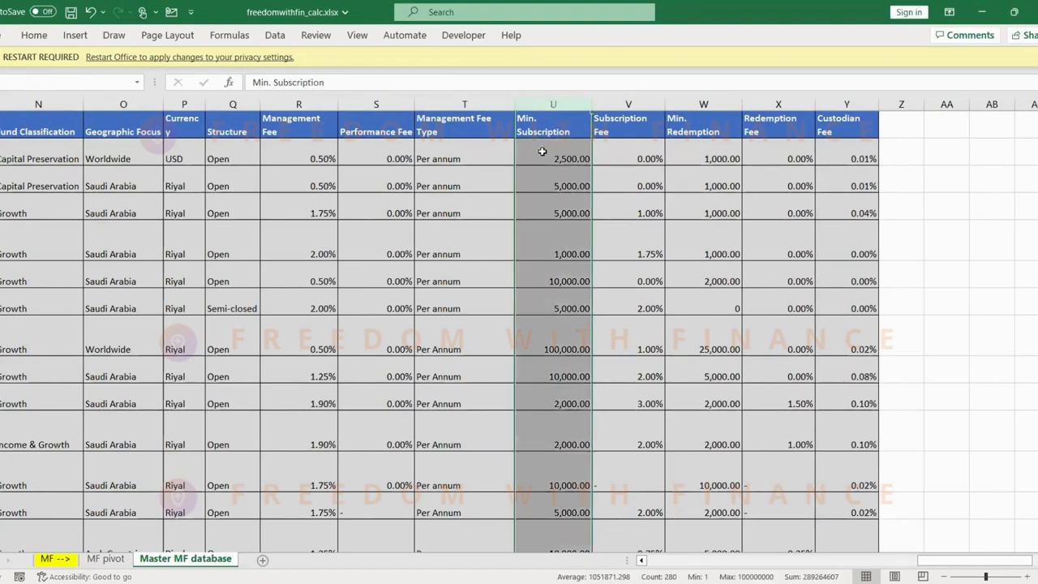
# Add a summary row above the headers with fee figures like 1.47% management and 0.07% custodian
pyautogui.click(552, 158)
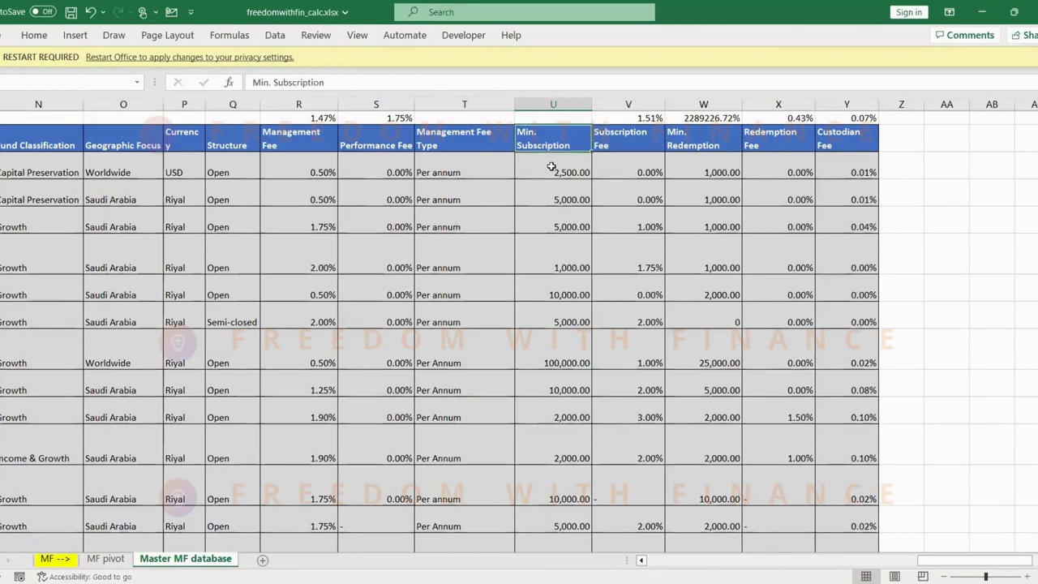
# Turn on header filters and filter Fund Manager to Al Rajhi Capital Company only
pyautogui.click(585, 145)
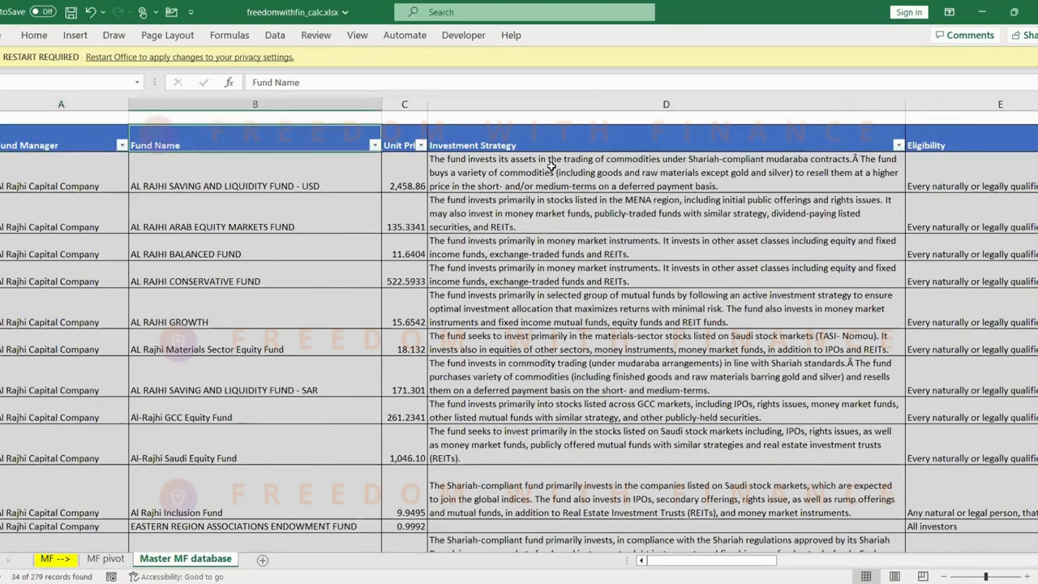
pyautogui.hscroll(3)
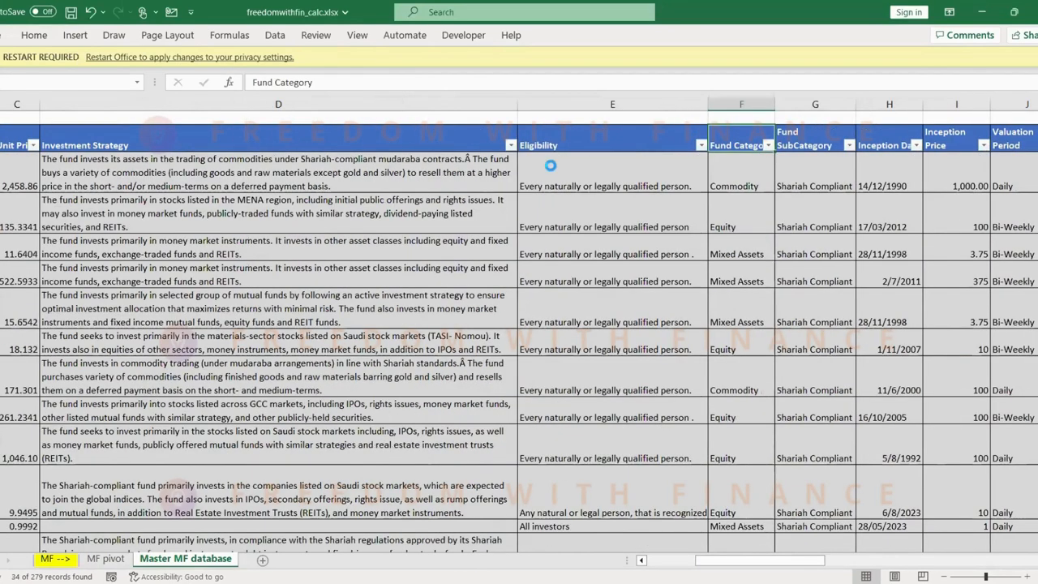
pyautogui.click(767, 145)
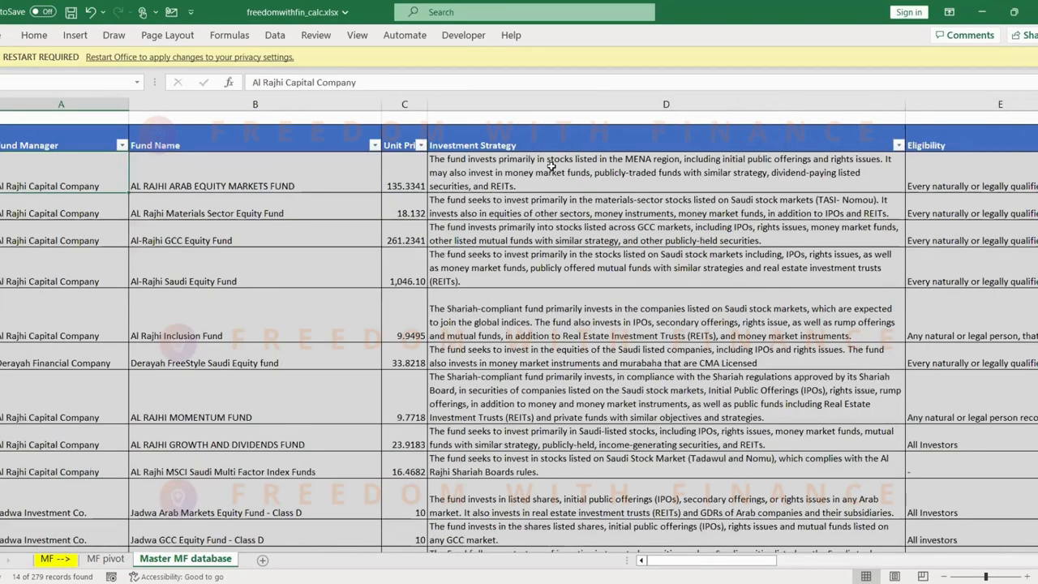
pyautogui.click(113, 145)
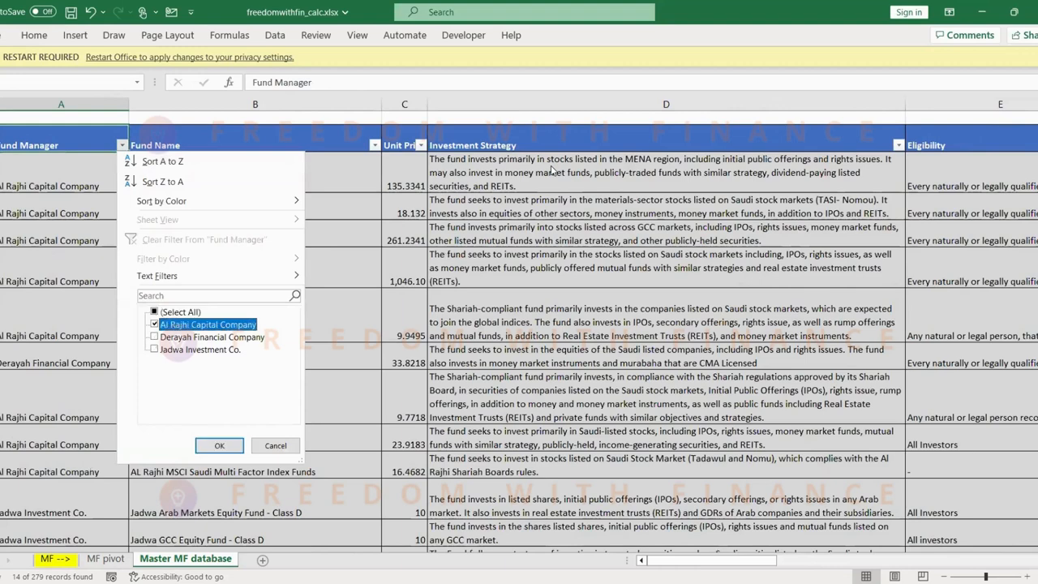
pyautogui.click(219, 445)
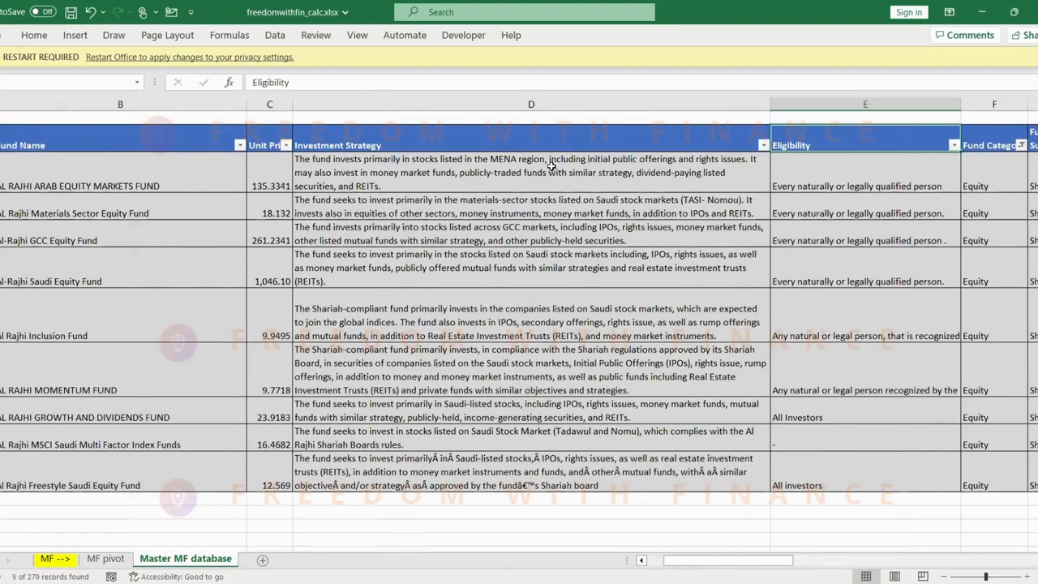
# Review the Al Rajhi funds' fee and Min. Subscription columns, then clear all filters
pyautogui.hscroll(3)
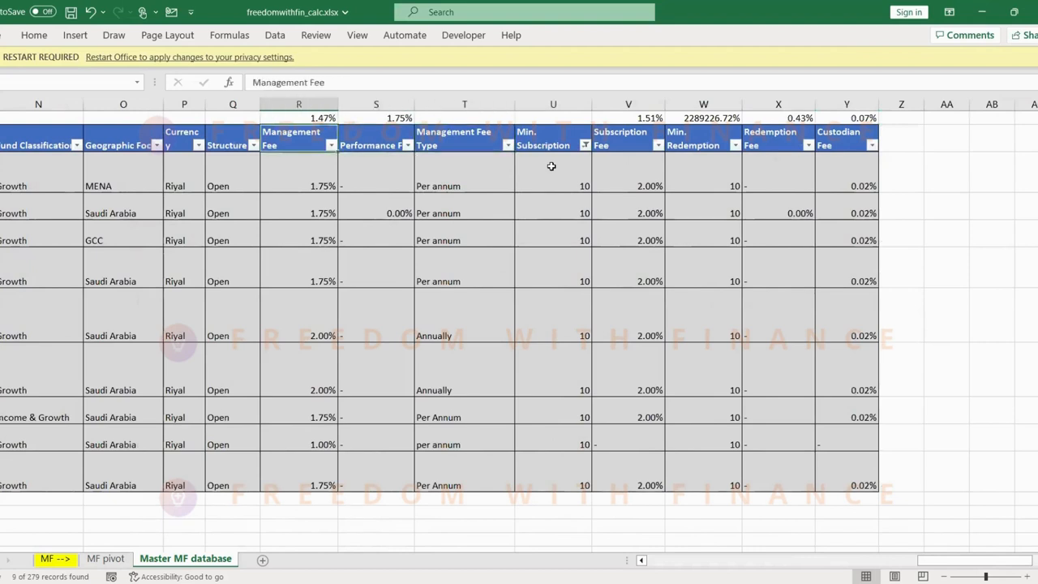
pyautogui.click(553, 138)
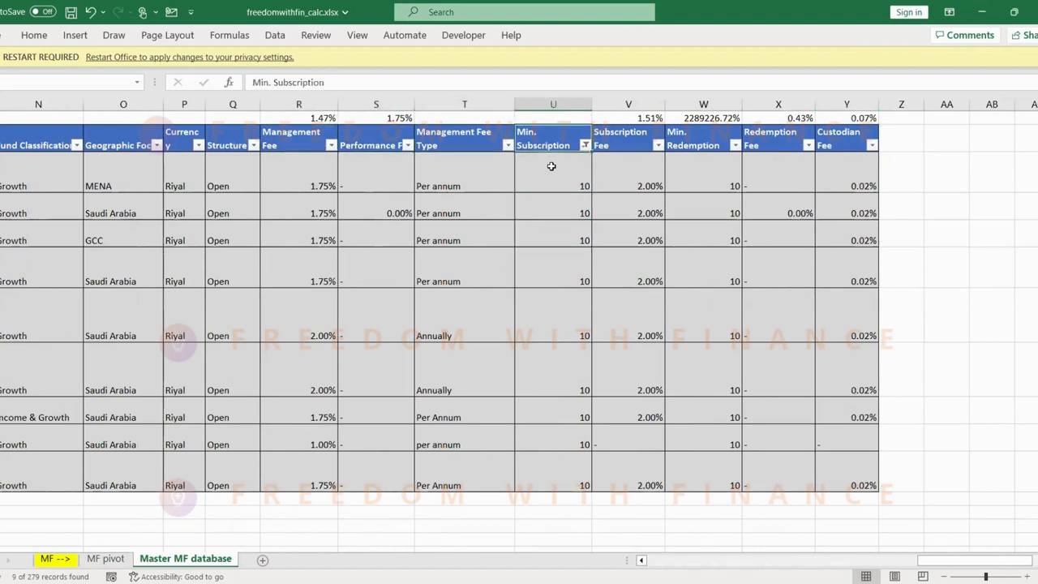
pyautogui.click(124, 138)
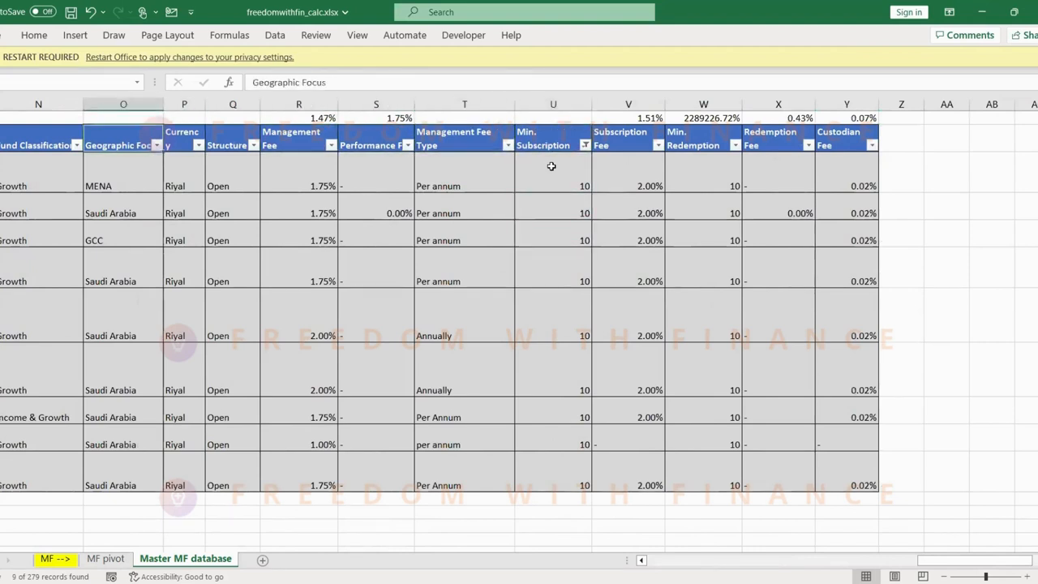
pyautogui.hscroll(-3)
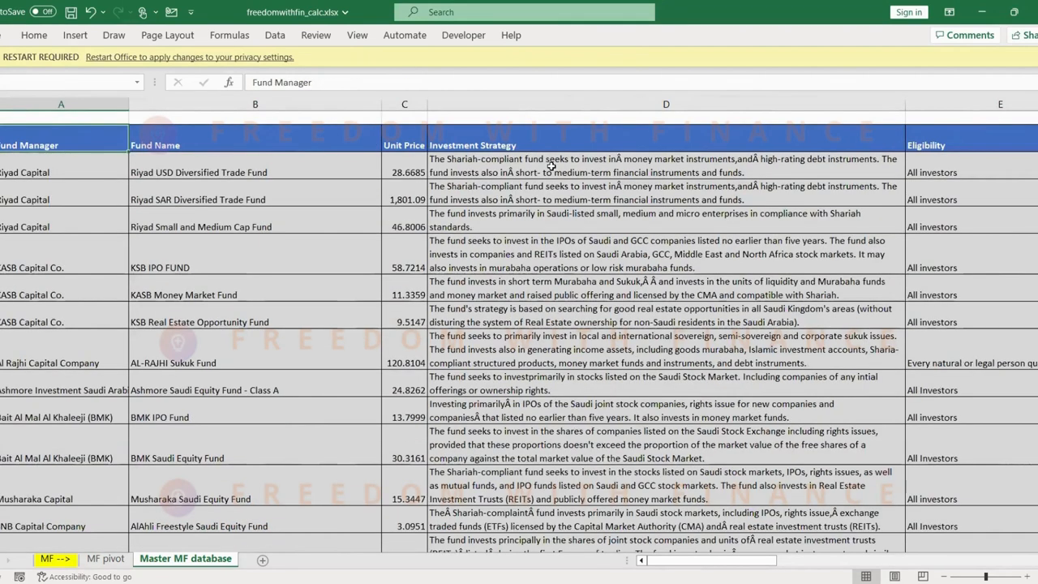
# Filter Fund Category to Sukuk and Fund Manager to SAB INVEST, leaving Alawwal Invest Sukuk Fund
pyautogui.click(255, 144)
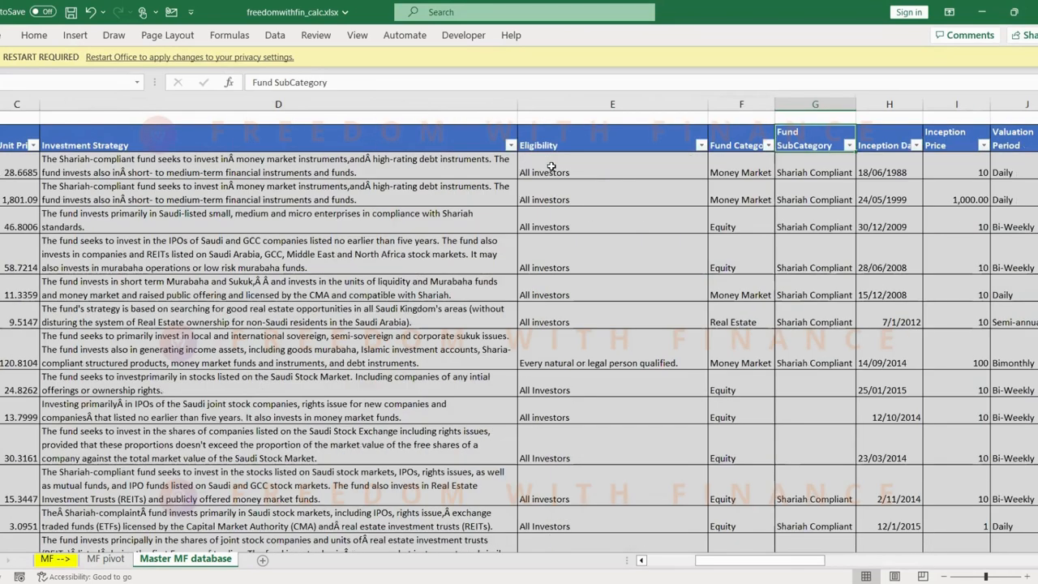
pyautogui.click(766, 145)
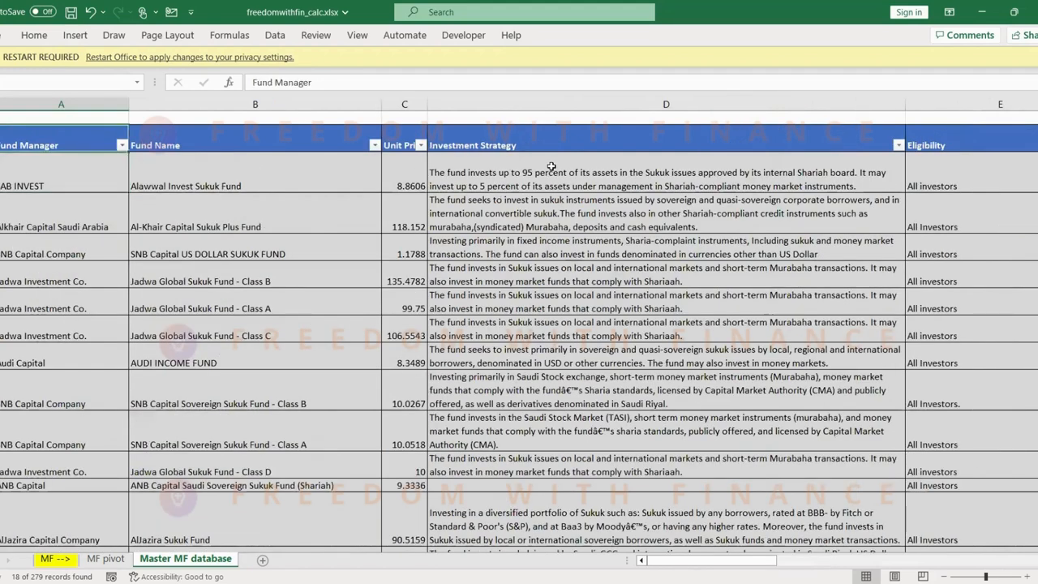
pyautogui.click(113, 145)
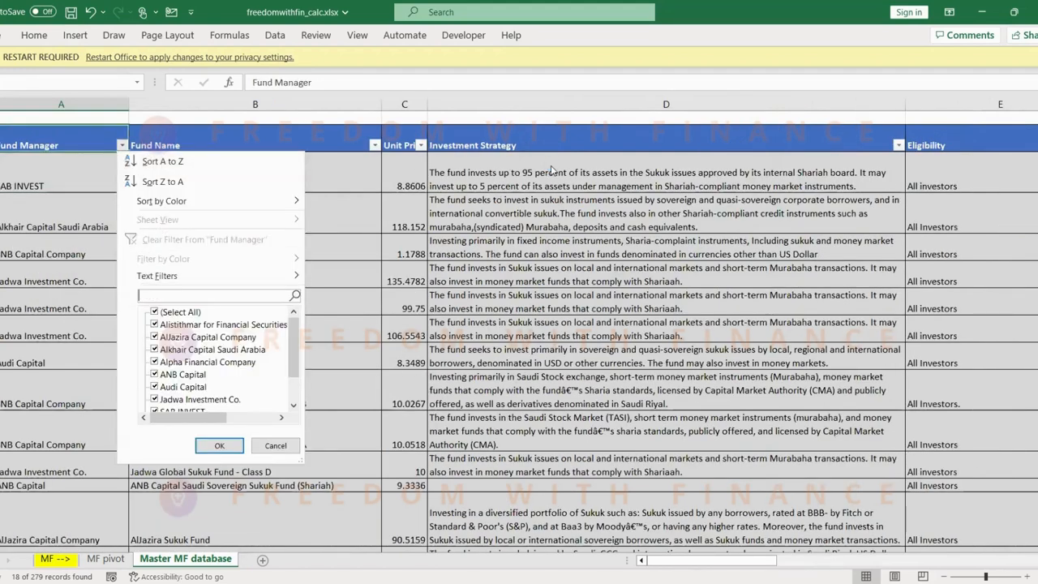
pyautogui.write('sab')
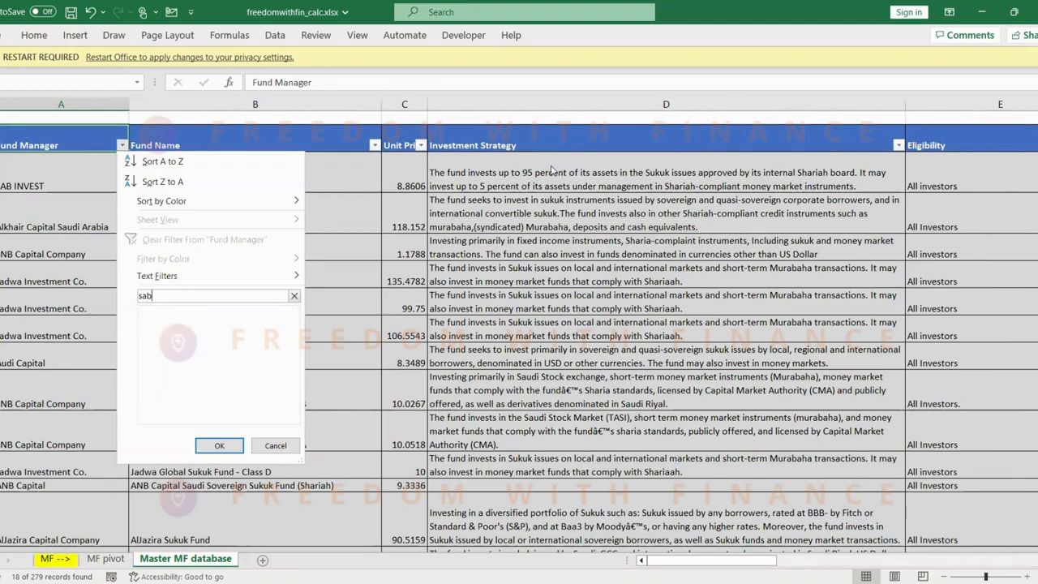
pyautogui.click(219, 445)
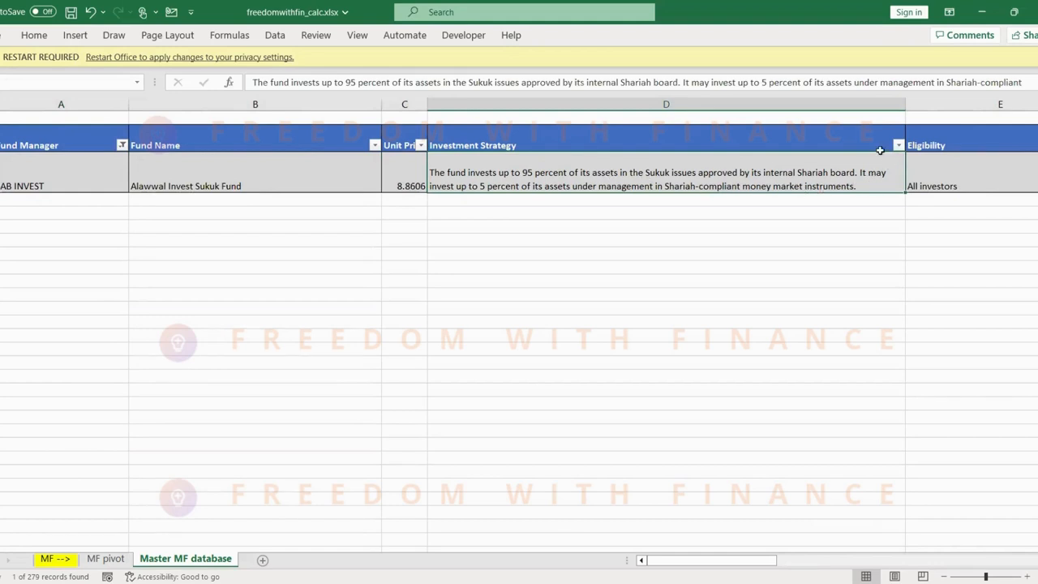
pyautogui.moveTo(738, 183)
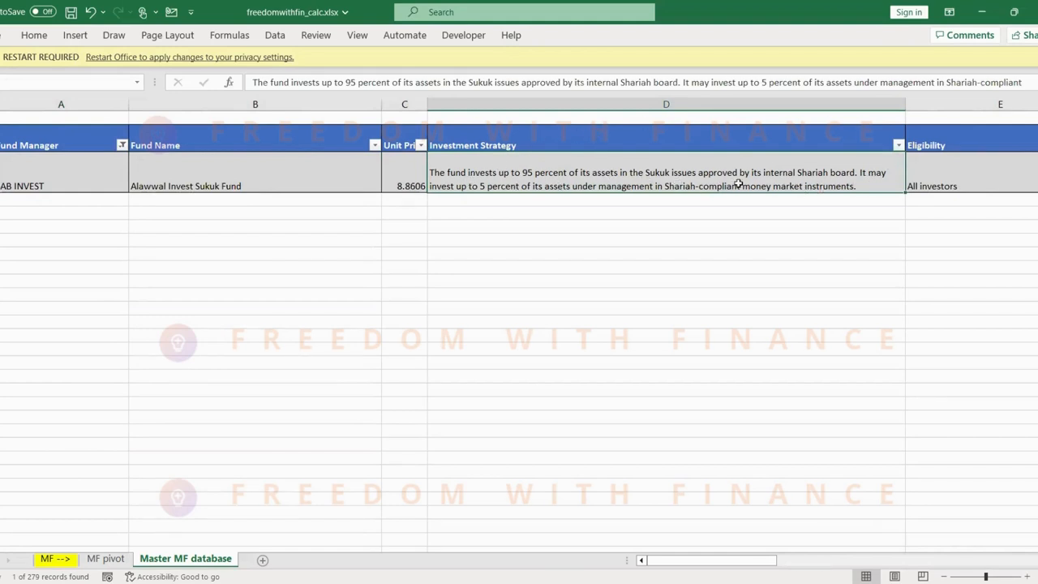
pyautogui.moveTo(816, 172)
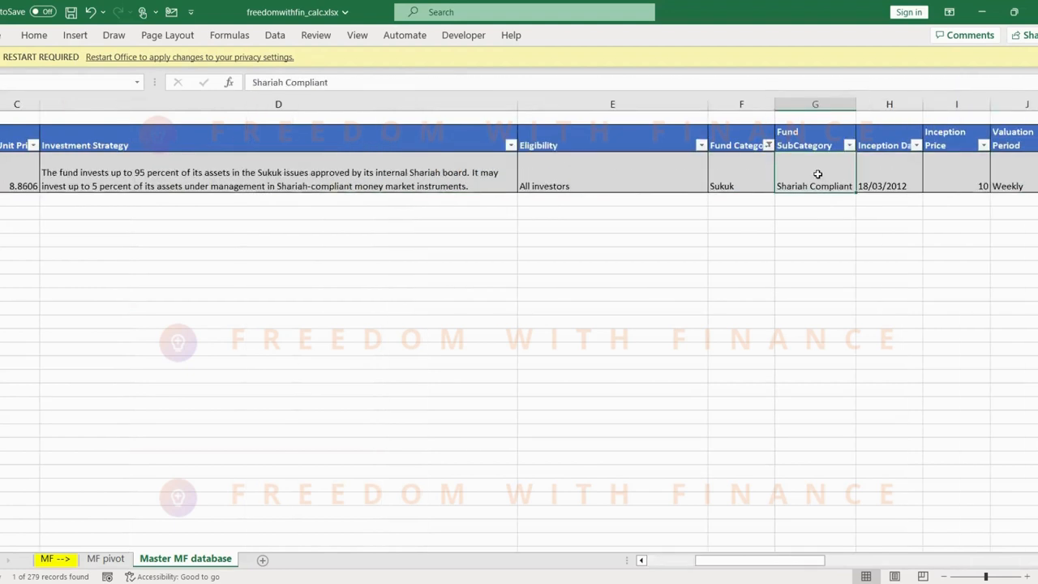
# Check the Sukuk fund's fees and minimum redemption amount, then switch to the MF pivot sheet
pyautogui.hscroll(3)
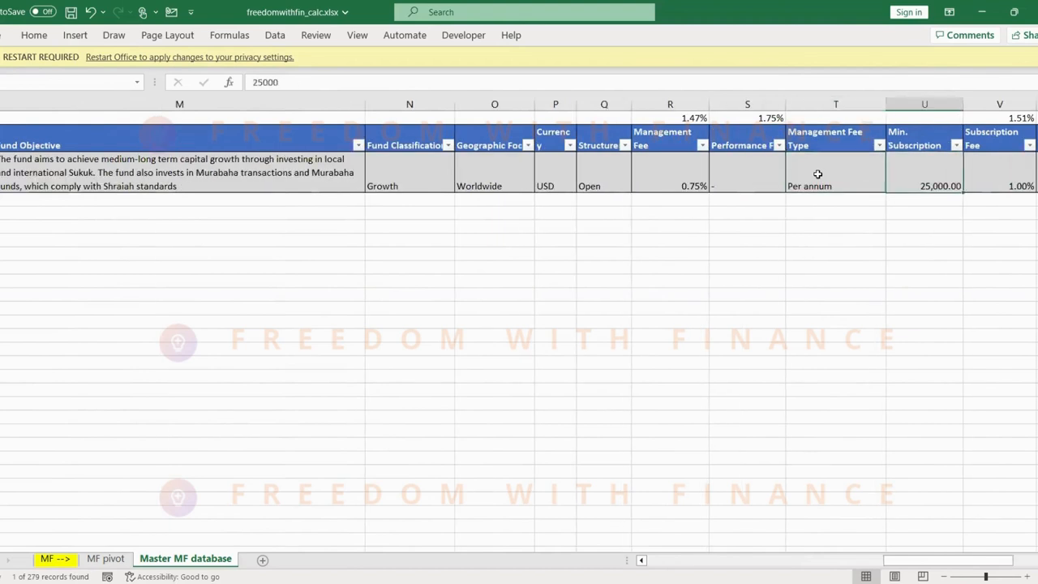
pyautogui.moveTo(533, 152)
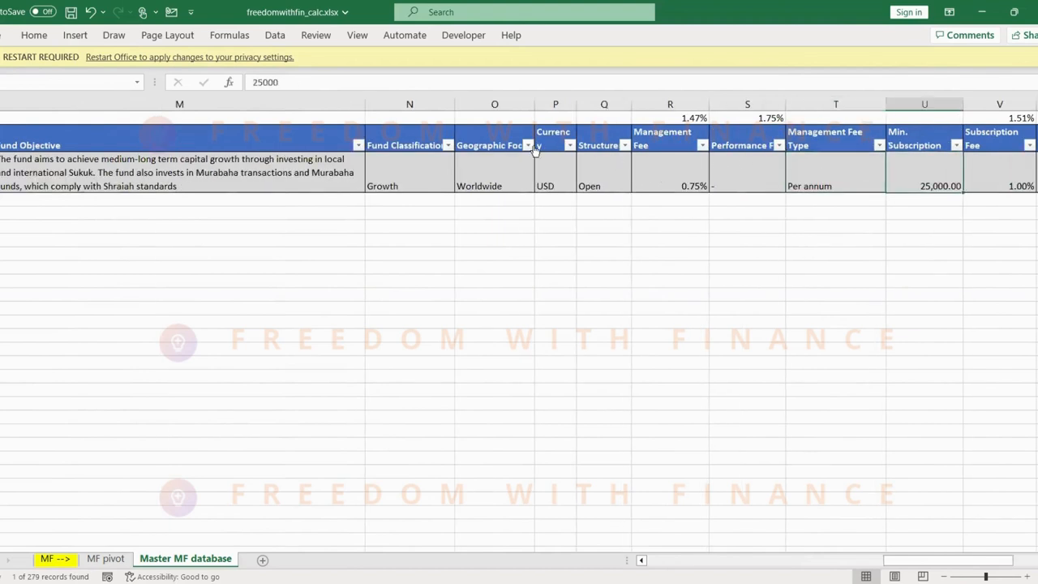
pyautogui.click(496, 171)
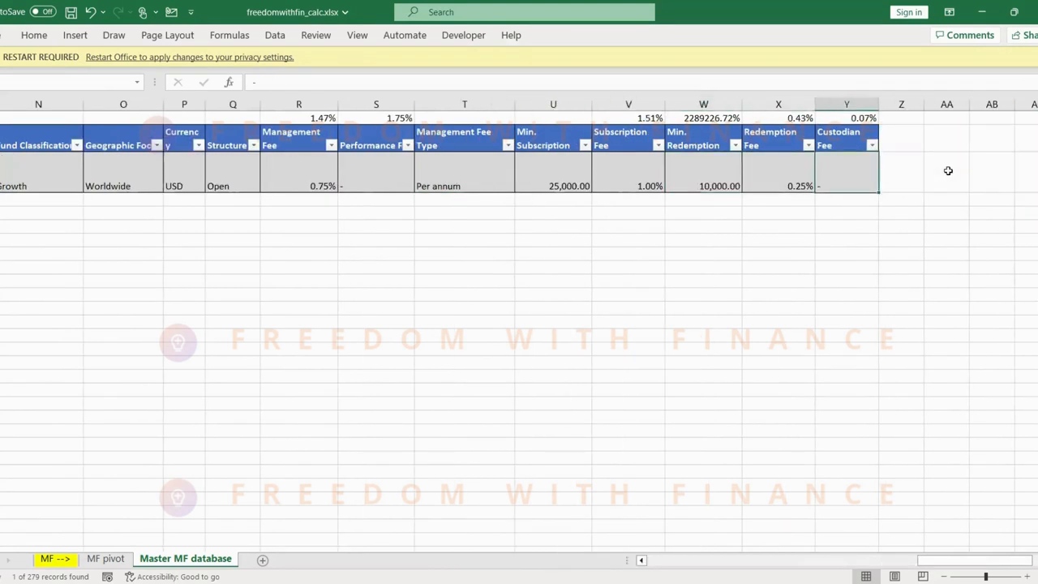
pyautogui.click(703, 186)
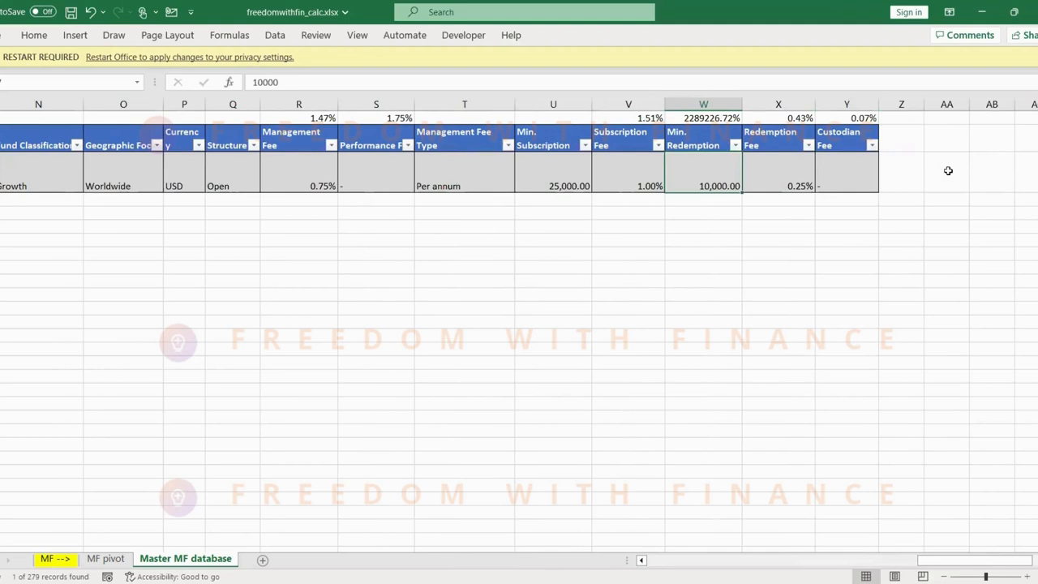
pyautogui.click(627, 170)
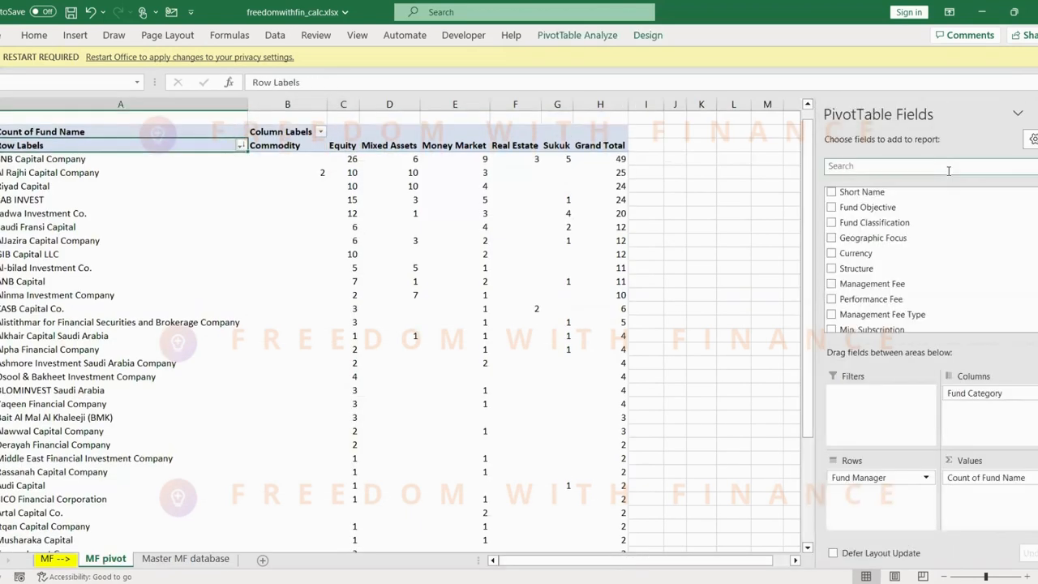
pyautogui.click(43, 159)
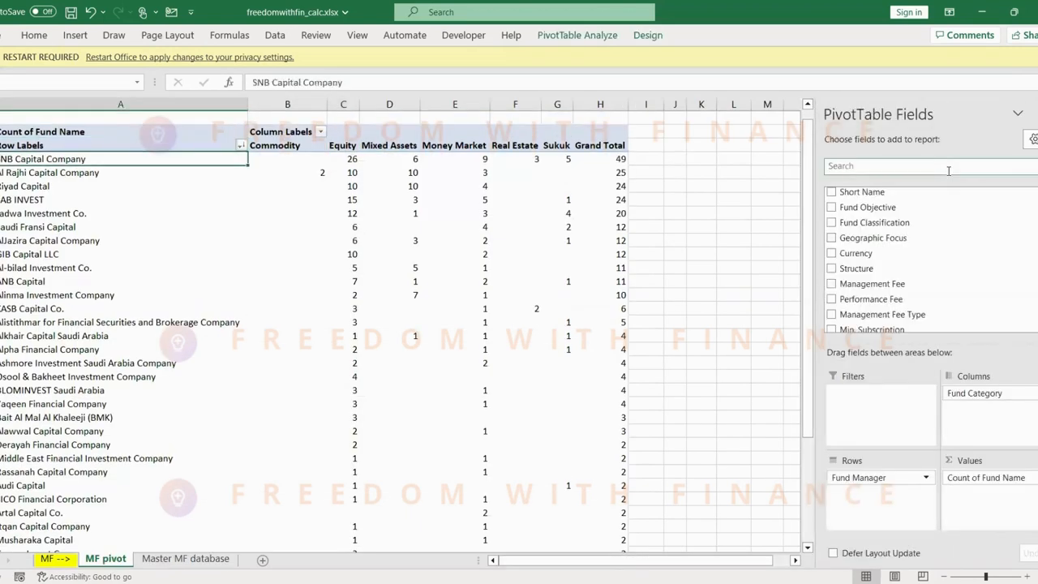
pyautogui.scroll(-3)
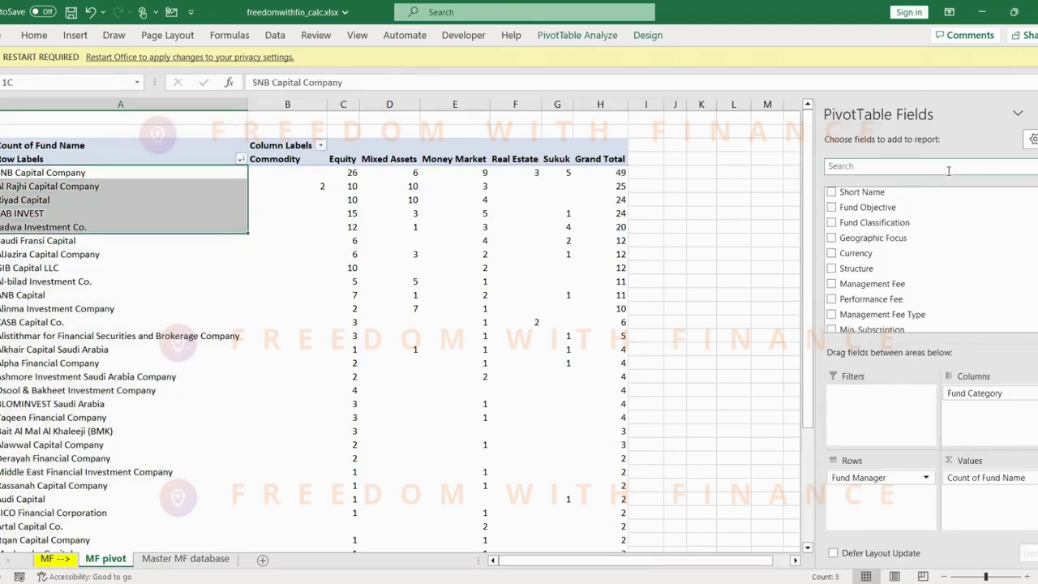
pyautogui.click(122, 240)
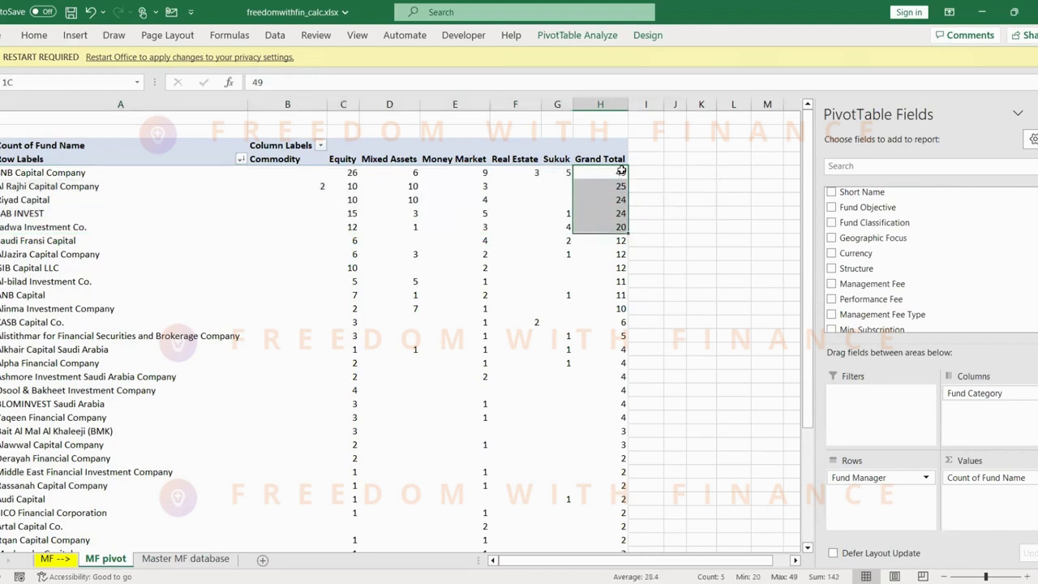
pyautogui.click(343, 172)
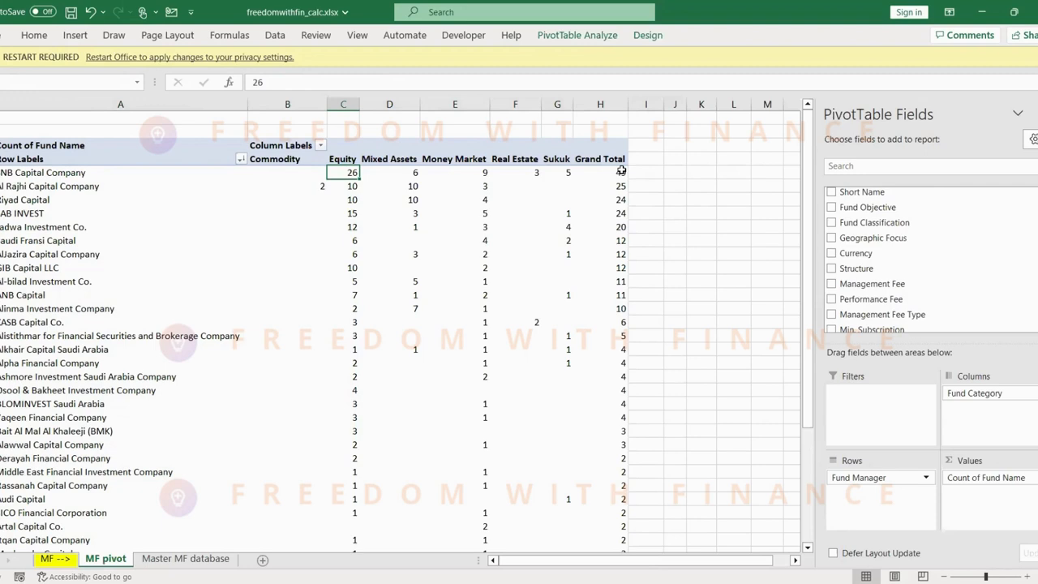
pyautogui.click(343, 186)
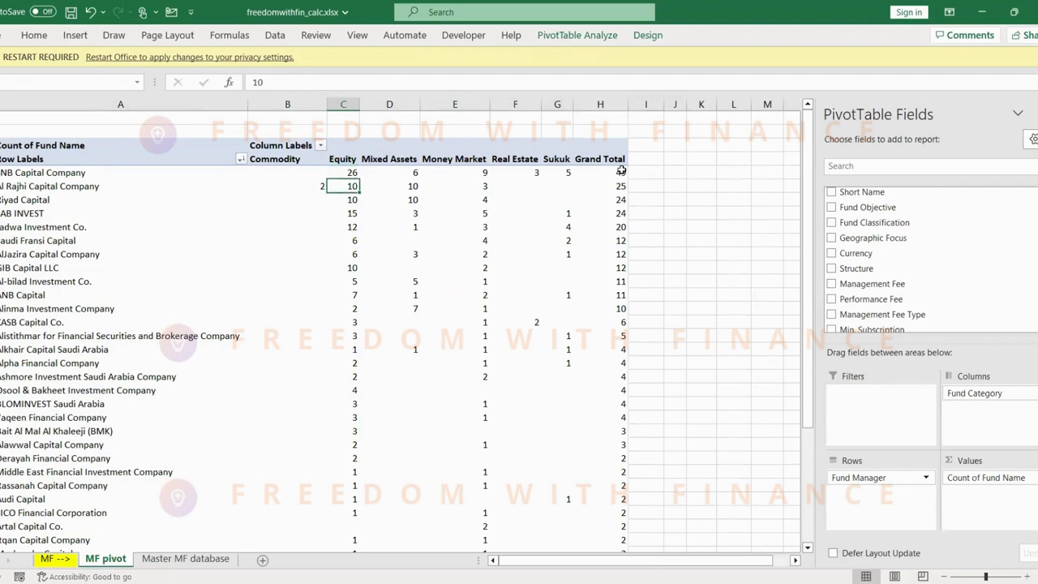
pyautogui.click(343, 213)
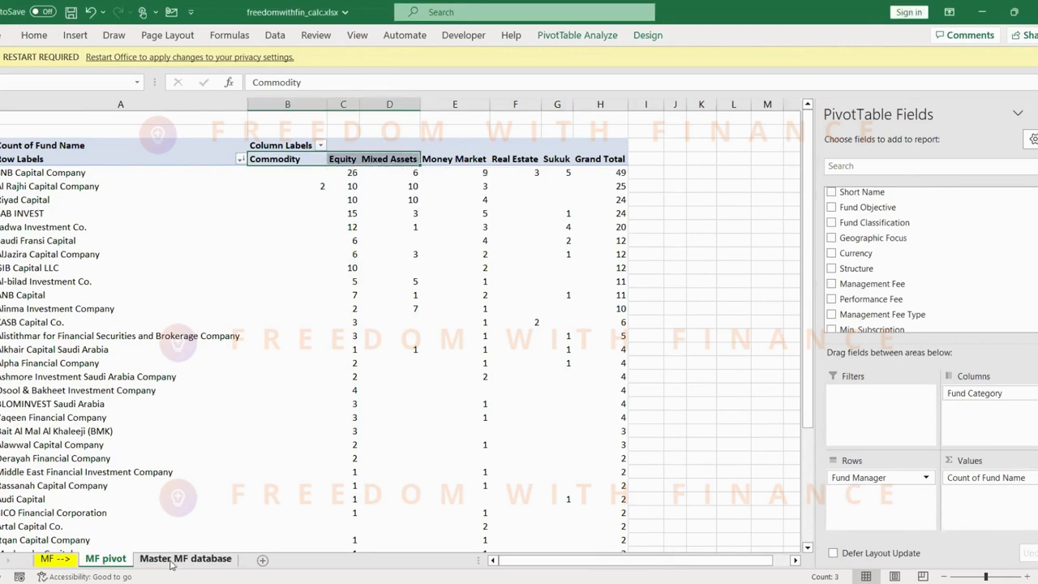
pyautogui.click(185, 558)
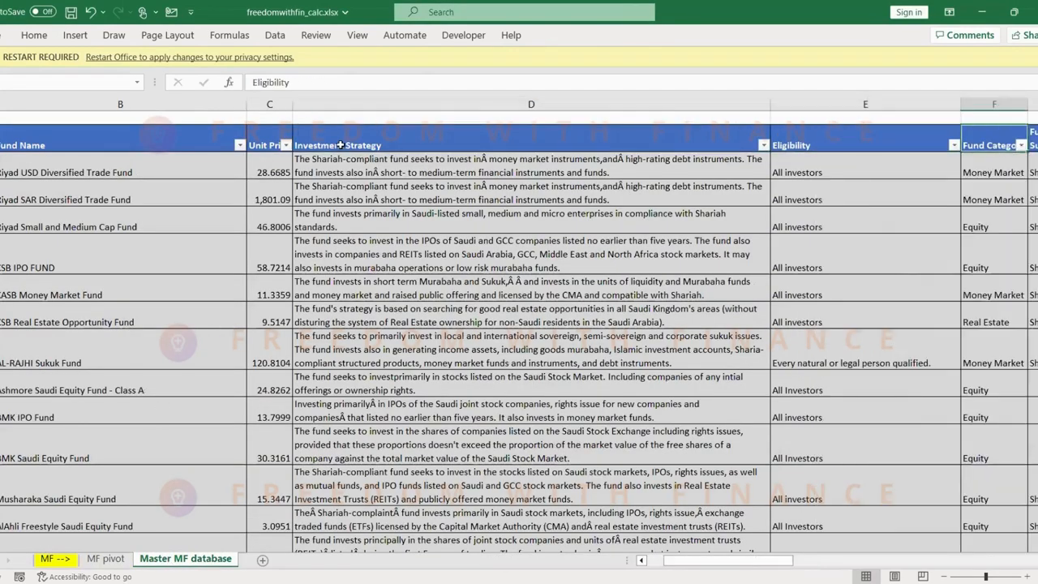
pyautogui.click(1020, 145)
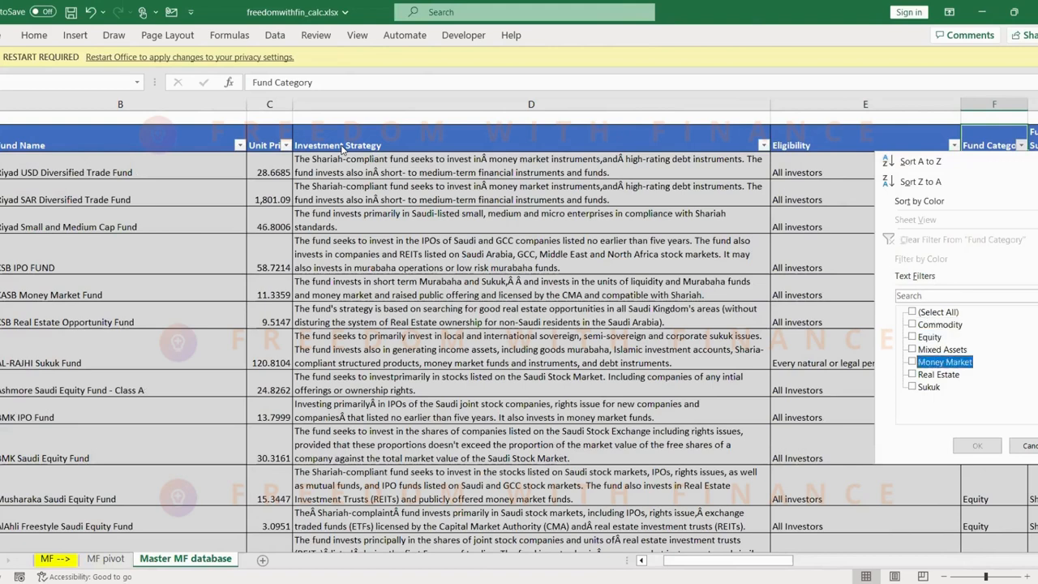
pyautogui.click(976, 445)
pyautogui.write('sa')
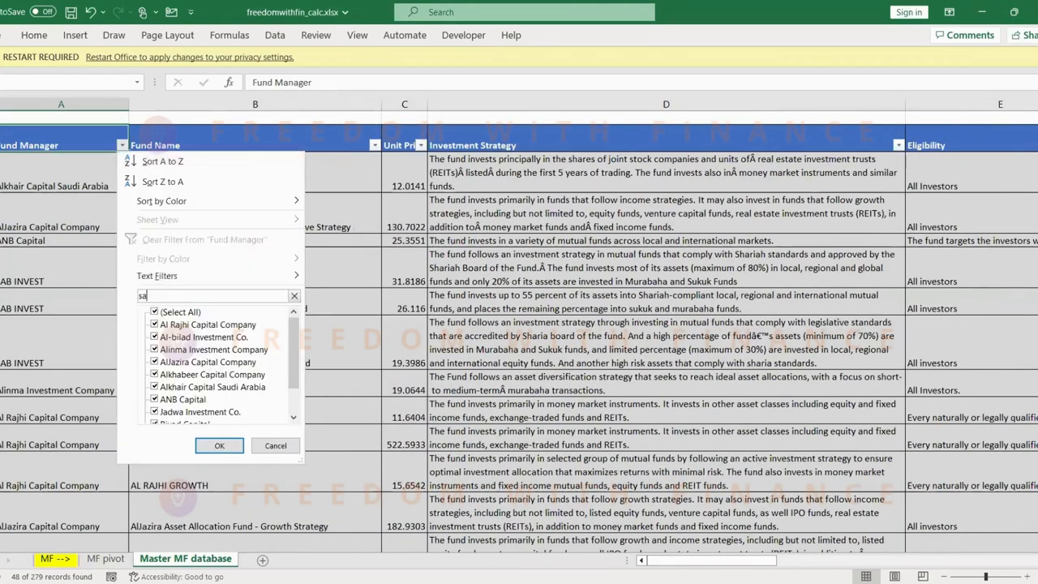
pyautogui.click(218, 445)
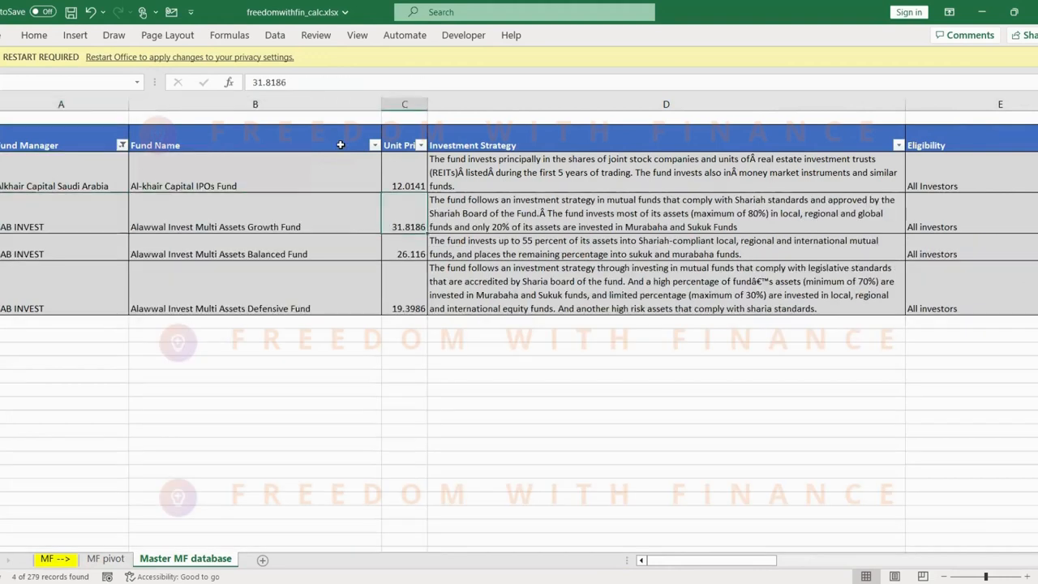
pyautogui.click(61, 226)
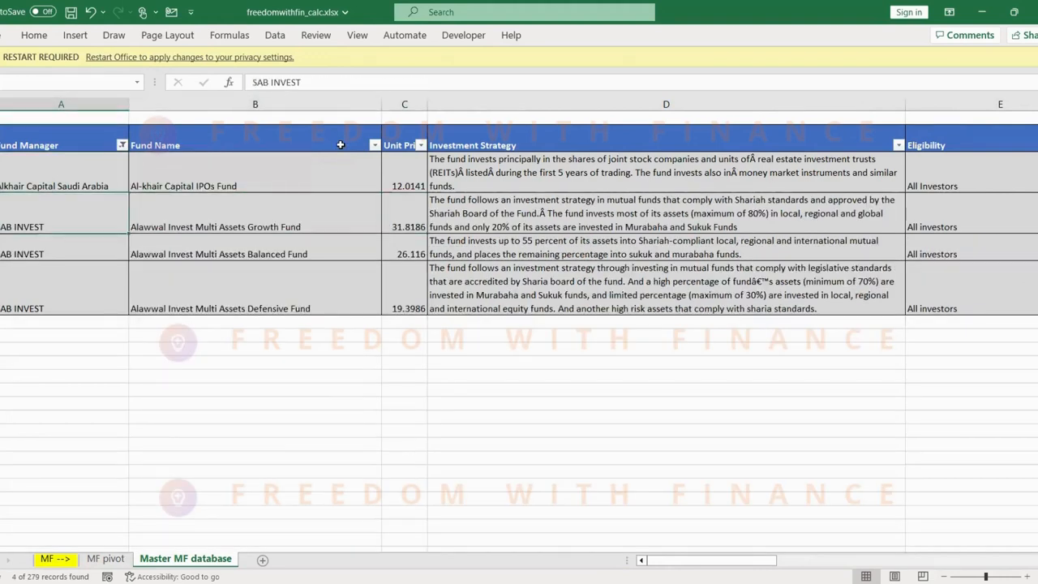
pyautogui.click(665, 213)
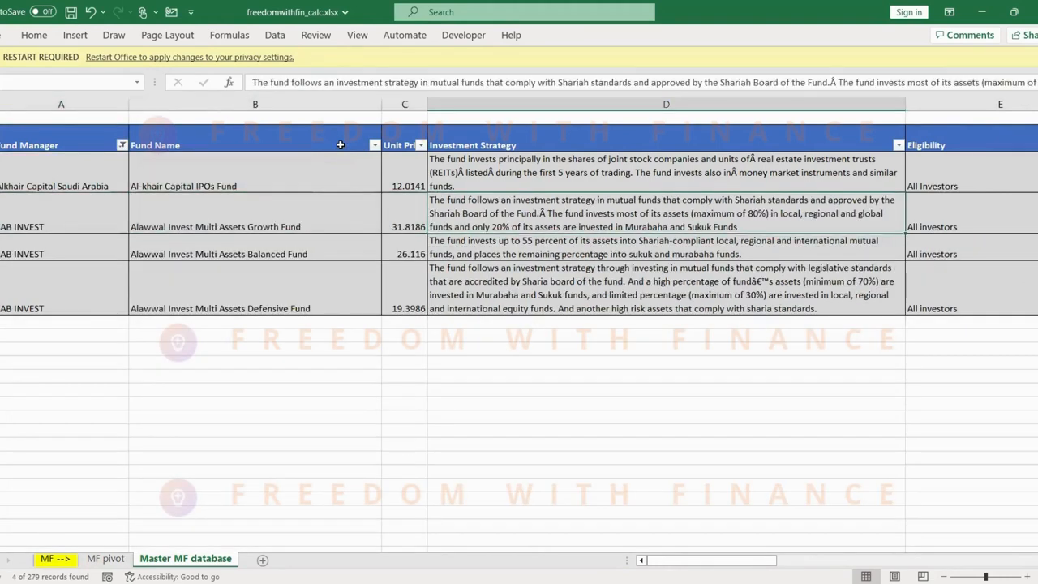
pyautogui.moveTo(510, 215)
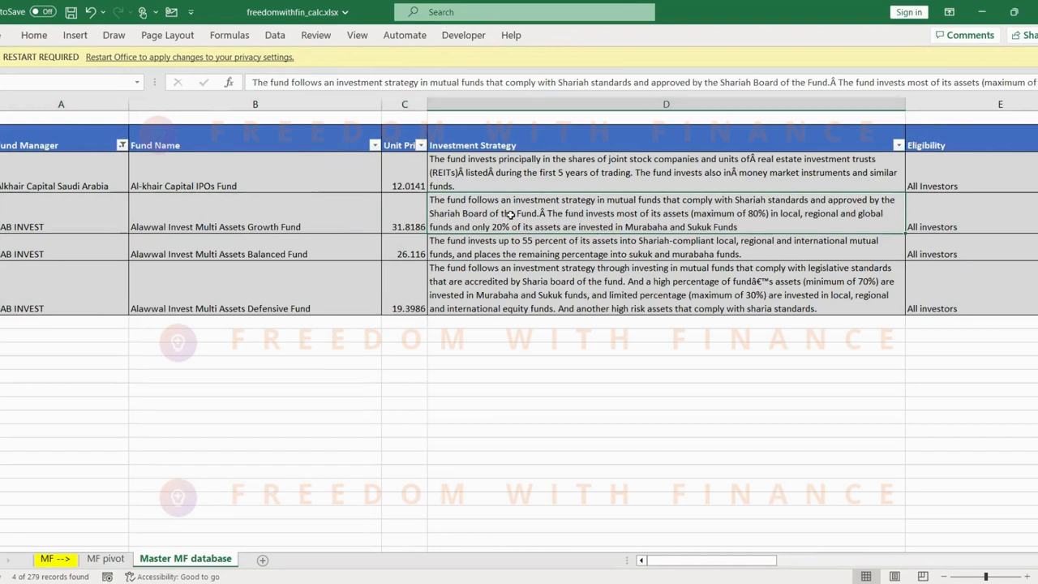
pyautogui.moveTo(493, 216)
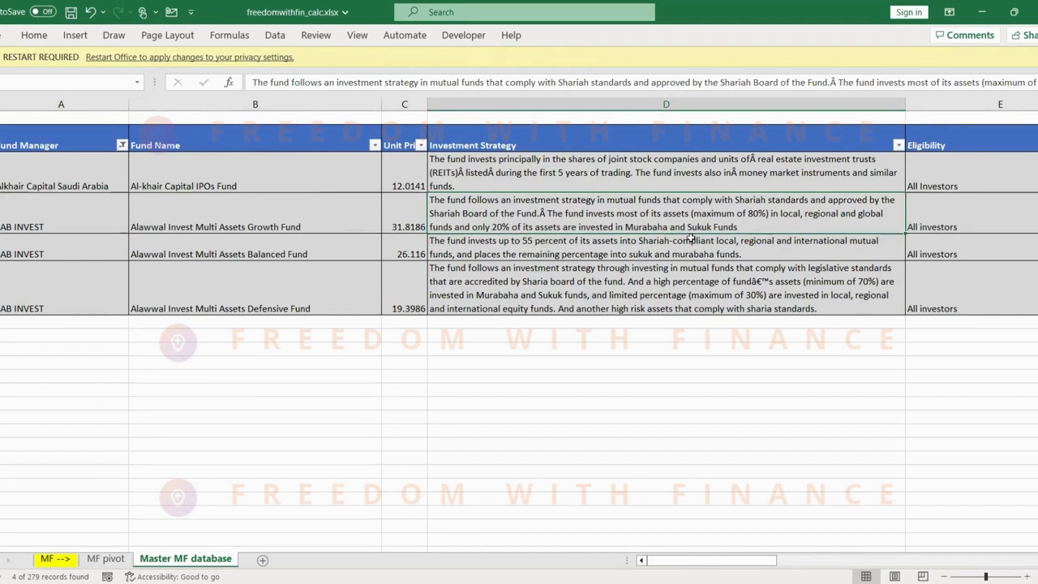
pyautogui.moveTo(616, 243)
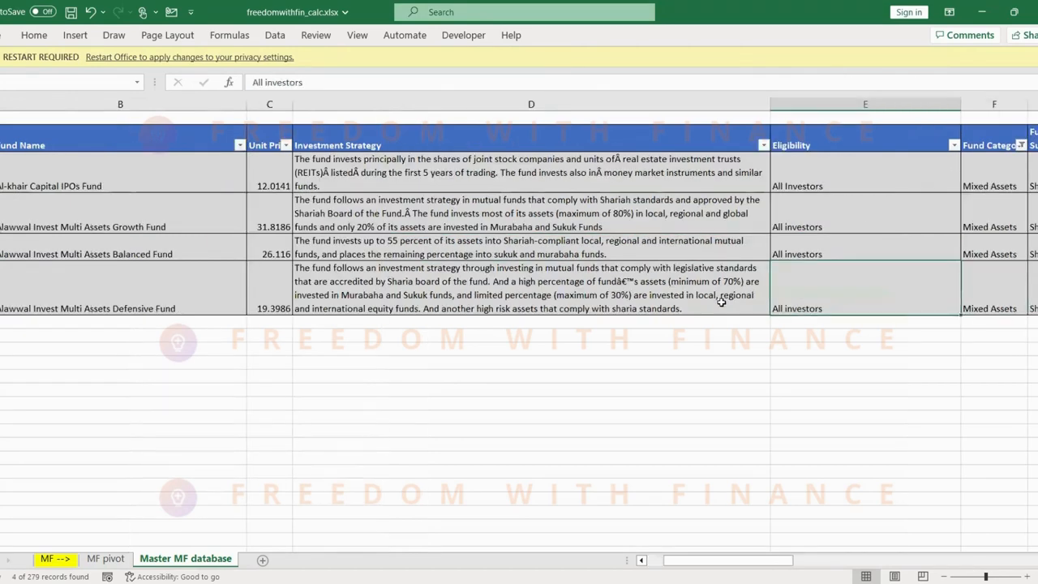
# Review the four funds' short names and fee columns, then open the Fund Category filter for Equity
pyautogui.click(993, 287)
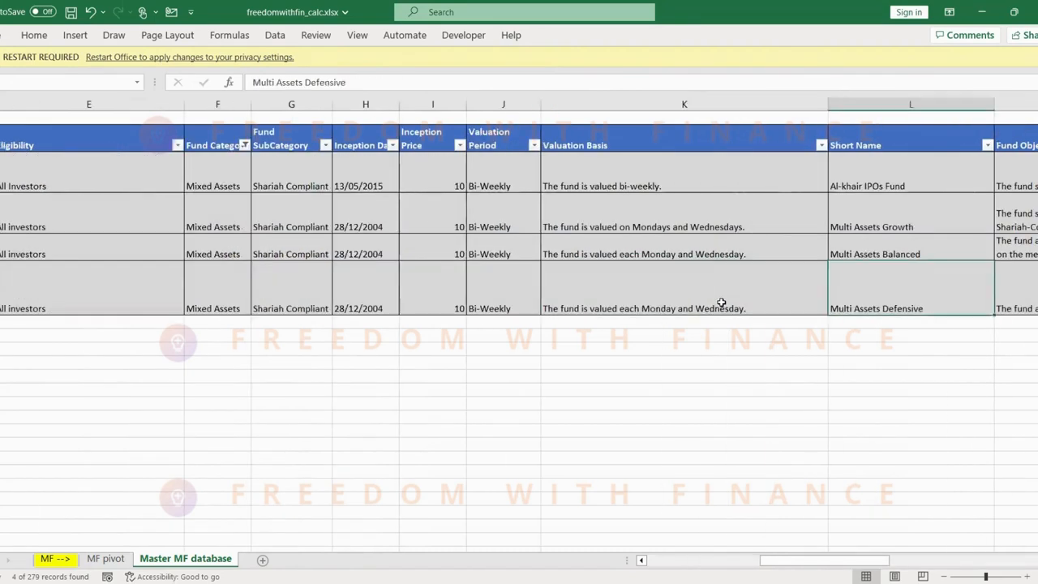
pyautogui.hscroll(3)
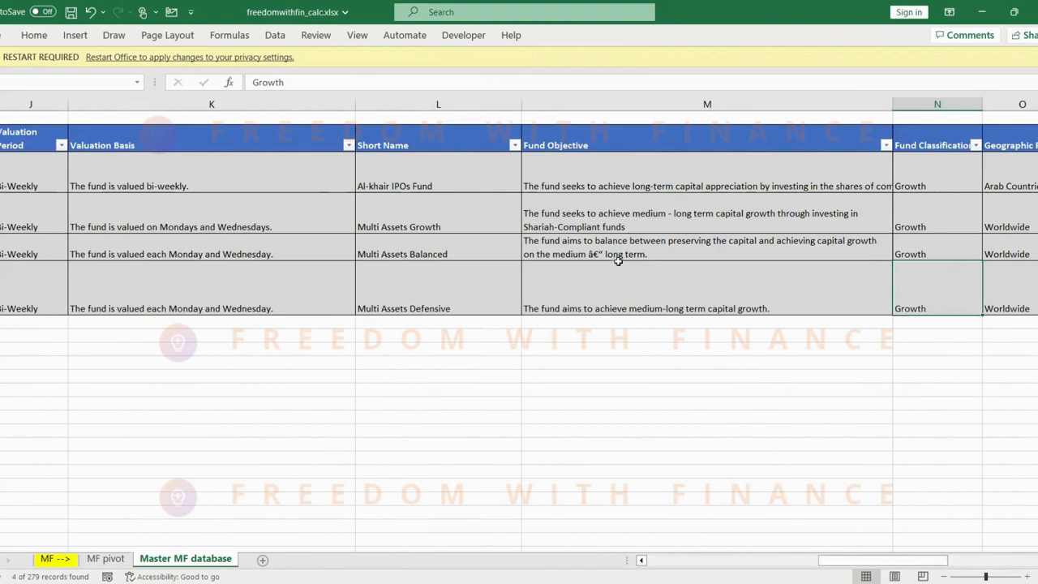
pyautogui.moveTo(612, 280)
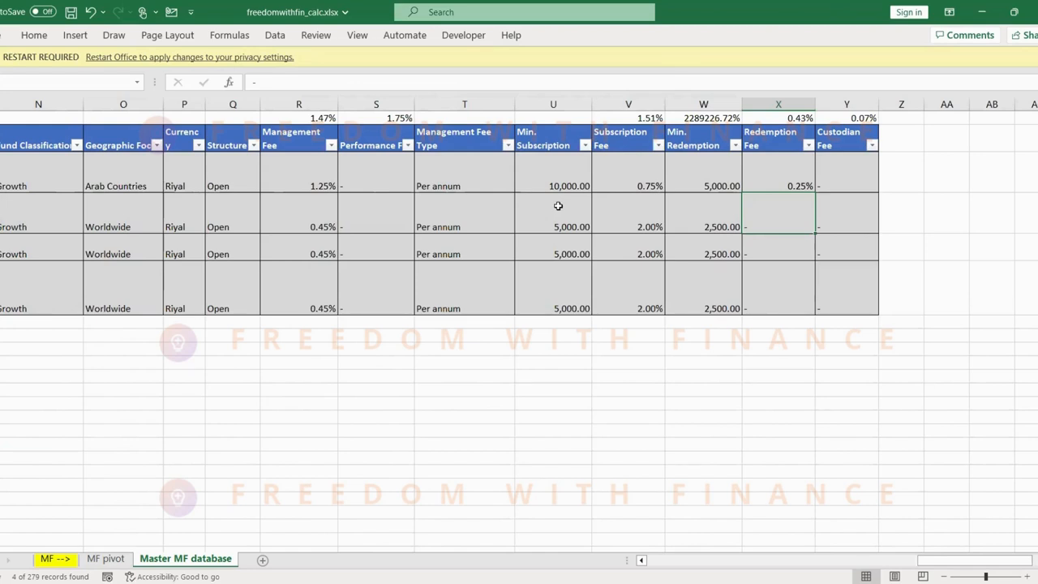
pyautogui.moveTo(565, 226)
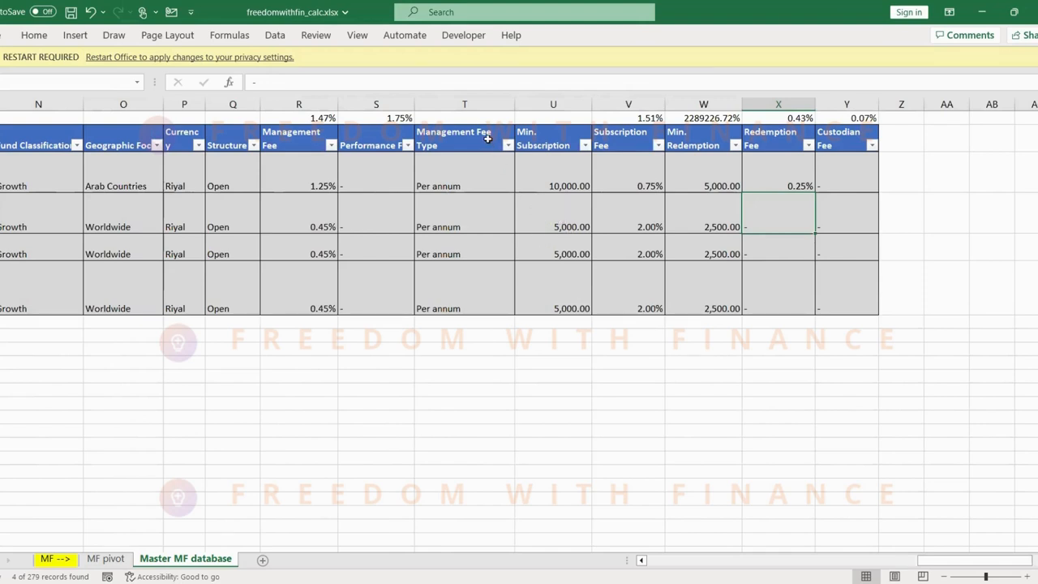
pyautogui.click(463, 138)
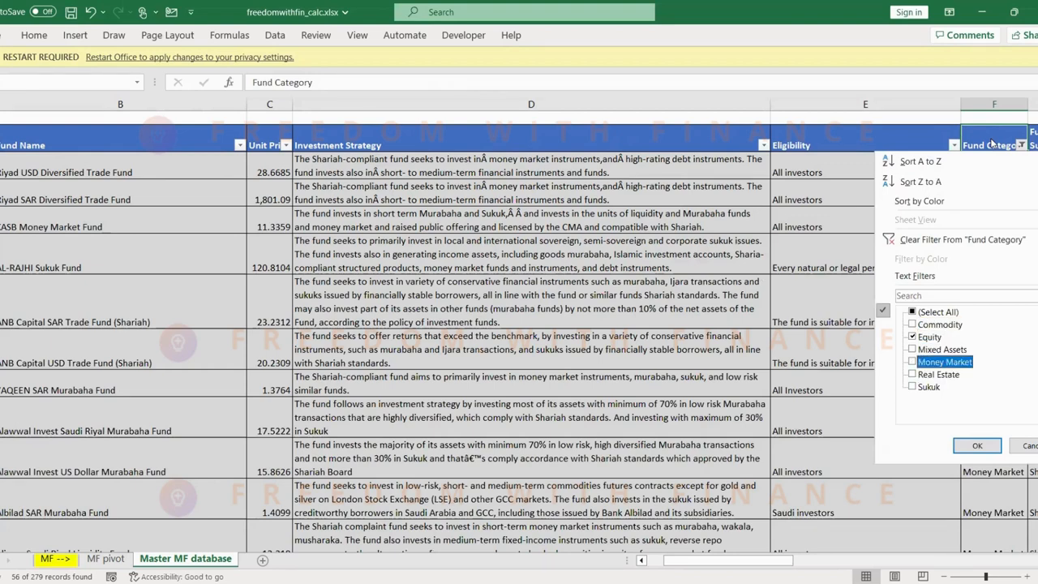
# Apply the Equity category filter and filter Fund Manager to SNB Capital Company, leaving 26 records
pyautogui.click(976, 446)
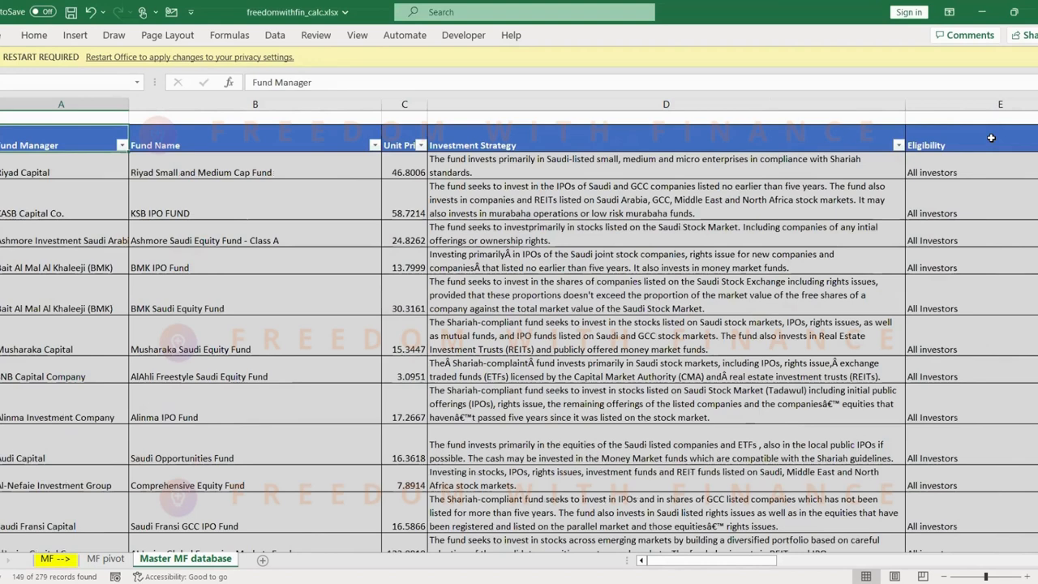
pyautogui.click(121, 144)
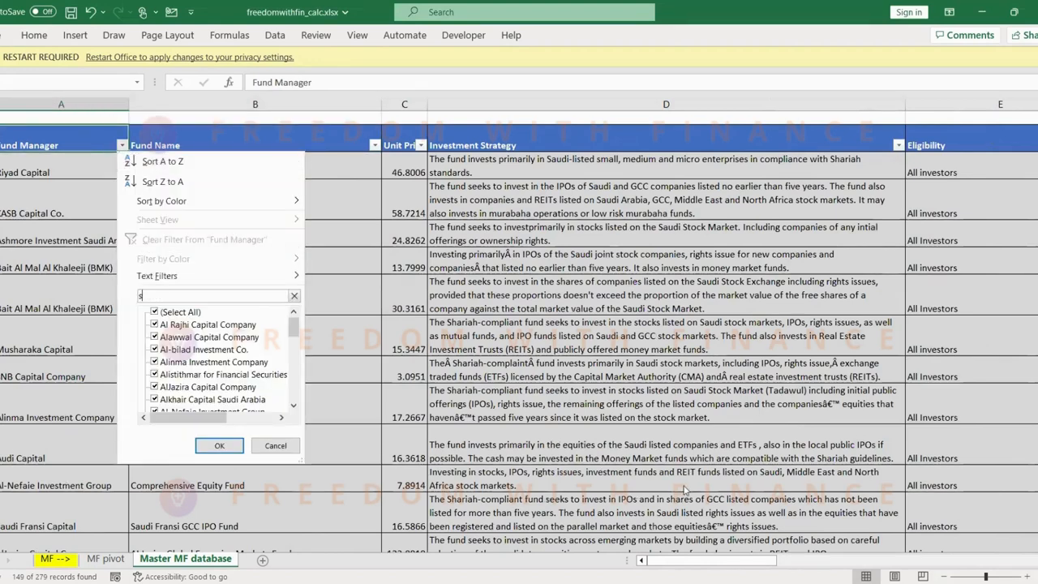
pyautogui.write('nb')
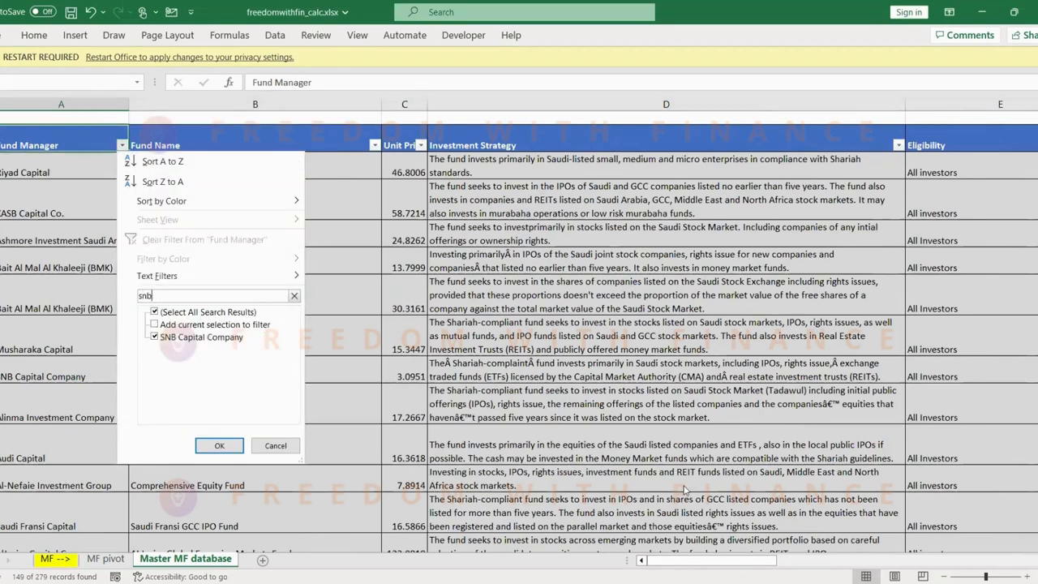
pyautogui.click(219, 445)
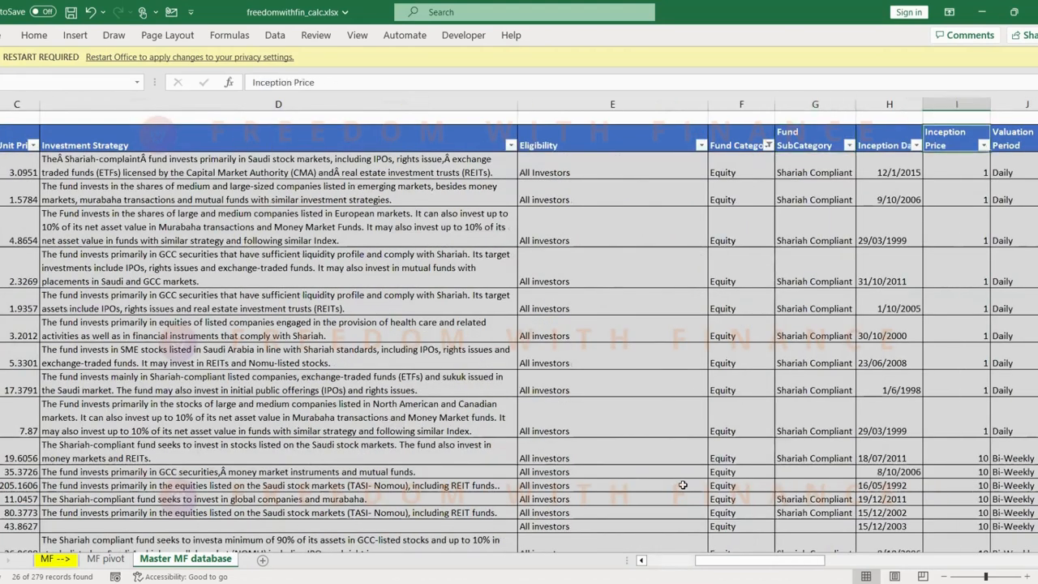
pyautogui.hscroll(3)
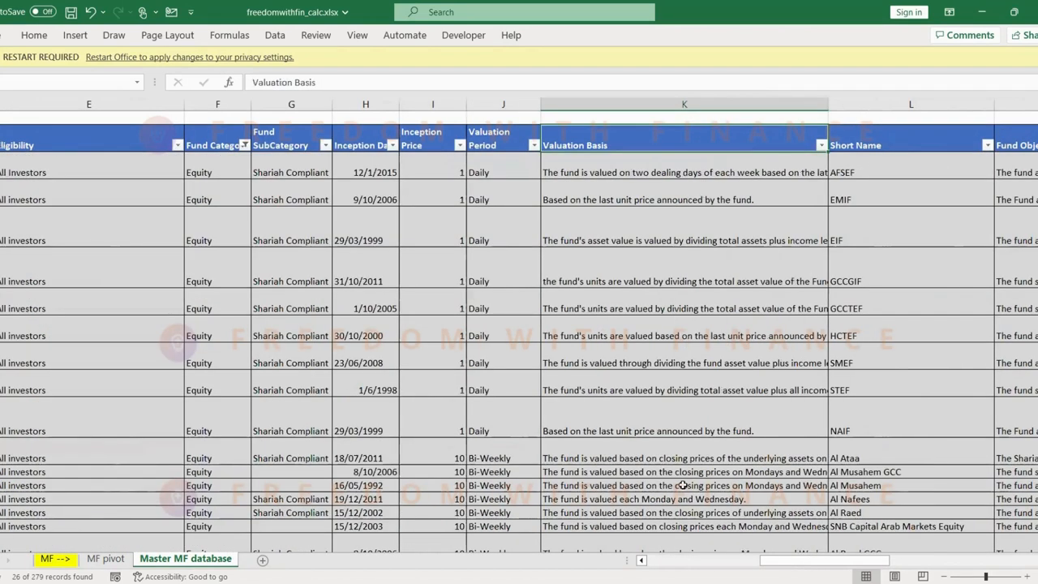
# Filter Fund Classification to Growth and Geographic Focus to Saudi Arabia
pyautogui.hscroll(3)
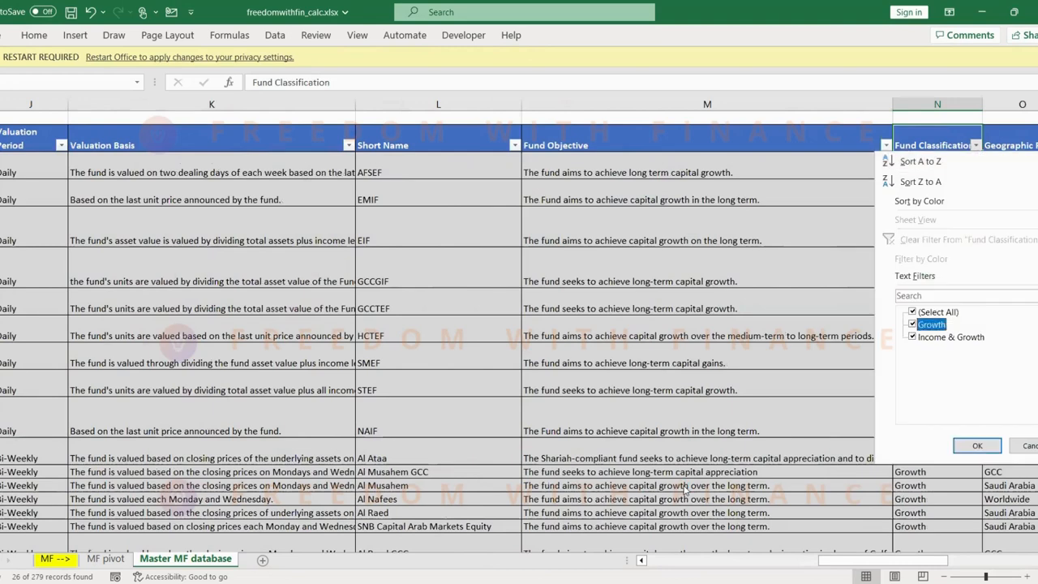
pyautogui.click(976, 445)
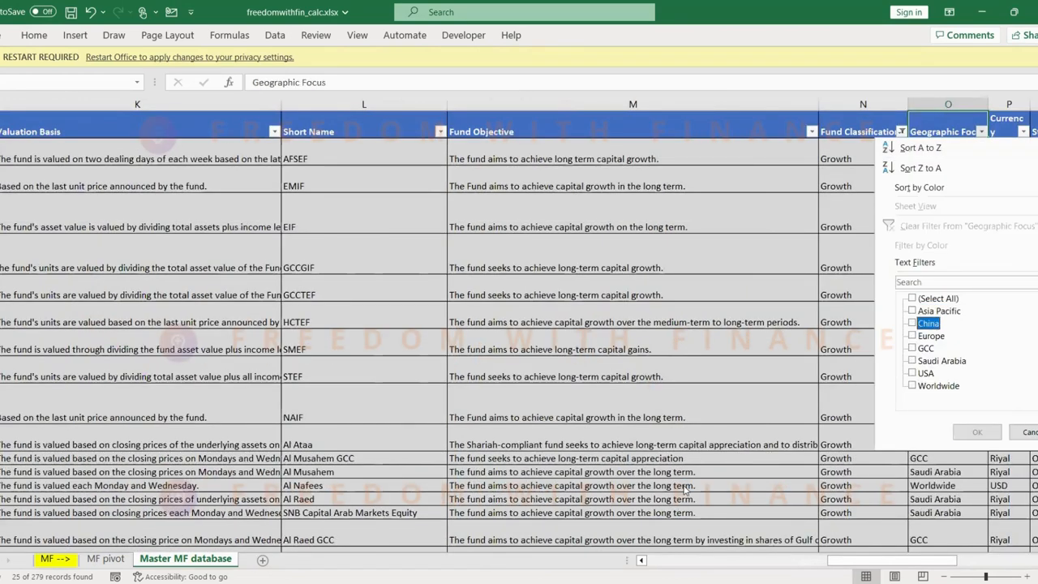
pyautogui.click(911, 360)
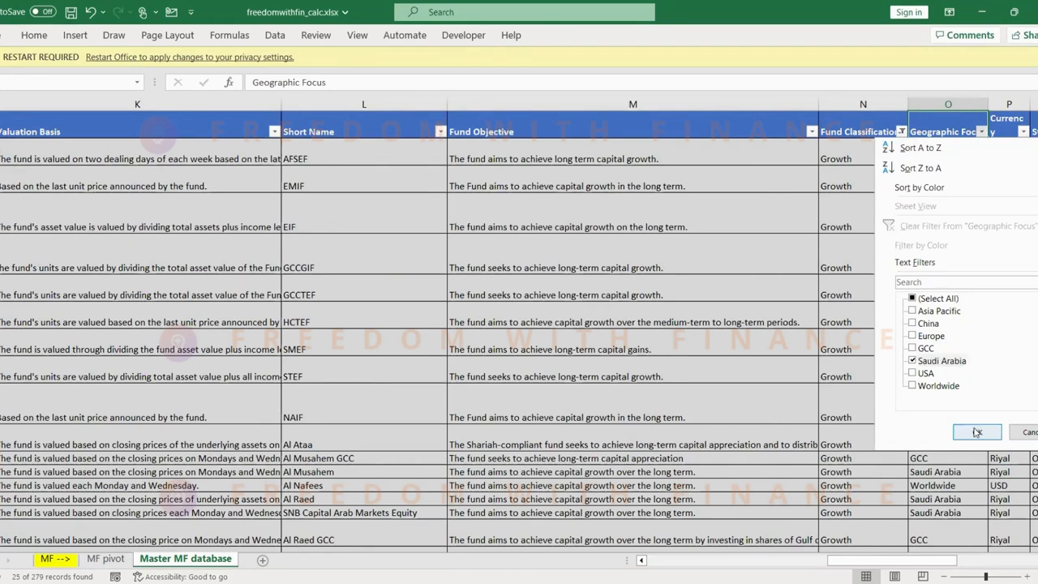
pyautogui.click(976, 431)
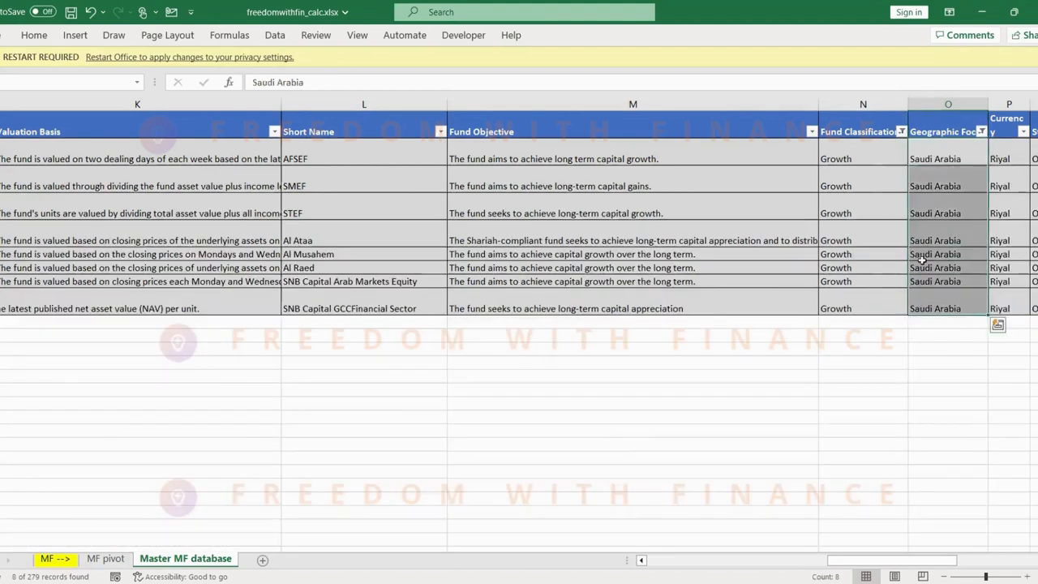
# Review the eight remaining SNB equity fund names, including the small and mid-cap fund
pyautogui.click(835, 158)
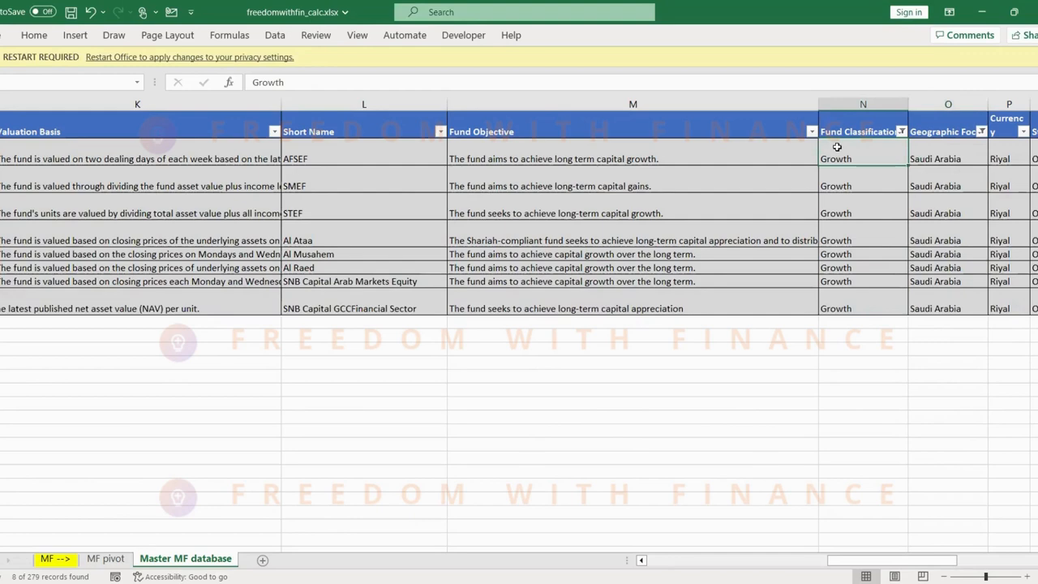
pyautogui.hscroll(-3)
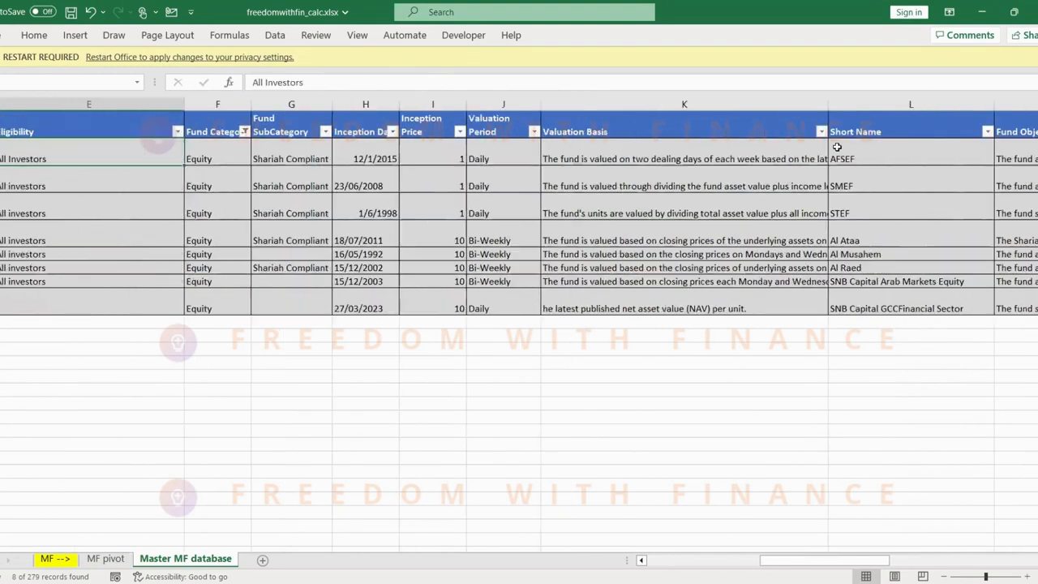
pyautogui.hscroll(-3)
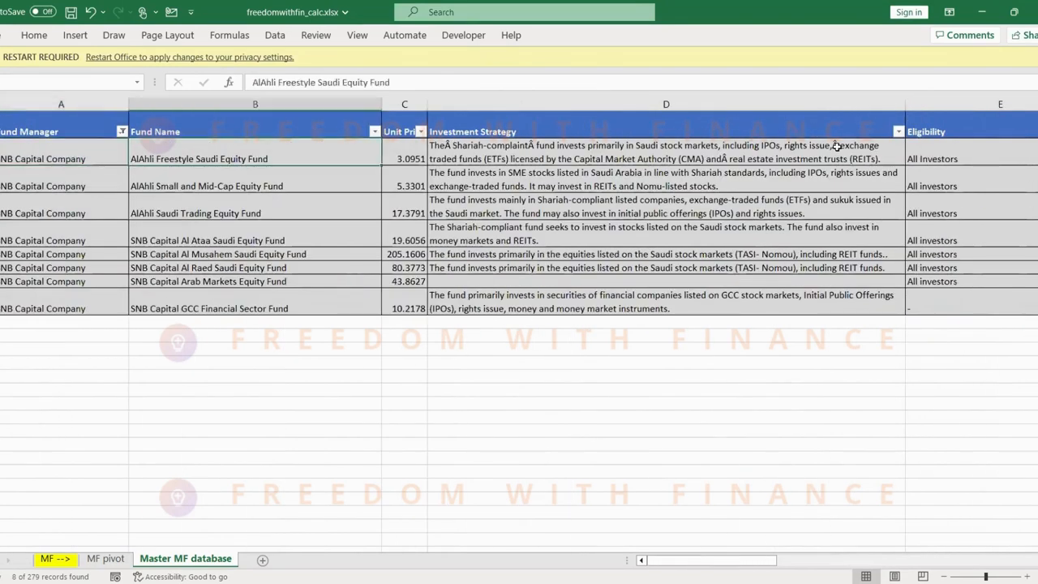
pyautogui.hscroll(3)
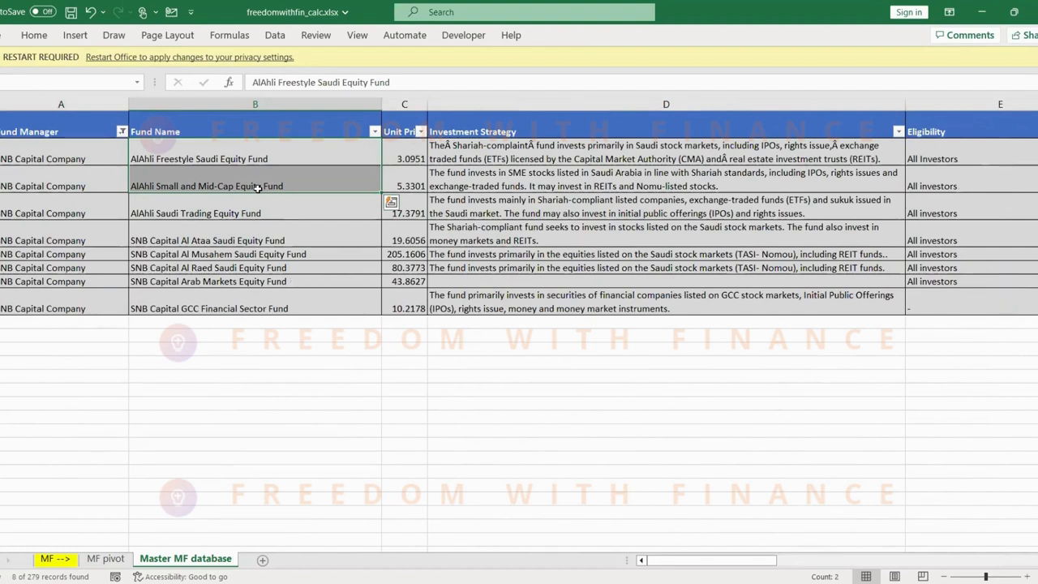
pyautogui.click(254, 186)
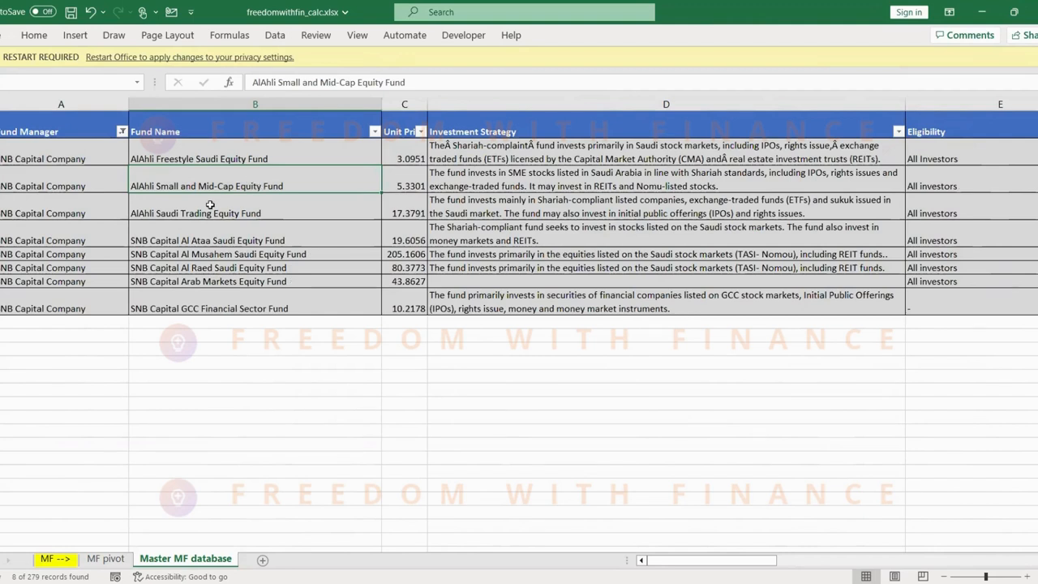
pyautogui.moveTo(245, 269)
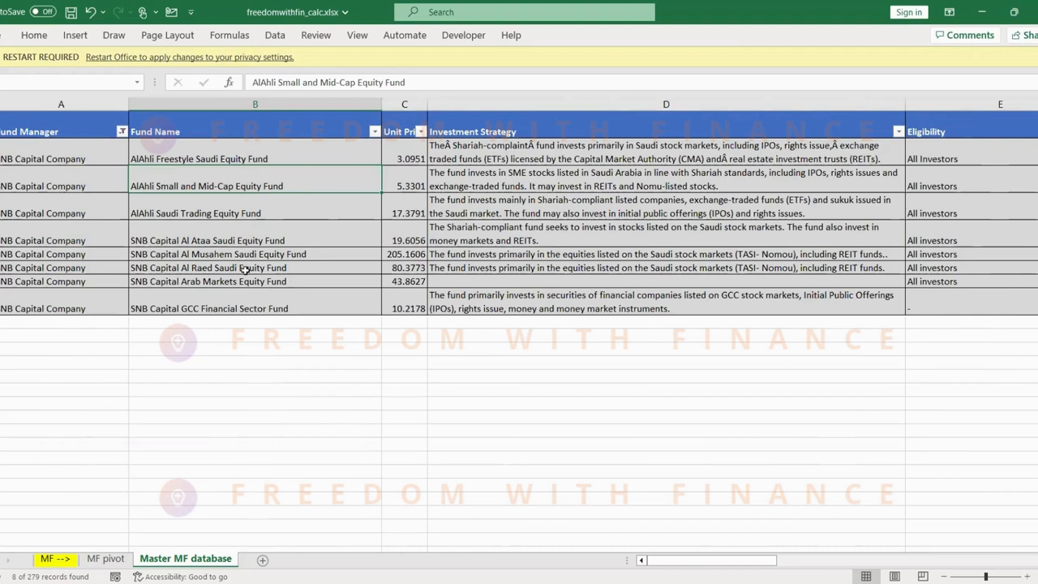
pyautogui.moveTo(261, 187)
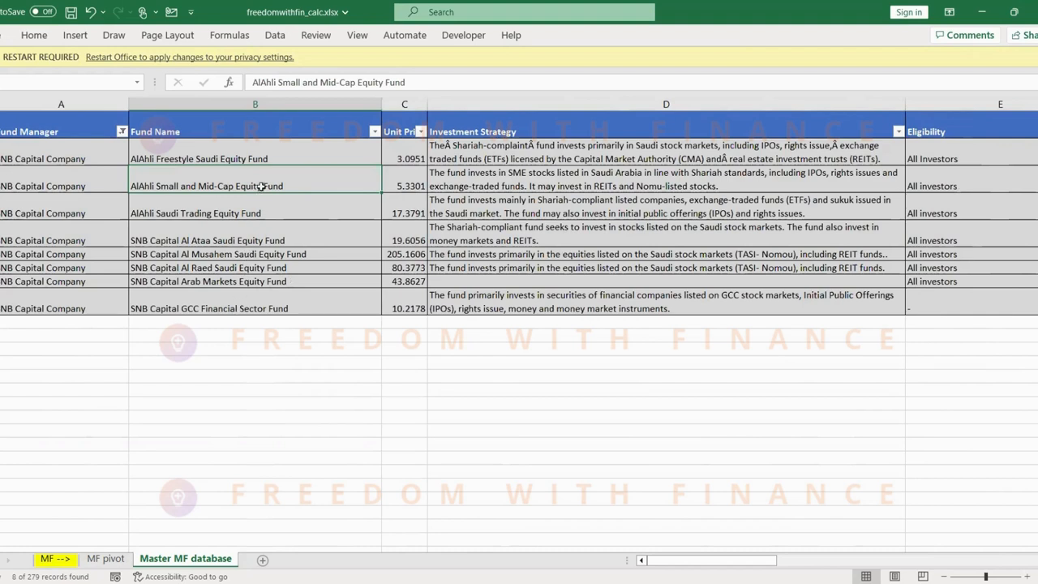
pyautogui.moveTo(279, 151)
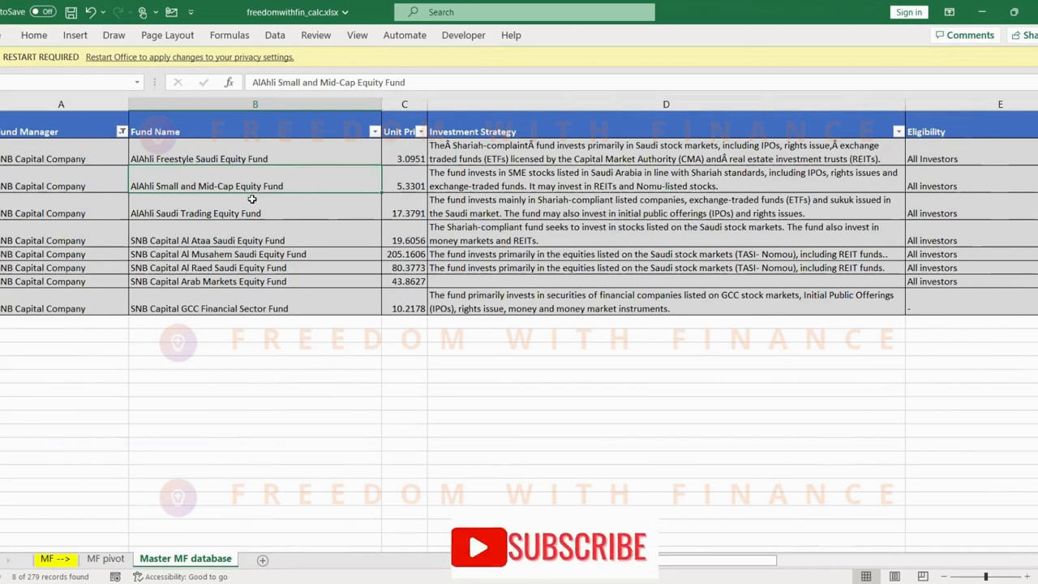
pyautogui.moveTo(230, 249)
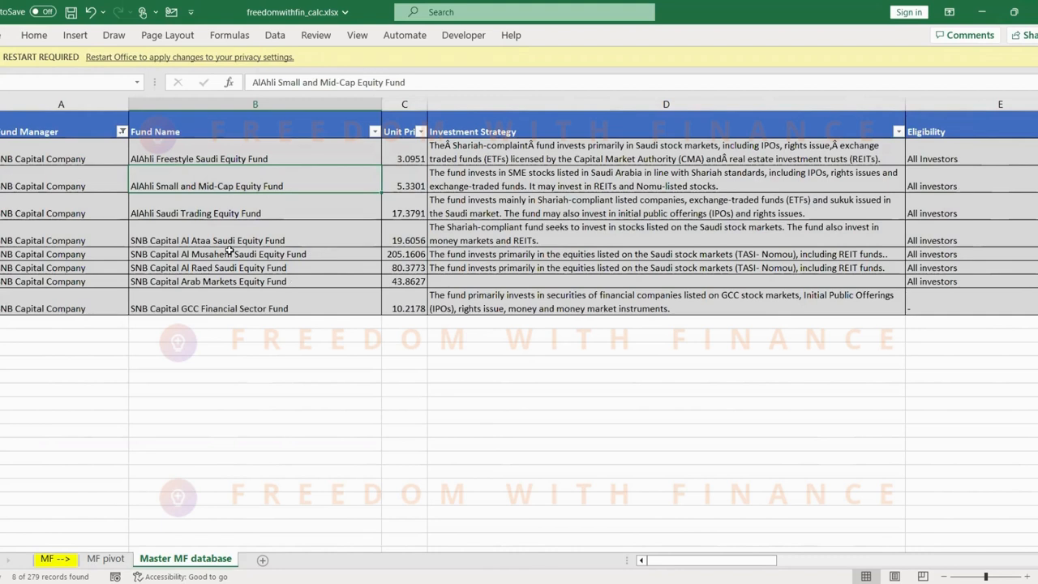
pyautogui.click(208, 309)
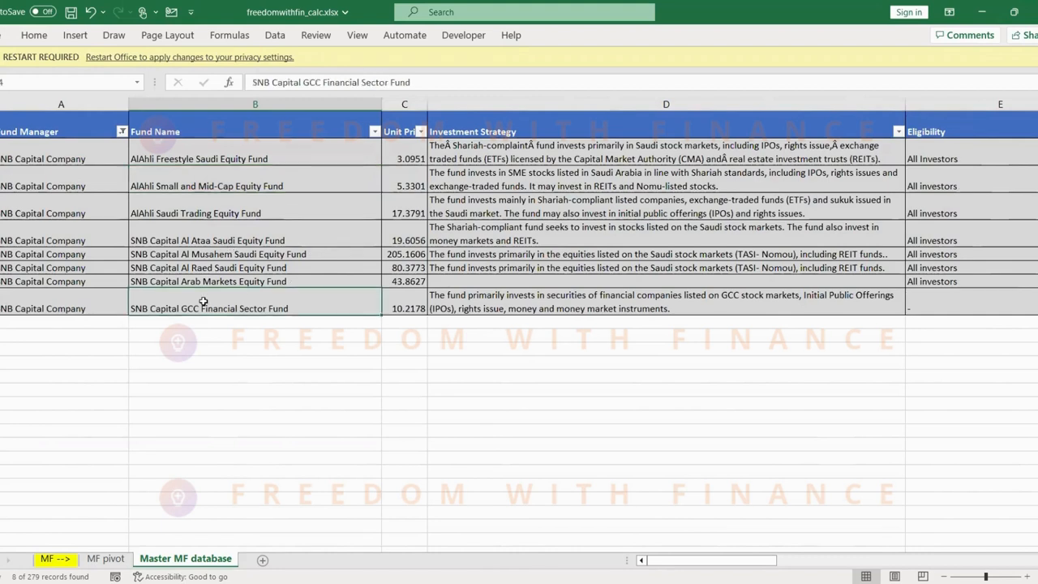
pyautogui.moveTo(533, 306)
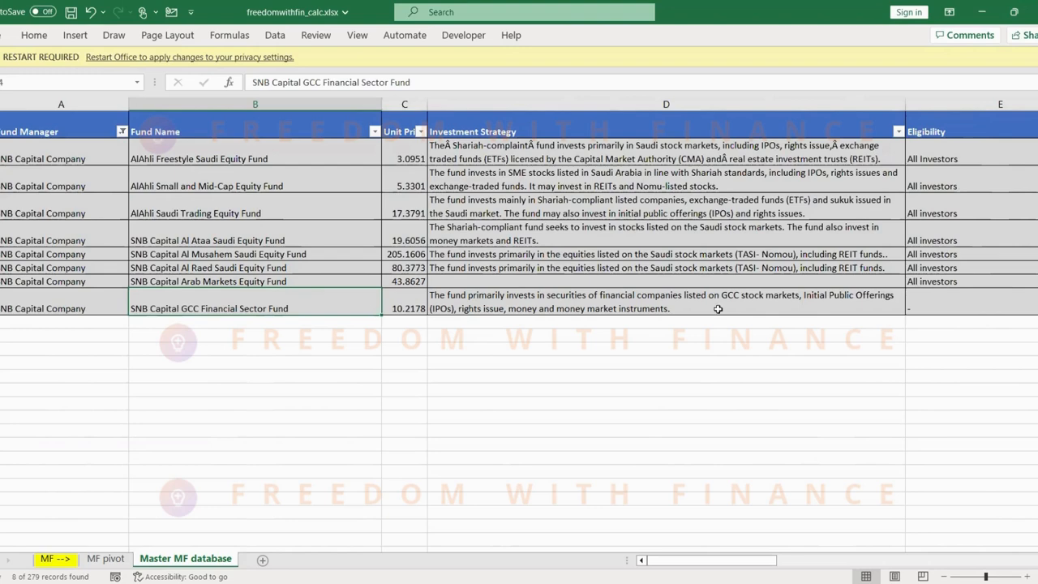
pyautogui.moveTo(506, 230)
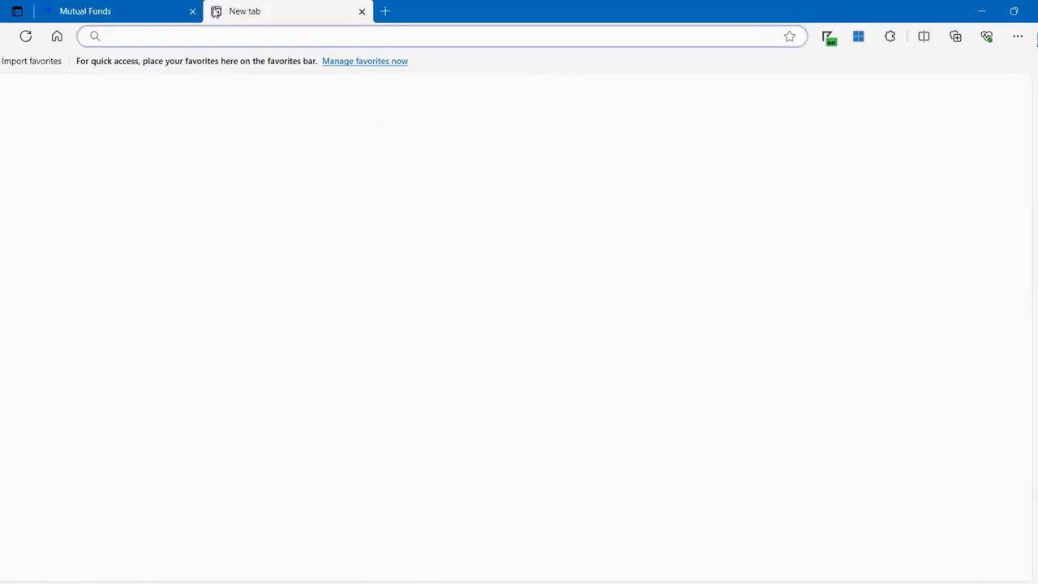
# Search Bing for 'sab invest Saudi Equity Fund', scan results, and return to Saudi Exchange
pyautogui.write('sab invest Saudi Equity Fund')
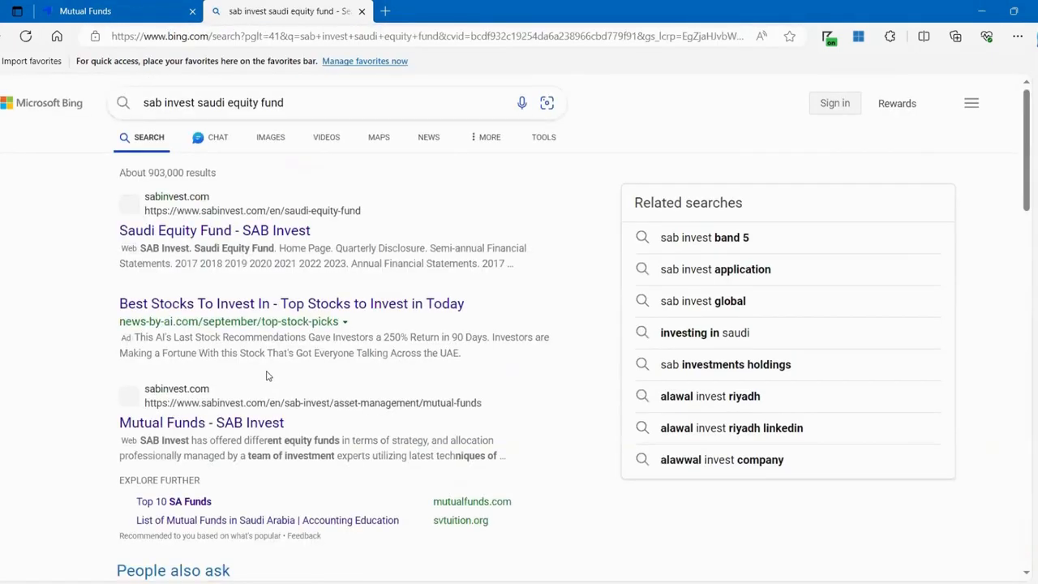
pyautogui.scroll(-3)
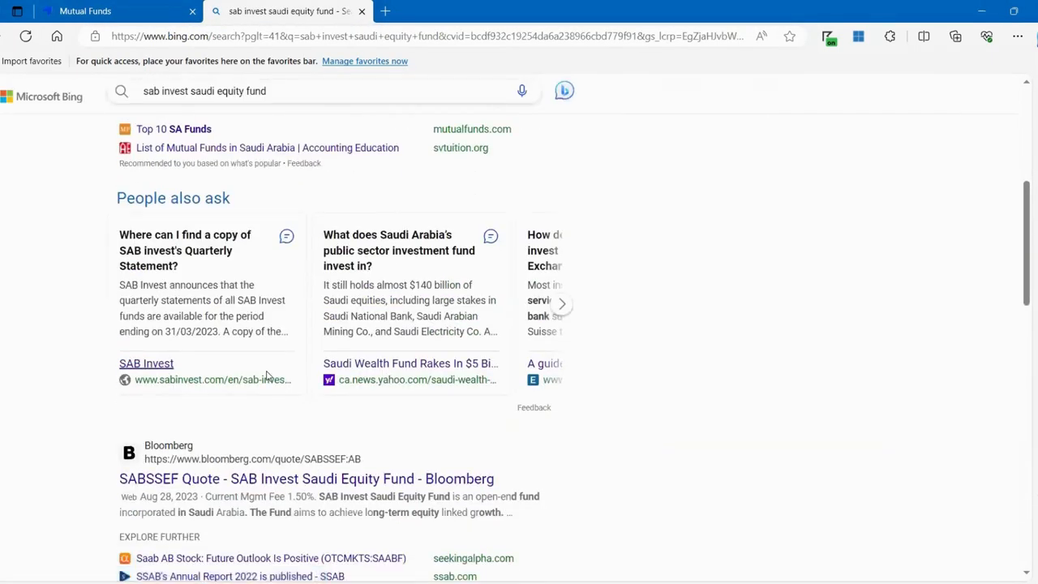
pyautogui.click(85, 11)
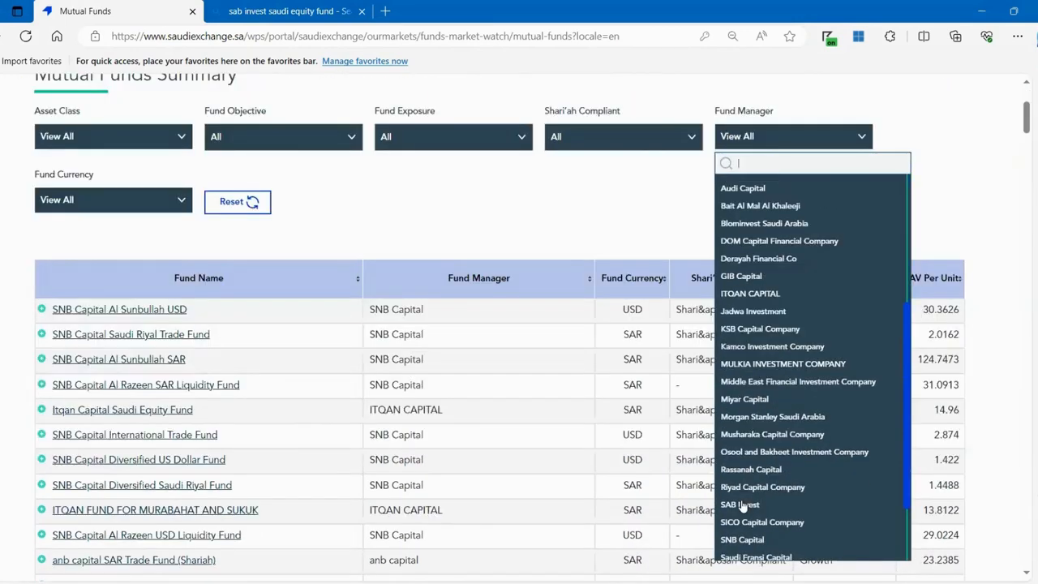
# Filter funds to SAB Invest equity, open Saudi Equity Fund profile, and close Bing
pyautogui.click(738, 503)
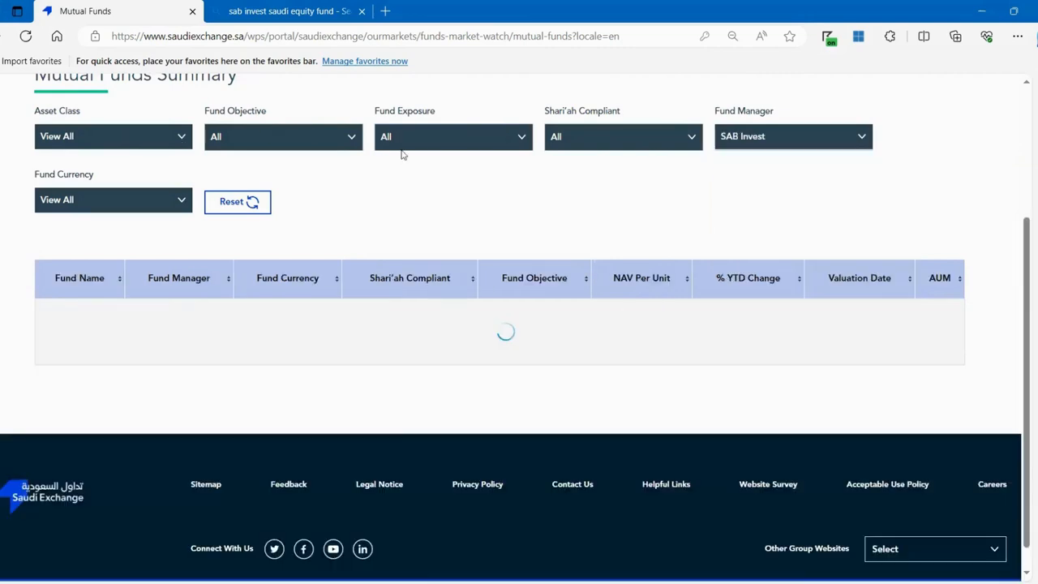
pyautogui.click(113, 136)
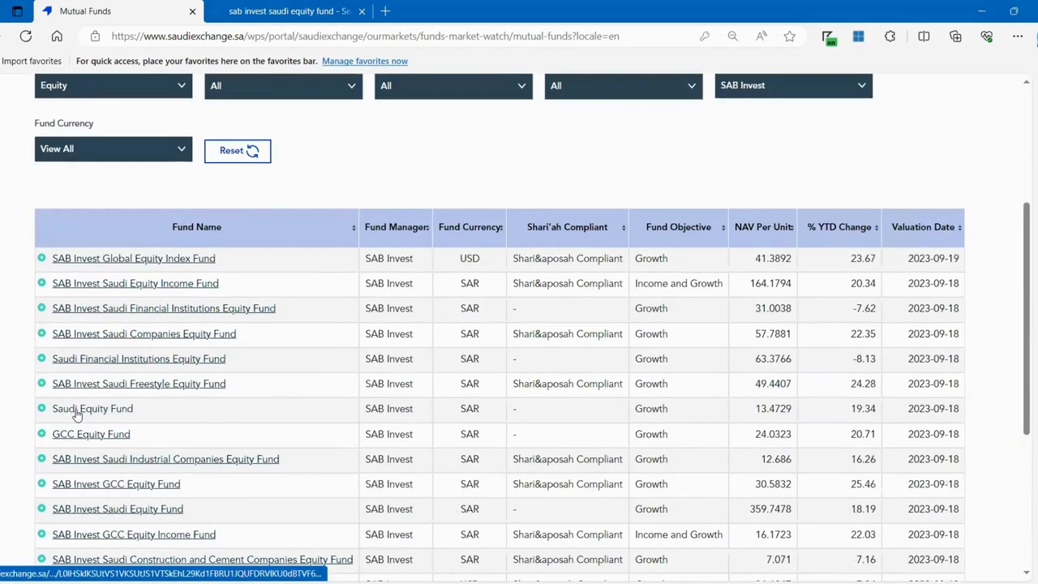
pyautogui.click(92, 408)
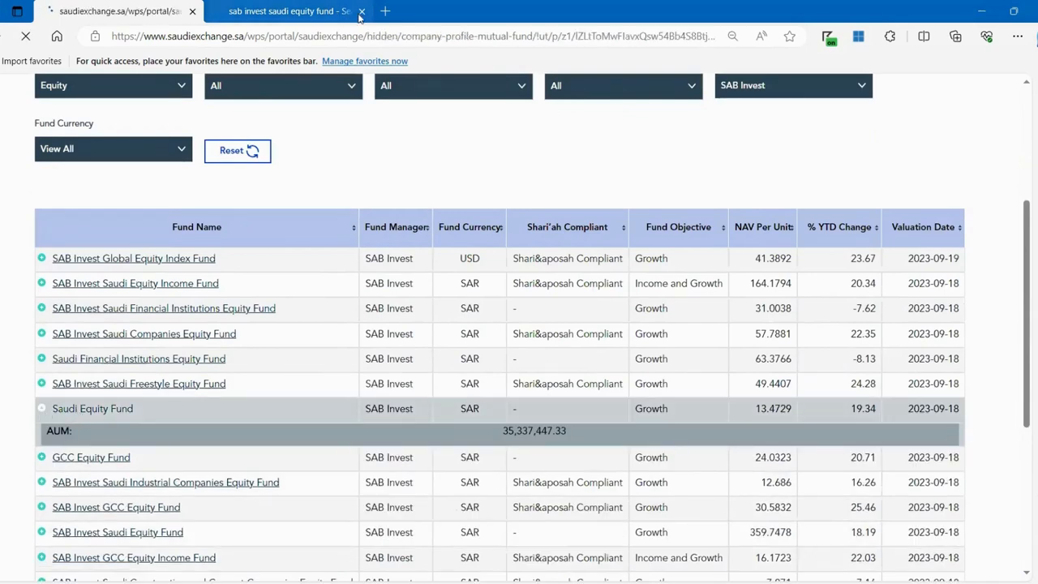
pyautogui.click(362, 10)
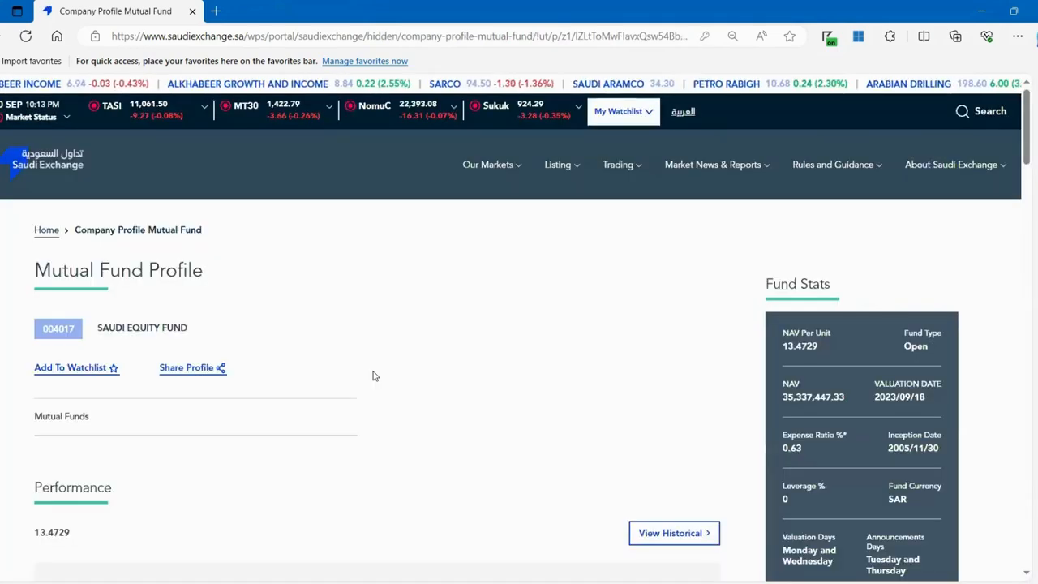
# Scroll the Saudi Equity Fund profile to Fund Documents for the 2023-07-13 fact sheet
pyautogui.scroll(-3)
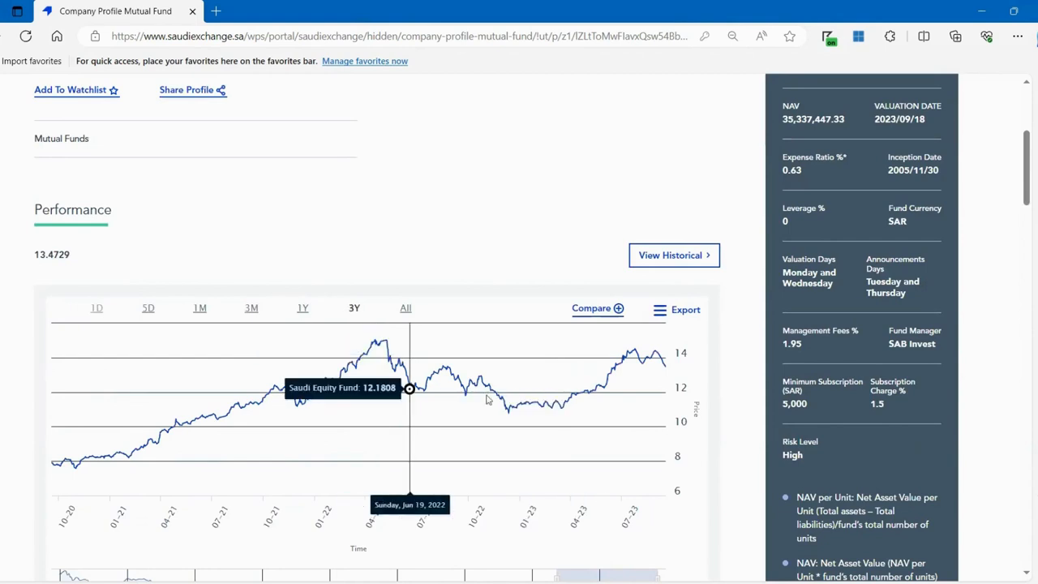
pyautogui.moveTo(512, 405)
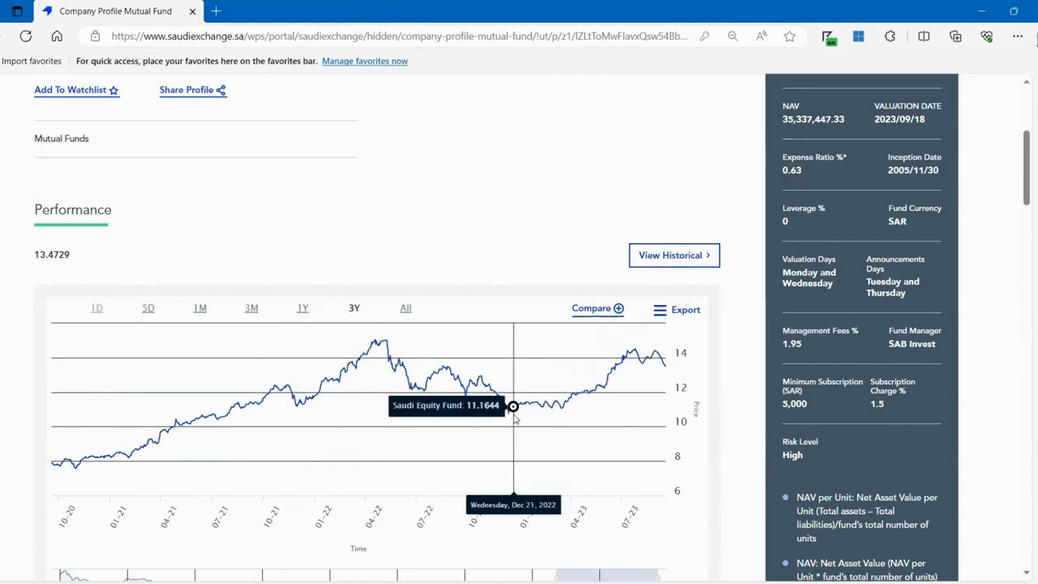
pyautogui.moveTo(624, 377)
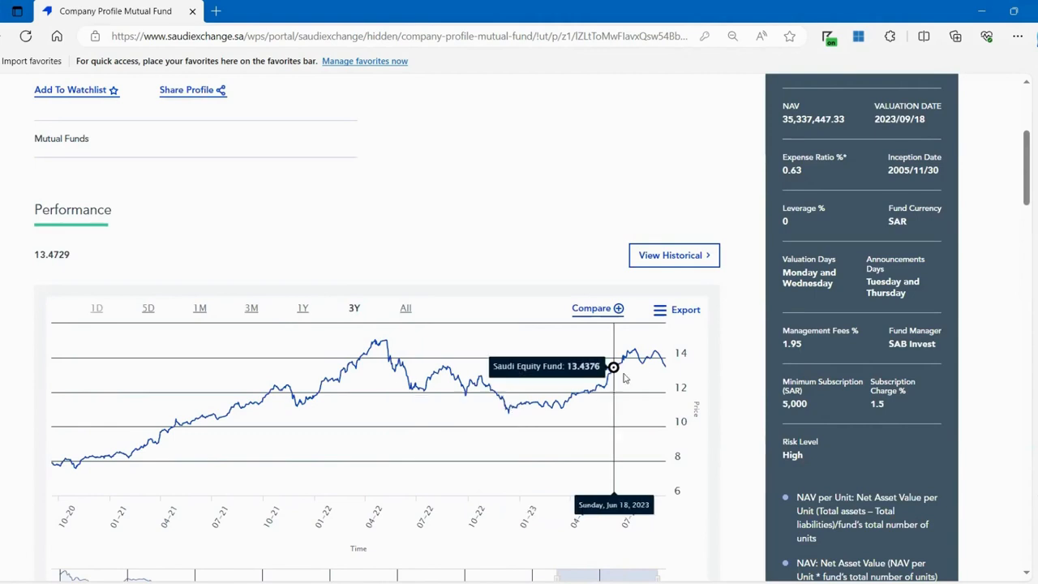
pyautogui.moveTo(641, 363)
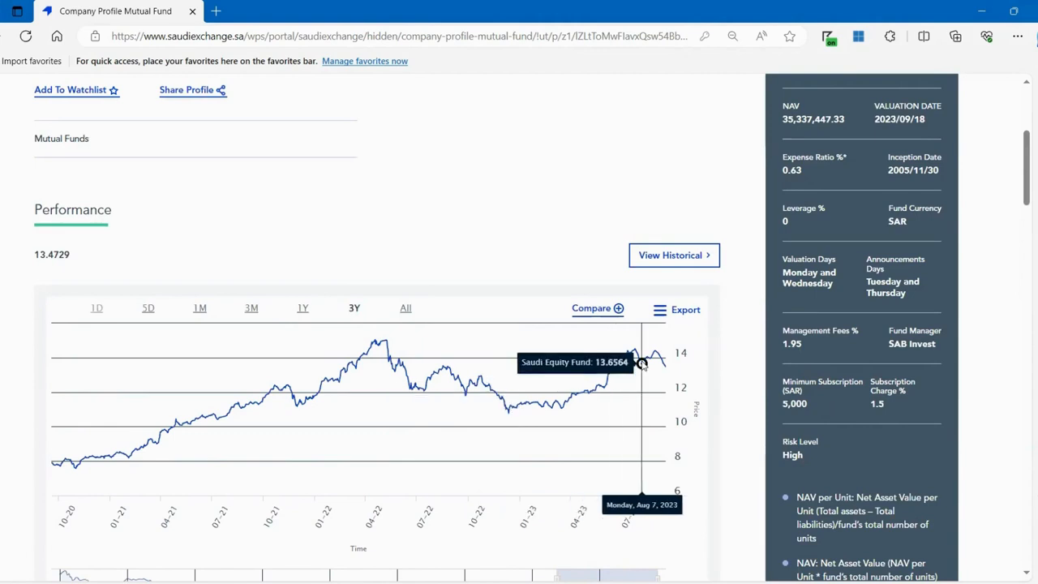
pyautogui.scroll(-3)
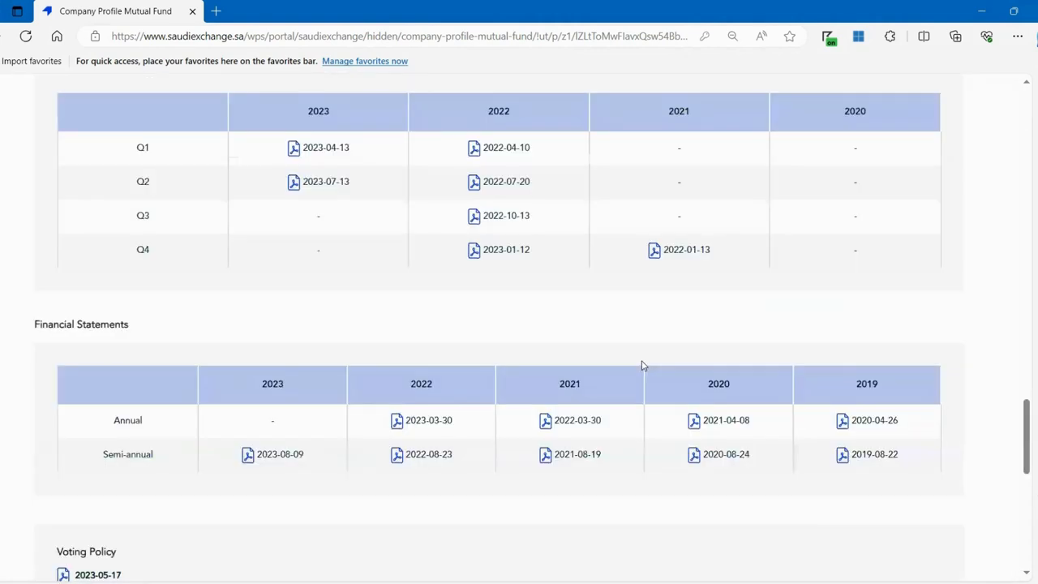
pyautogui.scroll(3)
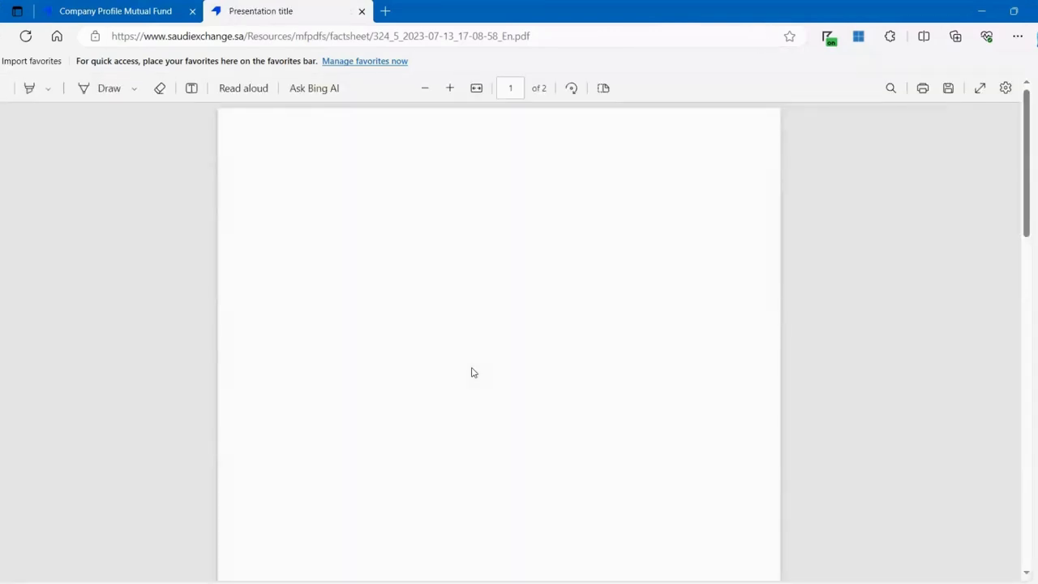
pyautogui.scroll(-3)
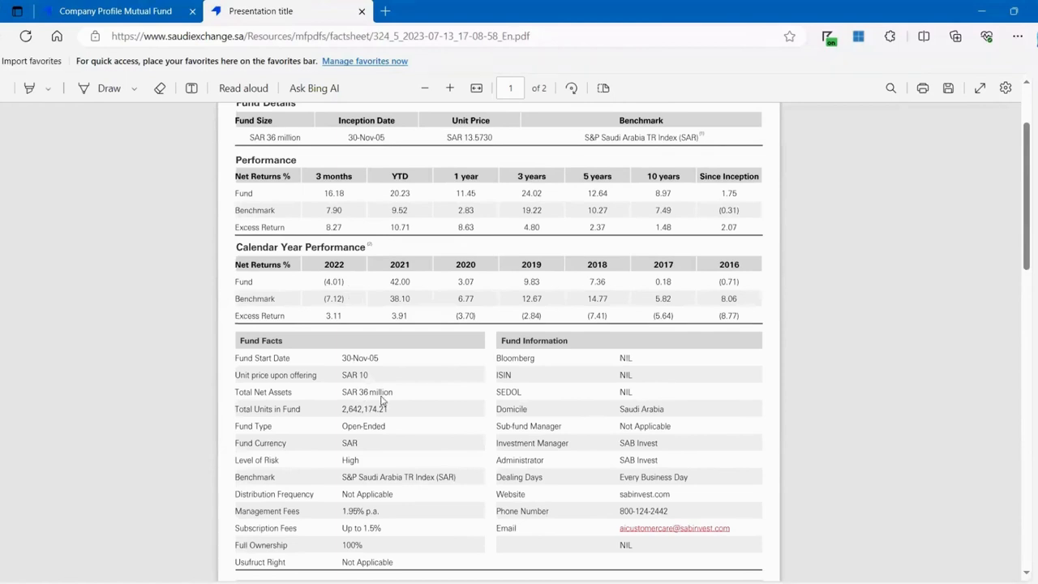
pyautogui.scroll(-3)
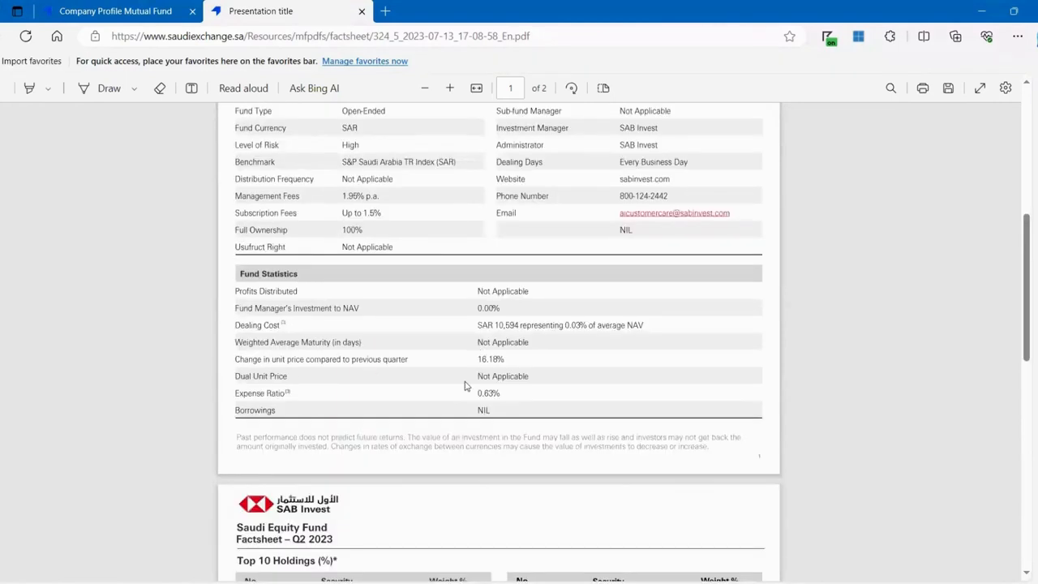
pyautogui.scroll(-3)
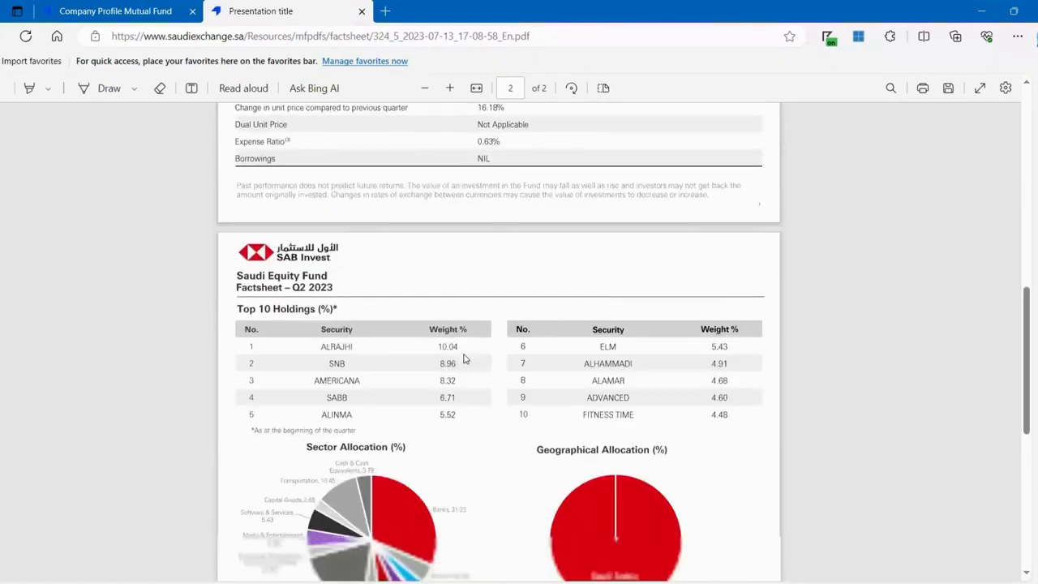
pyautogui.scroll(-3)
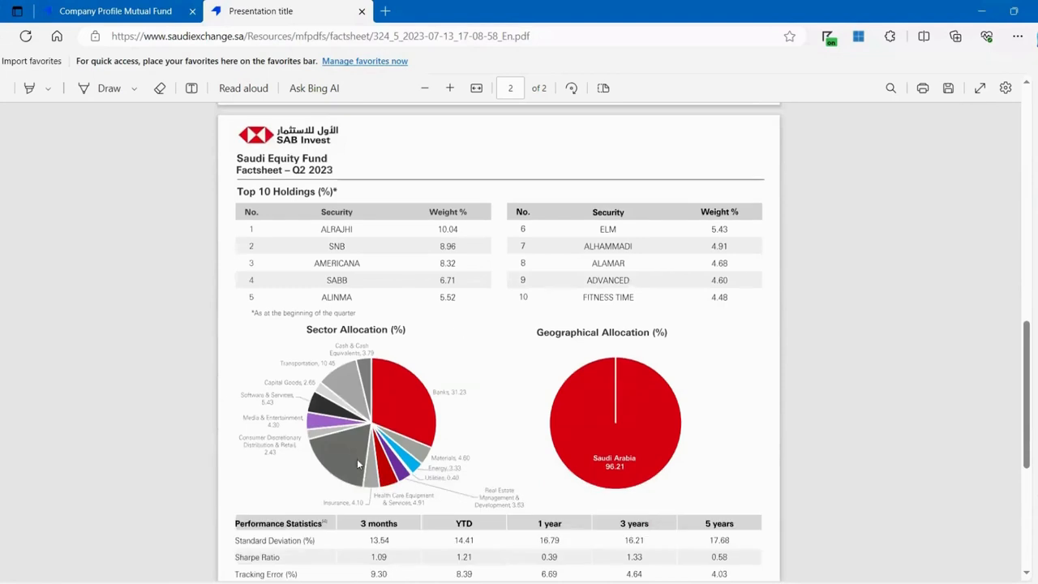
pyautogui.moveTo(409, 398)
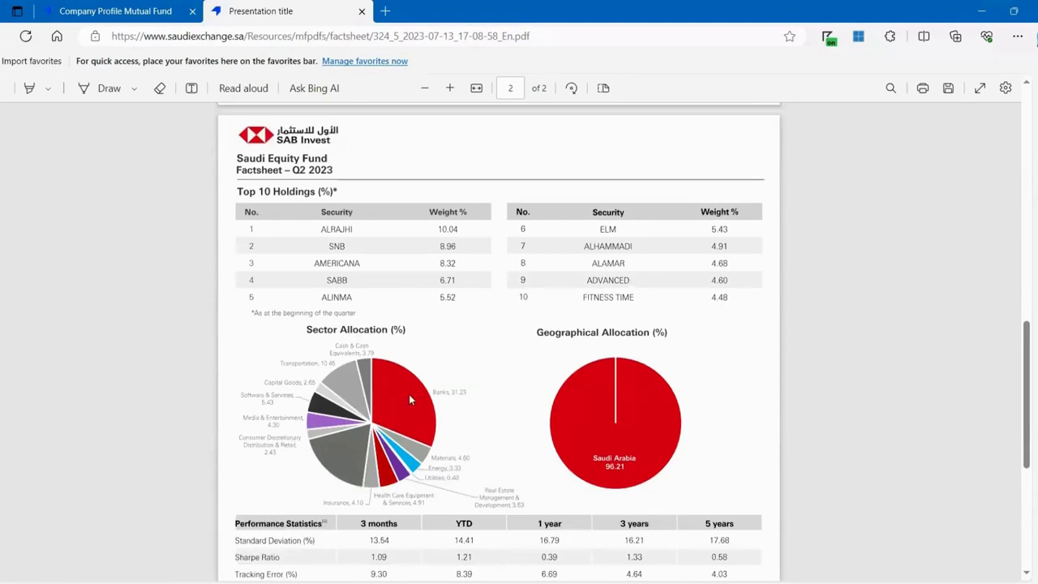
pyautogui.moveTo(600, 394)
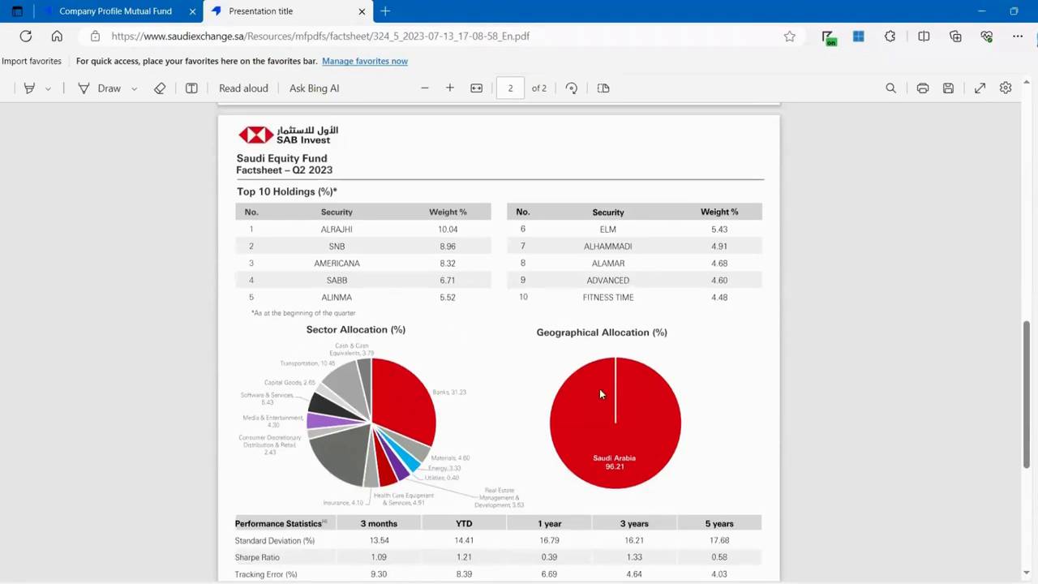
pyautogui.scroll(-3)
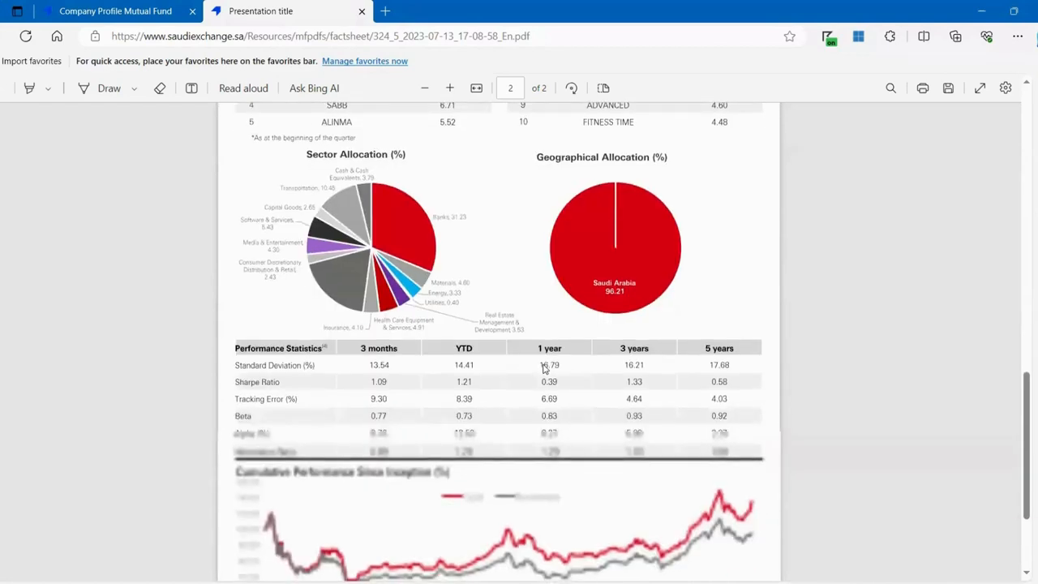
pyautogui.scroll(-3)
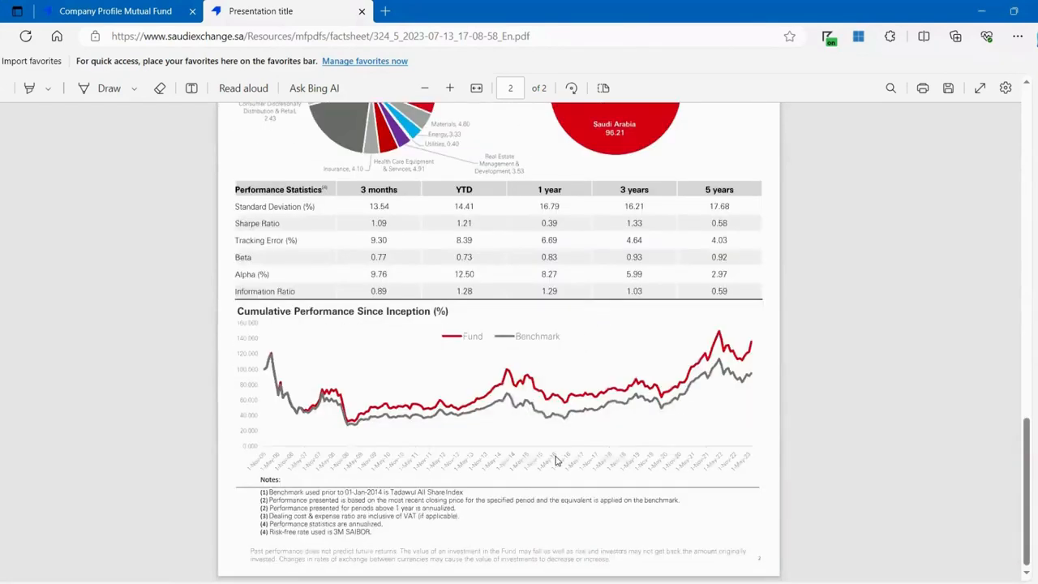
pyautogui.scroll(3)
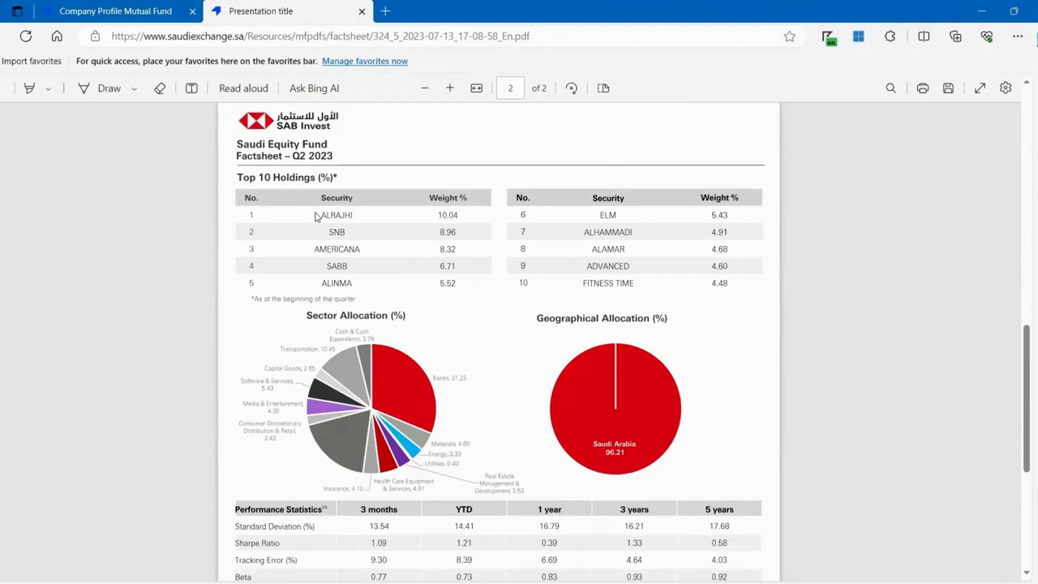
pyautogui.moveTo(619, 258)
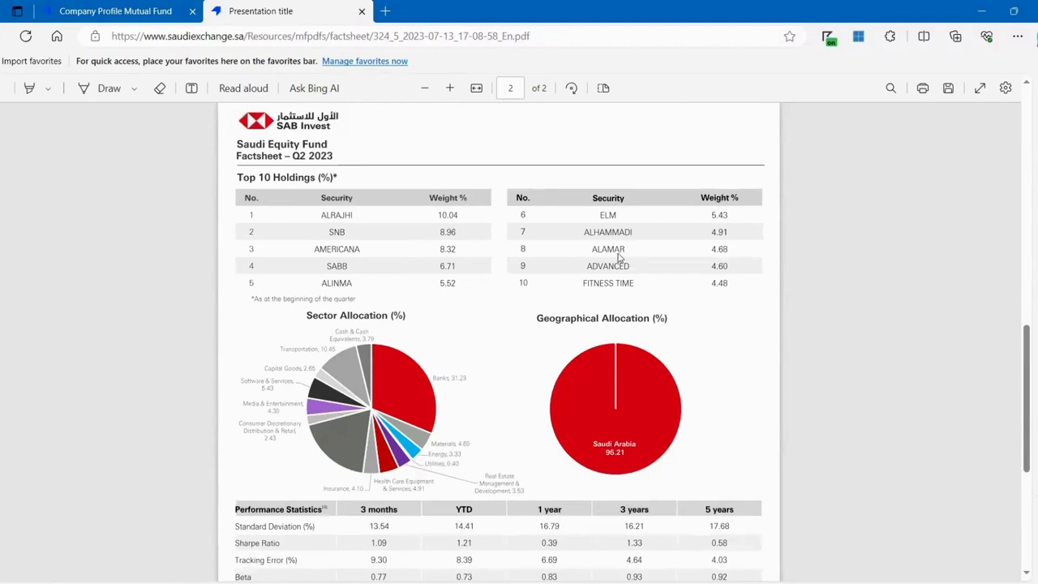
pyautogui.moveTo(436, 350)
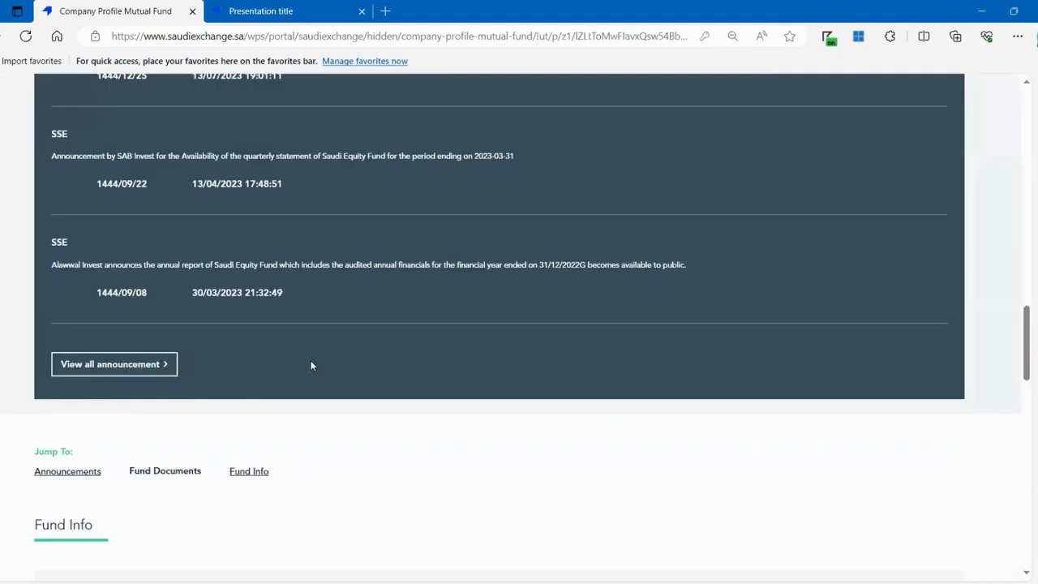
# Review Fund Stats (expense ratio 0.63, management fees 1.95) and the price chart
pyautogui.scroll(3)
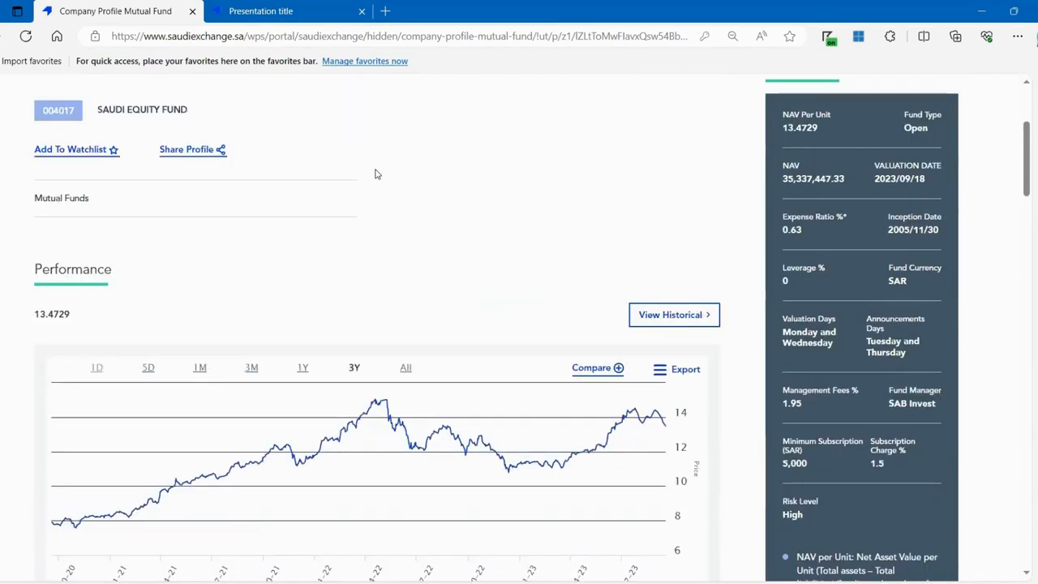
pyautogui.scroll(-3)
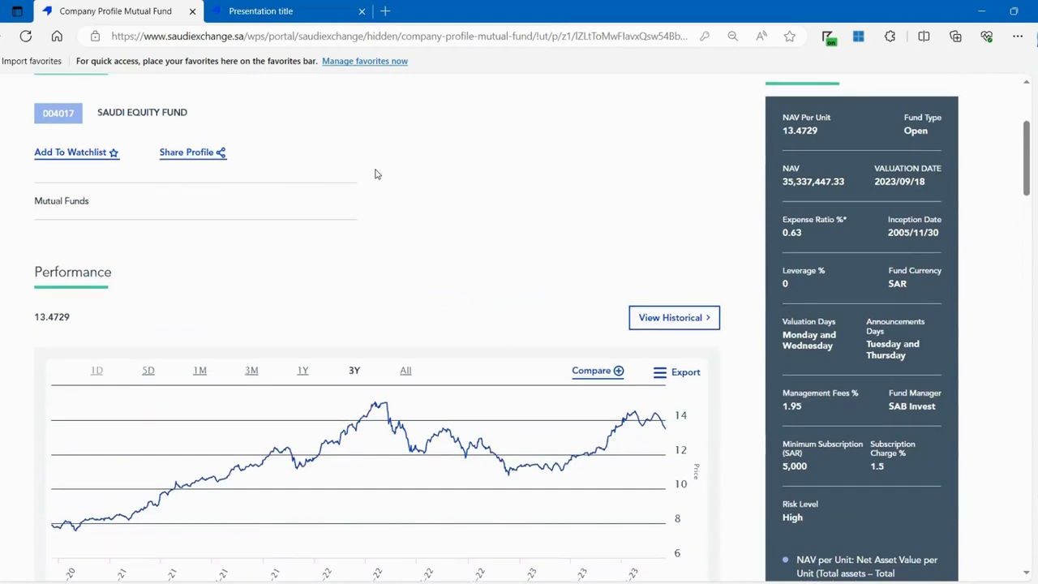
pyautogui.moveTo(801, 233)
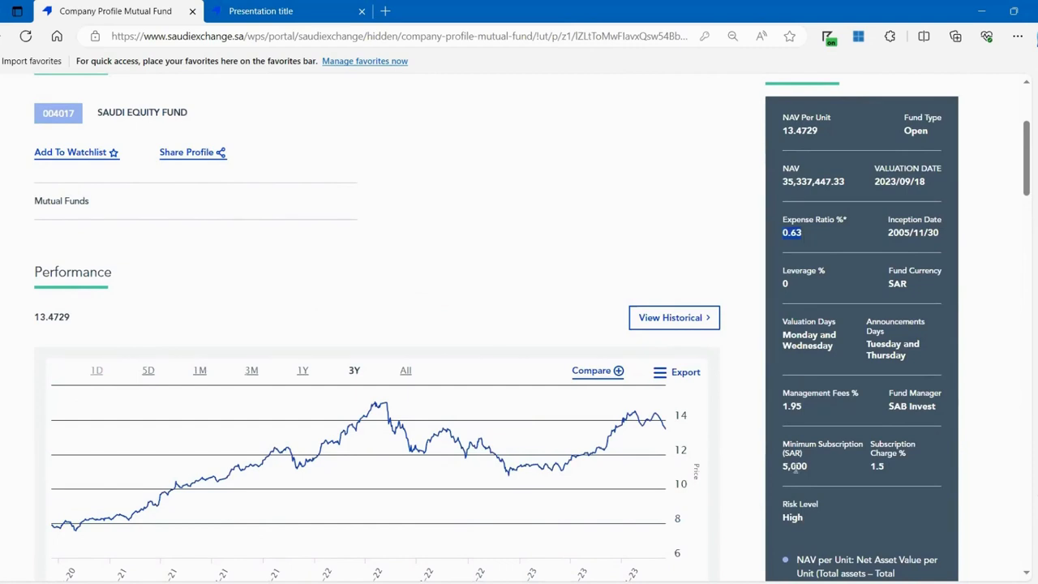
pyautogui.scroll(-3)
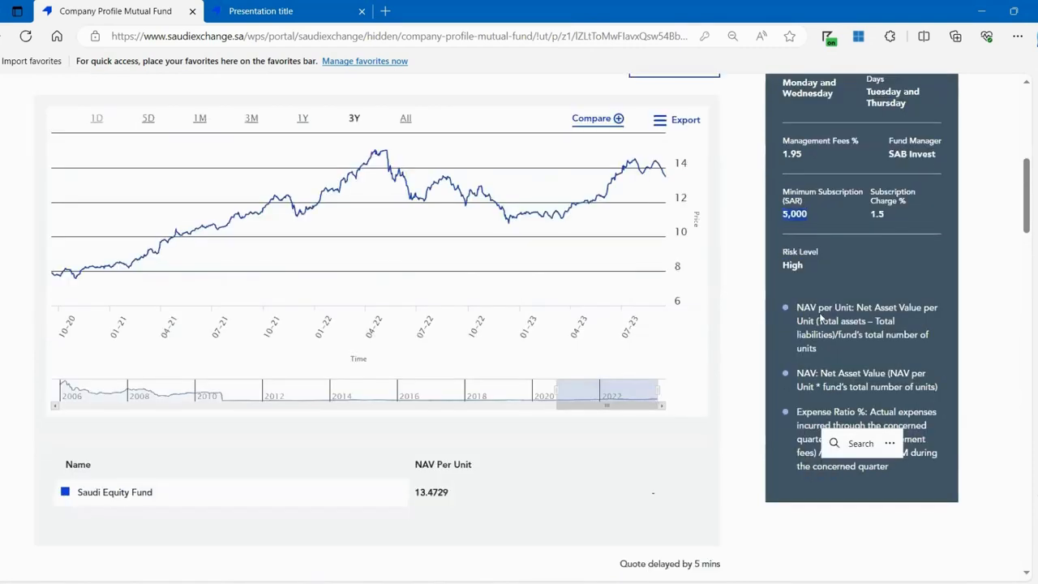